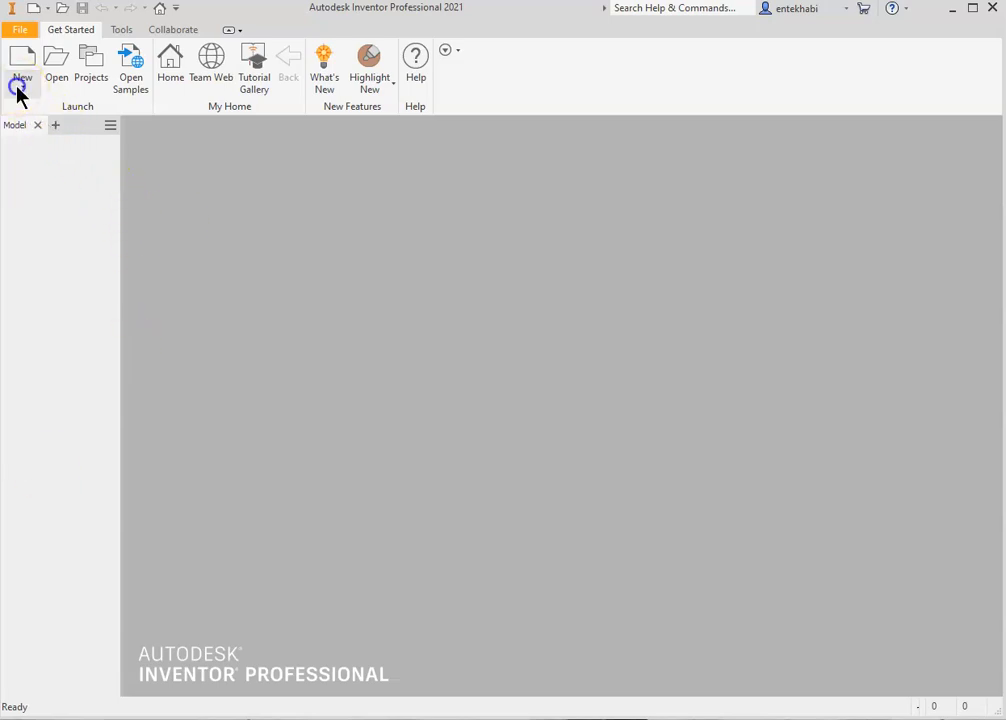
Create a new part from the Standard (in).ipt template with an empty 2D sketch.
left_click(22, 64)
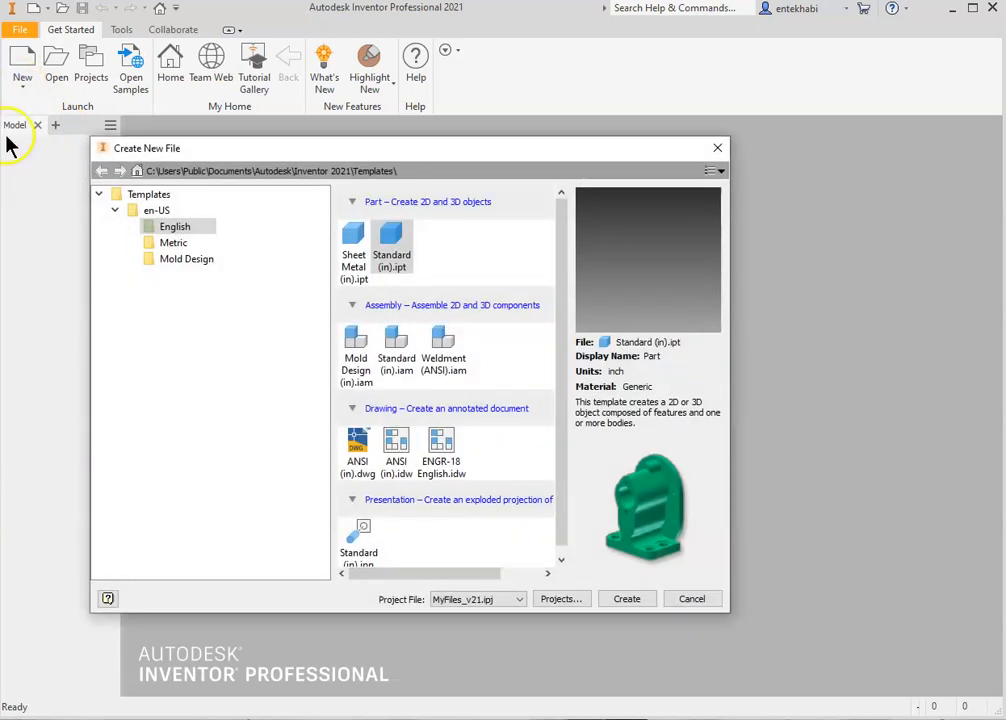
left_click(176, 226)
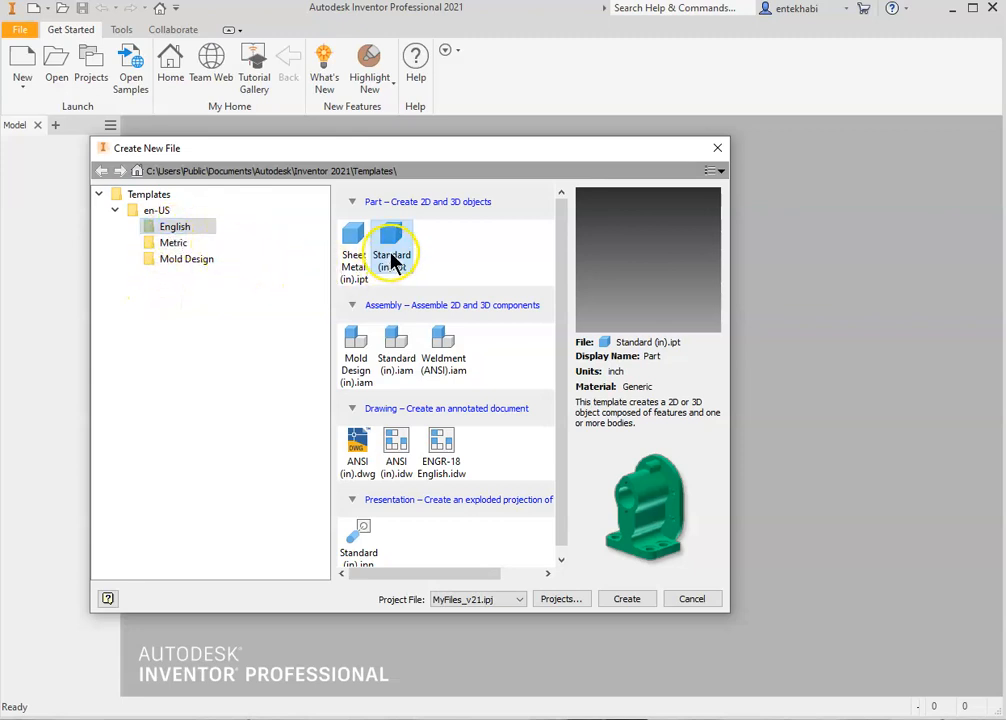
mouse_move(628, 598)
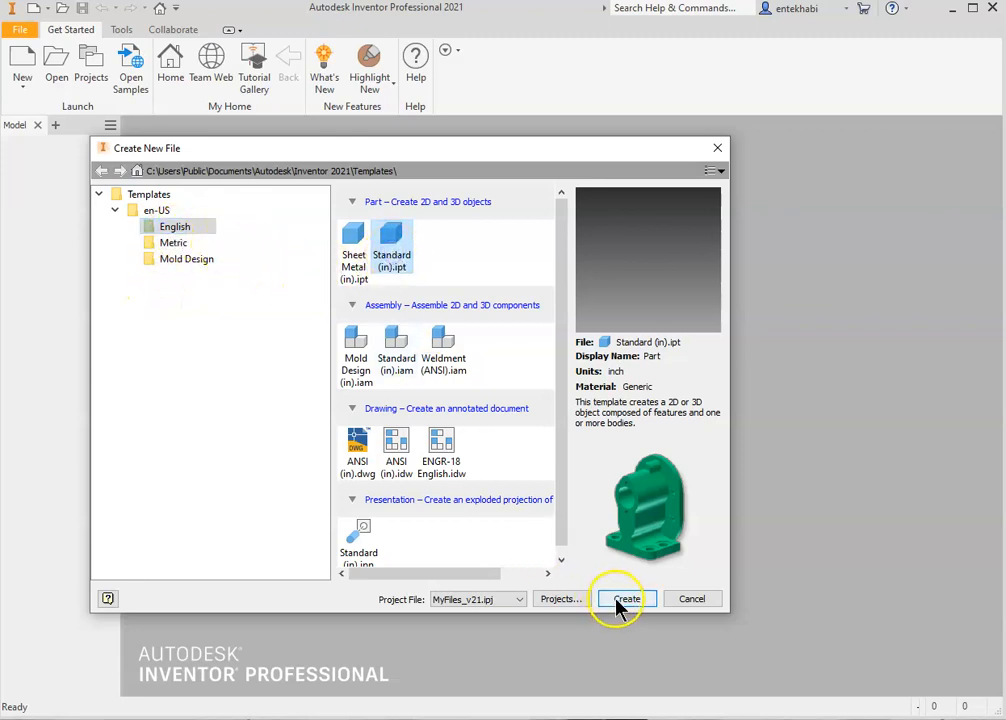
left_click(626, 598)
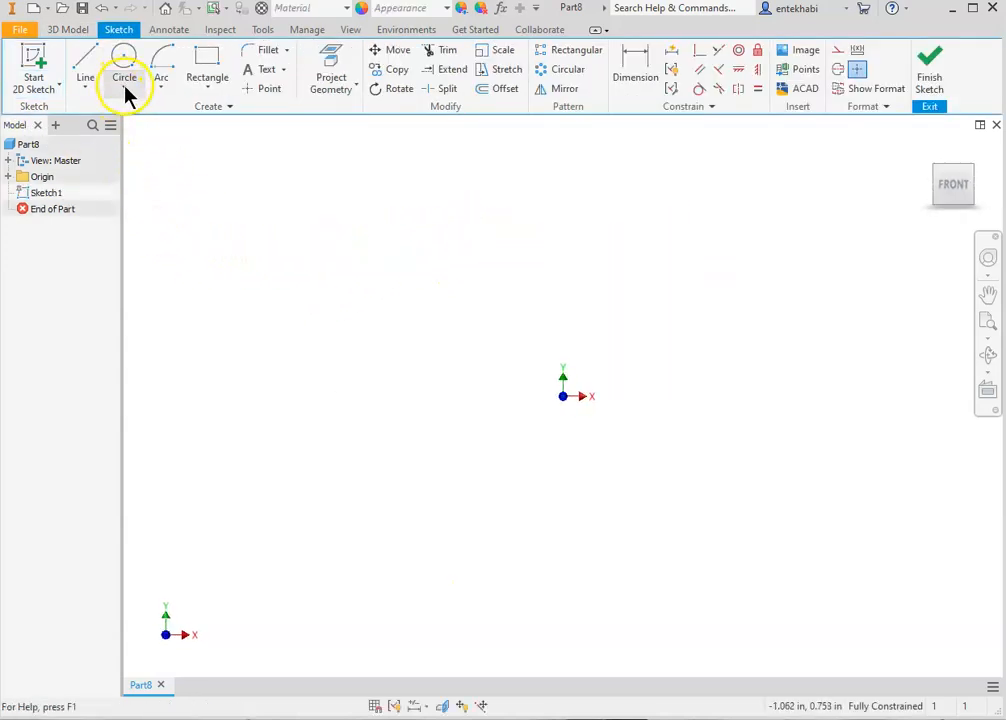
Draw a circle centred at the sketch origin and dimension its diameter to 3.
left_click(124, 76)
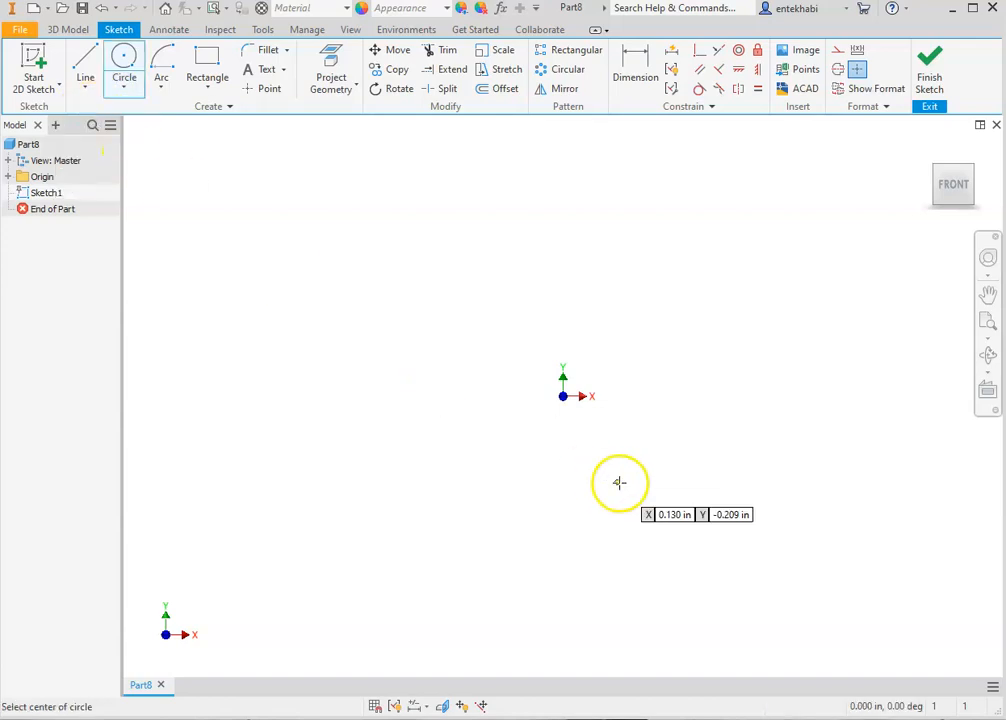
left_click(564, 396)
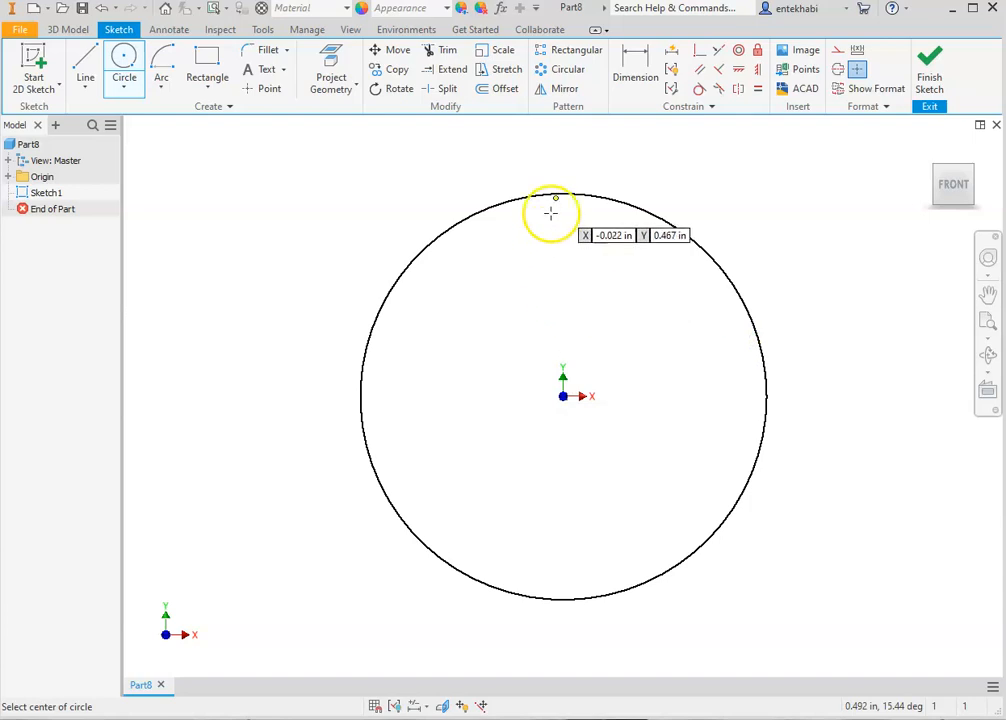
left_click(636, 68)
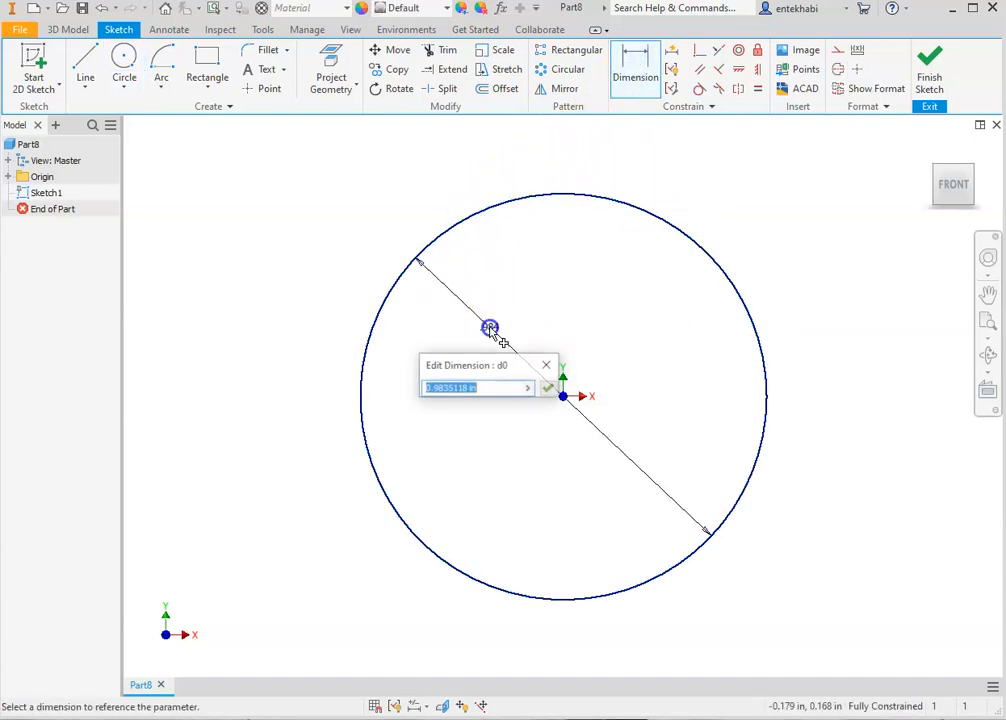
type("3")
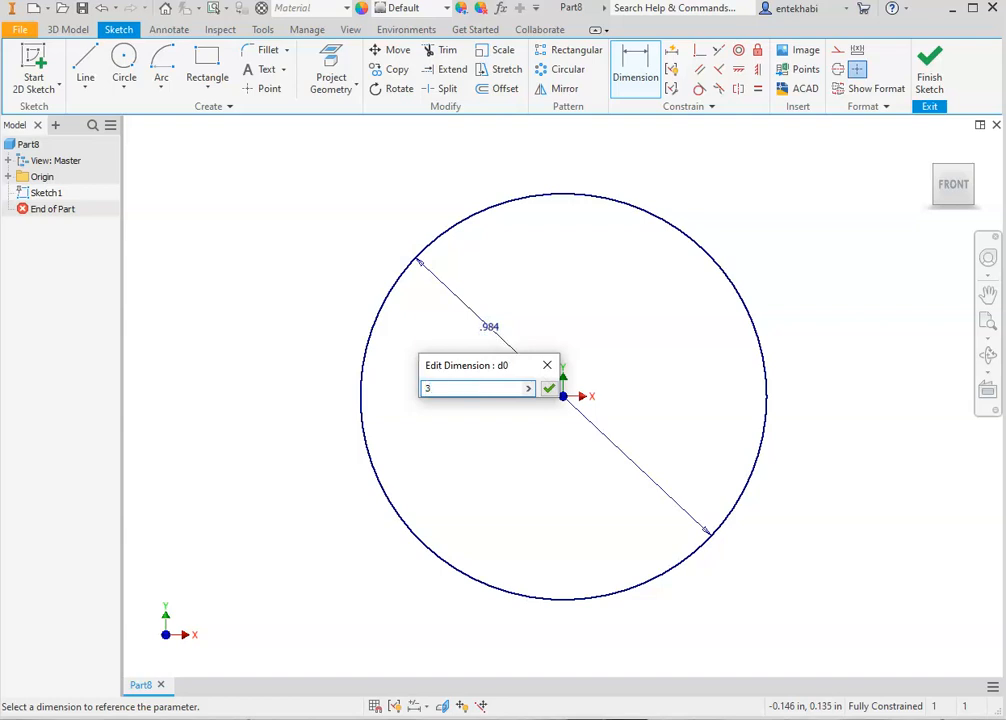
left_click(548, 388)
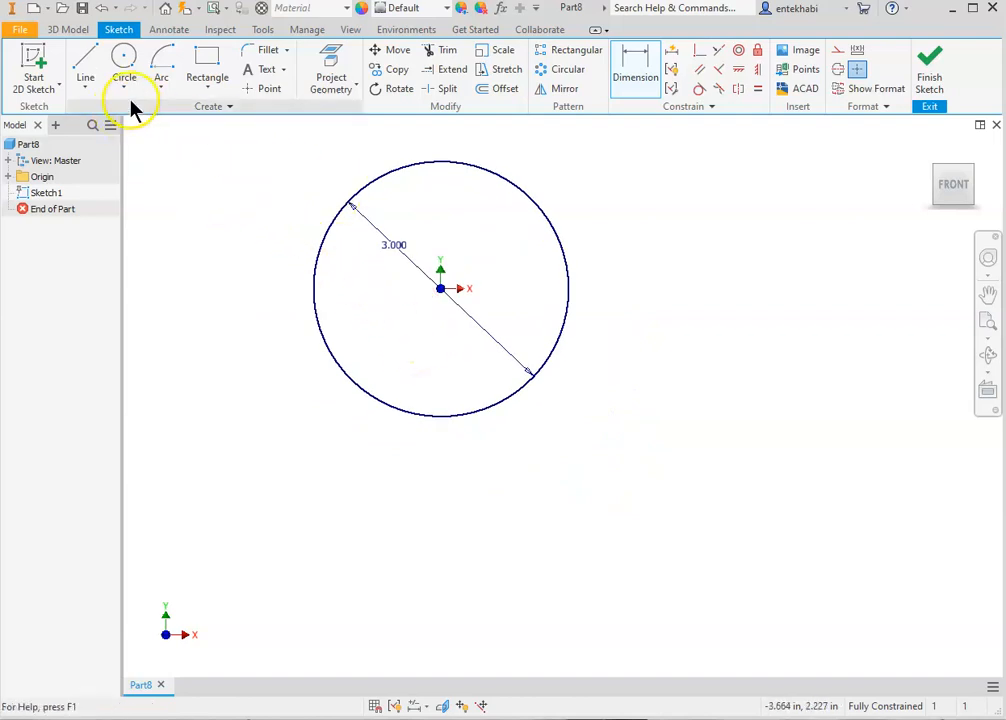
Draw a vertical line down from the circle's centre and make it a centerline.
left_click(84, 64)
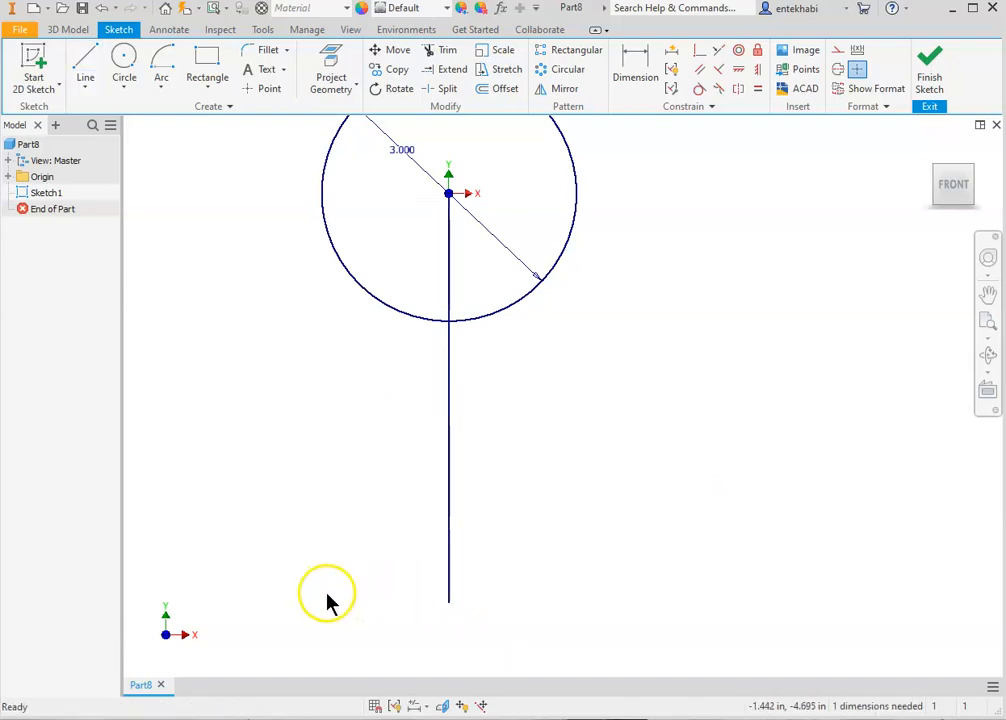
mouse_move(404, 476)
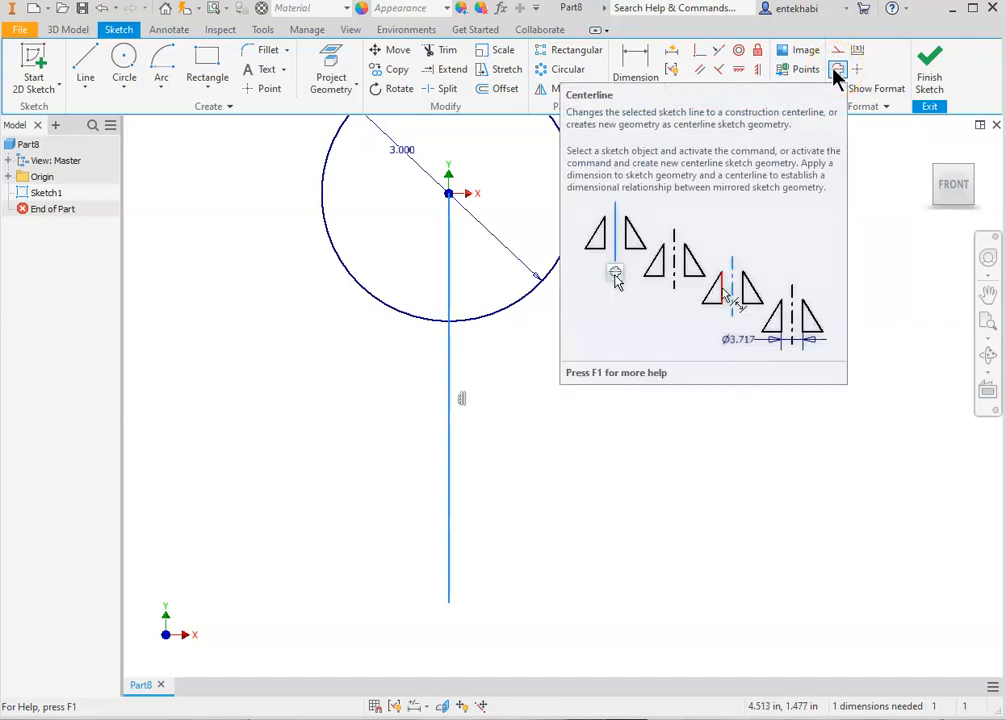
left_click(836, 68)
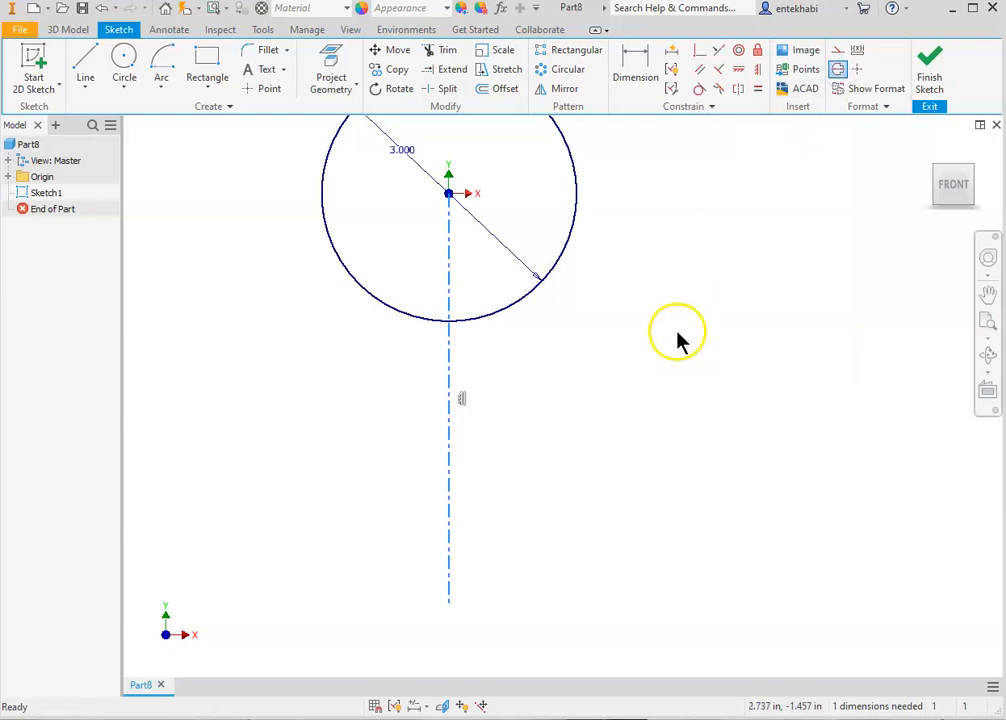
mouse_move(490, 280)
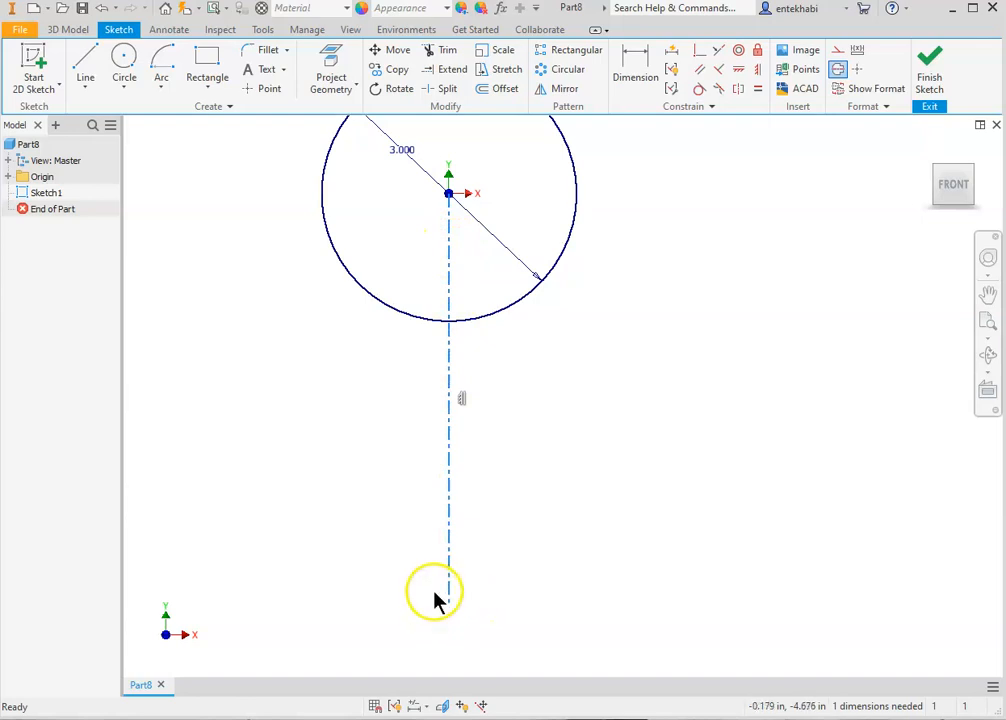
mouse_move(436, 604)
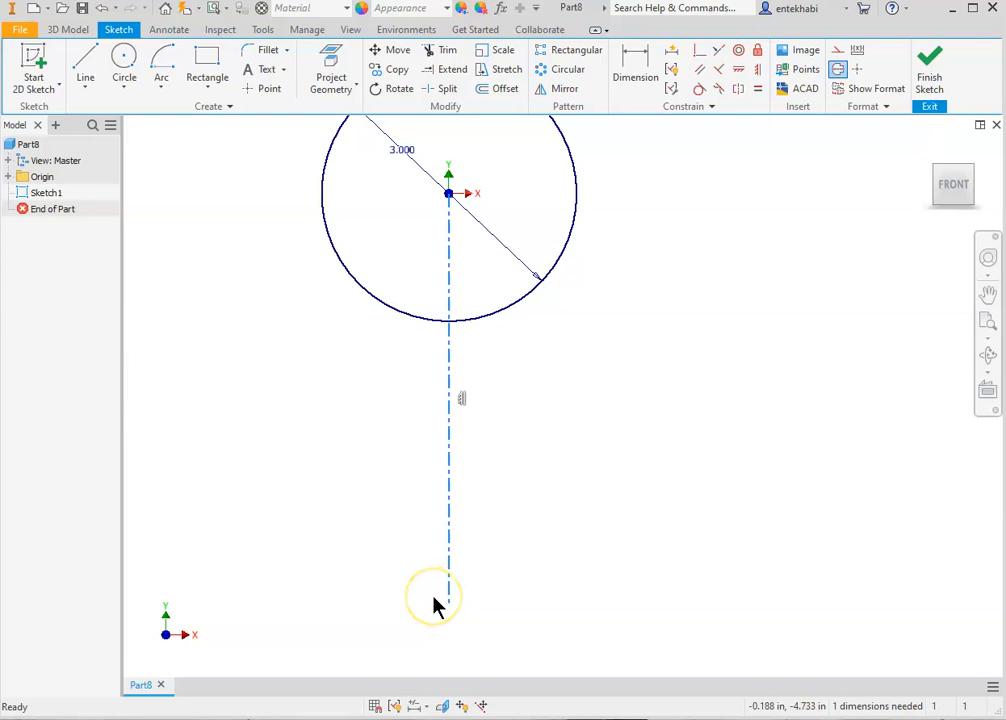
mouse_move(428, 556)
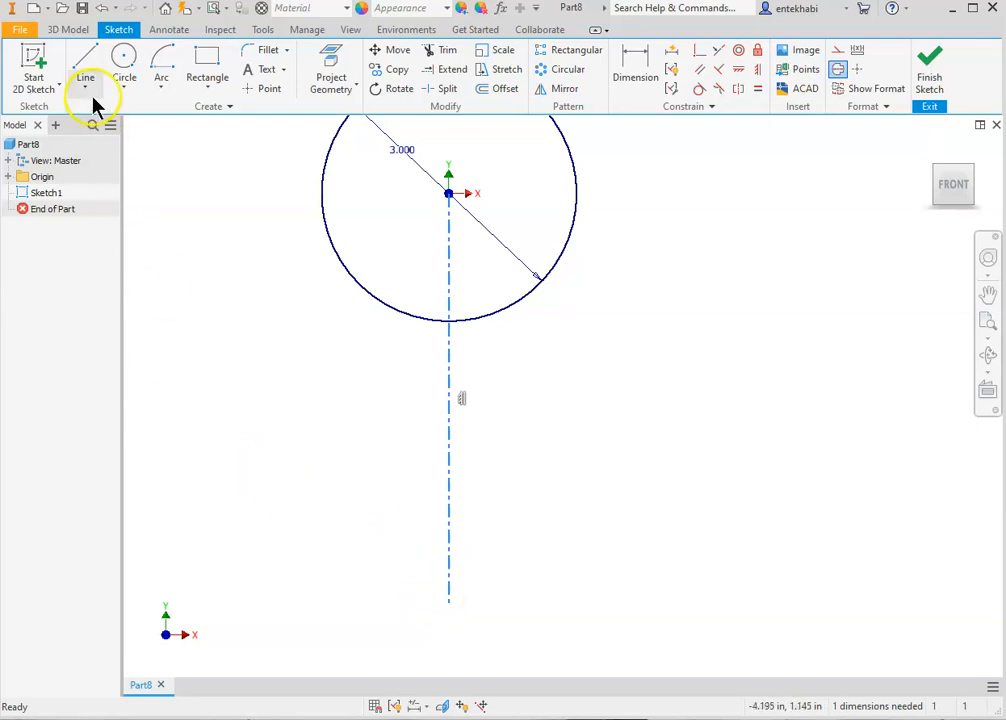
Draw a horizontal line below the centerline and dimension its length to 3.75.
left_click(84, 64)
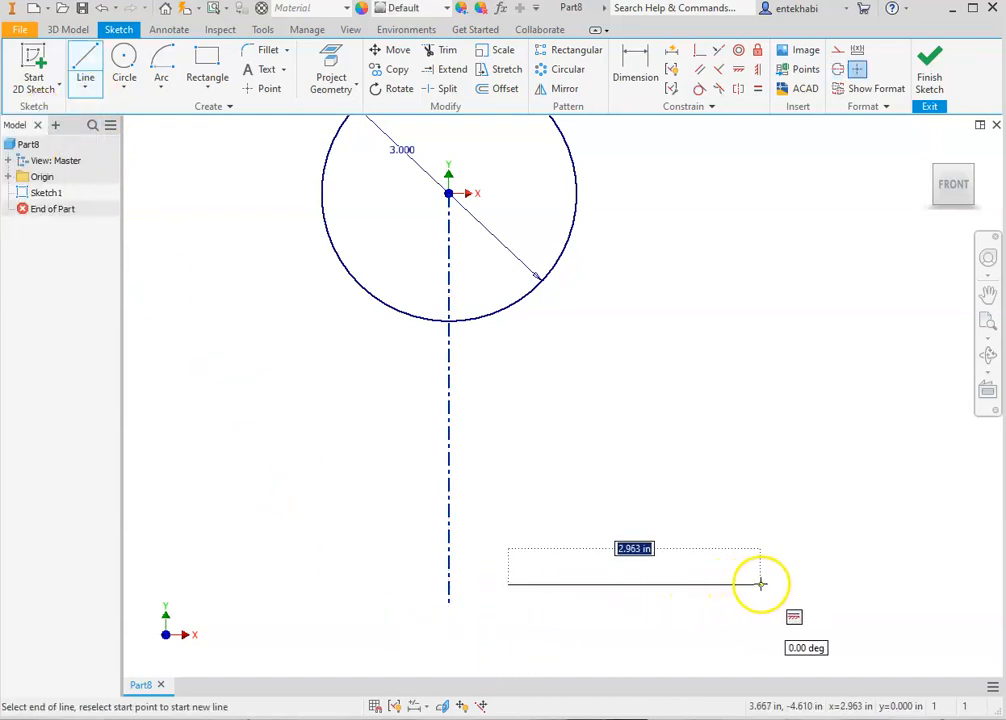
mouse_move(818, 584)
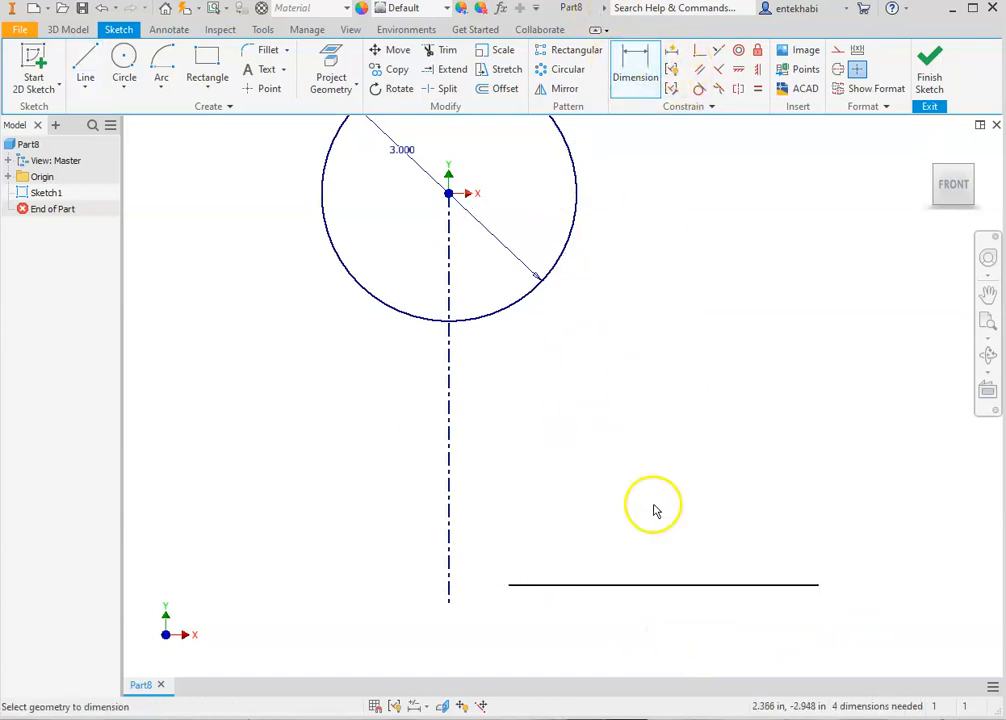
left_click(662, 584)
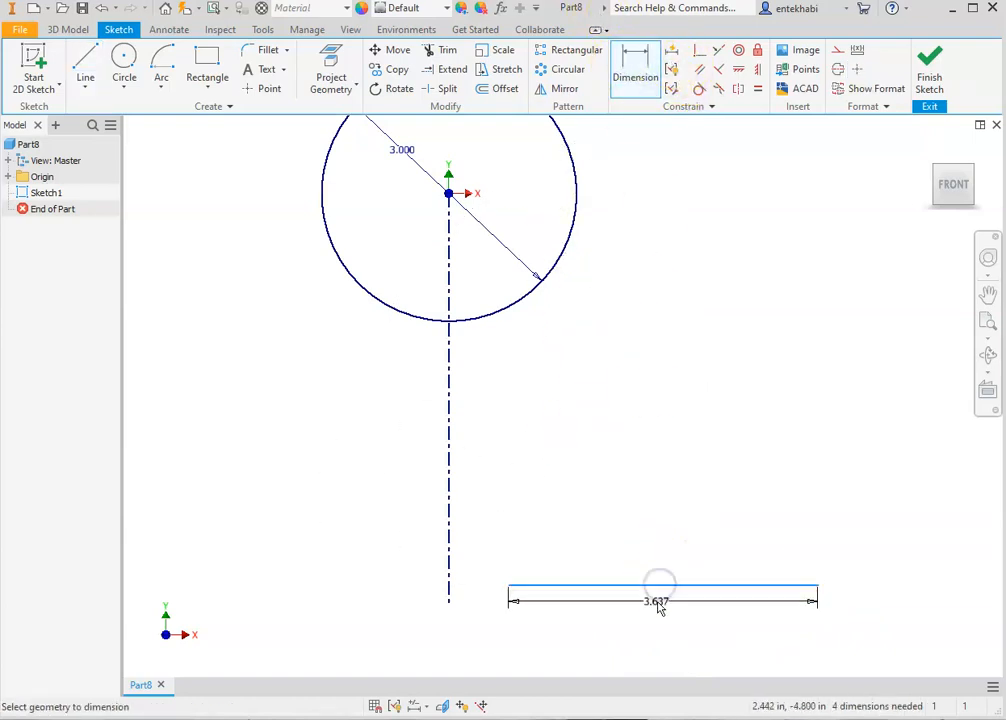
double_click(656, 600)
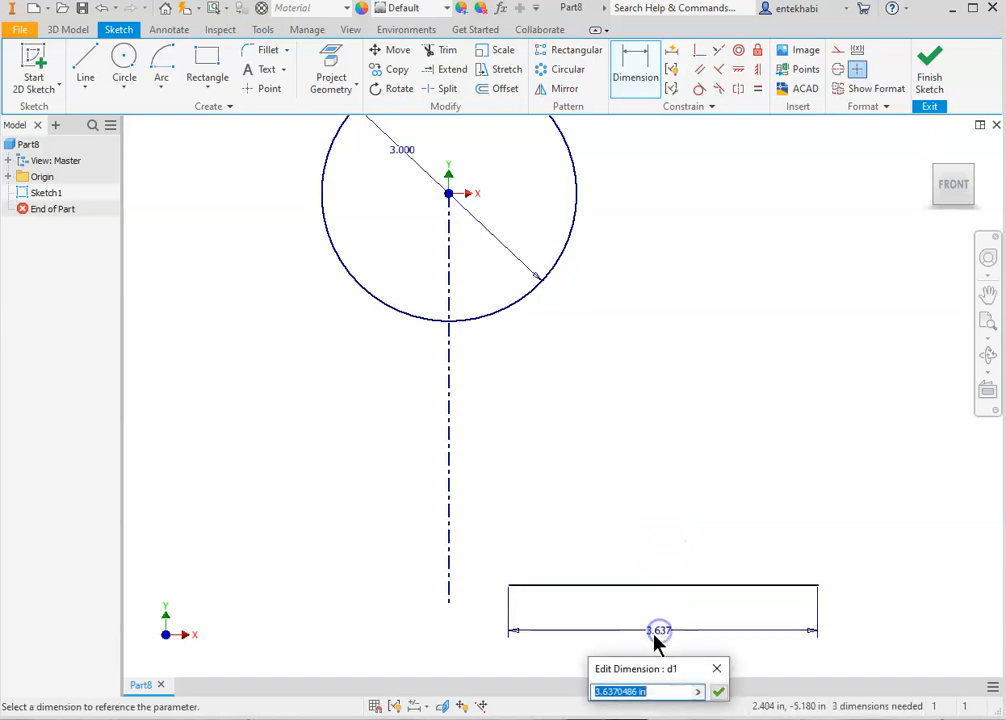
type("3.")
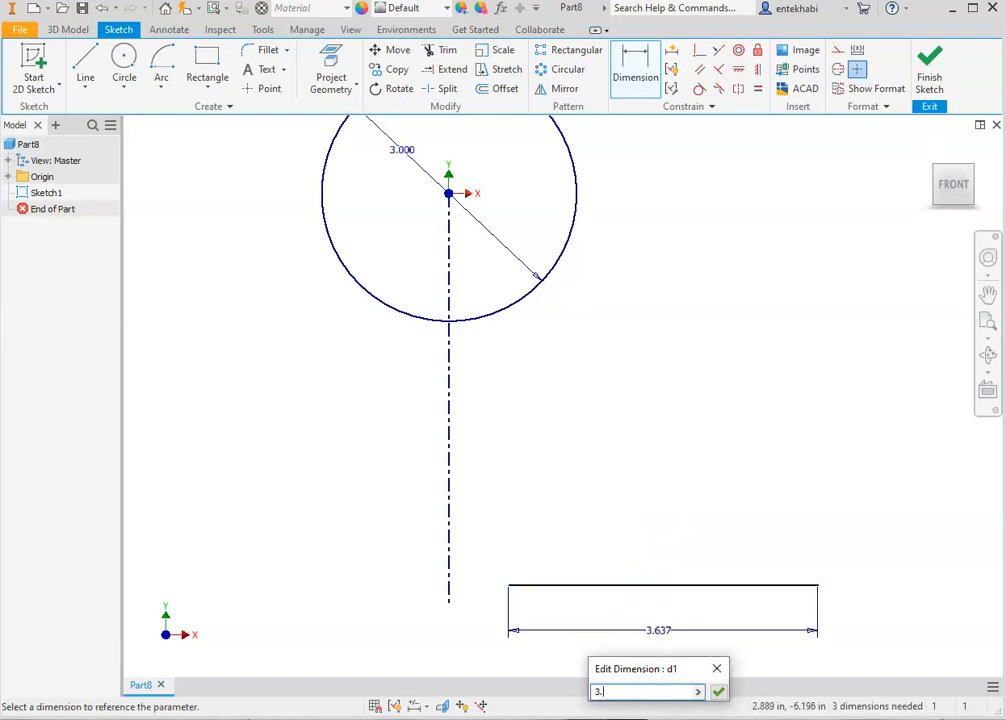
type("75")
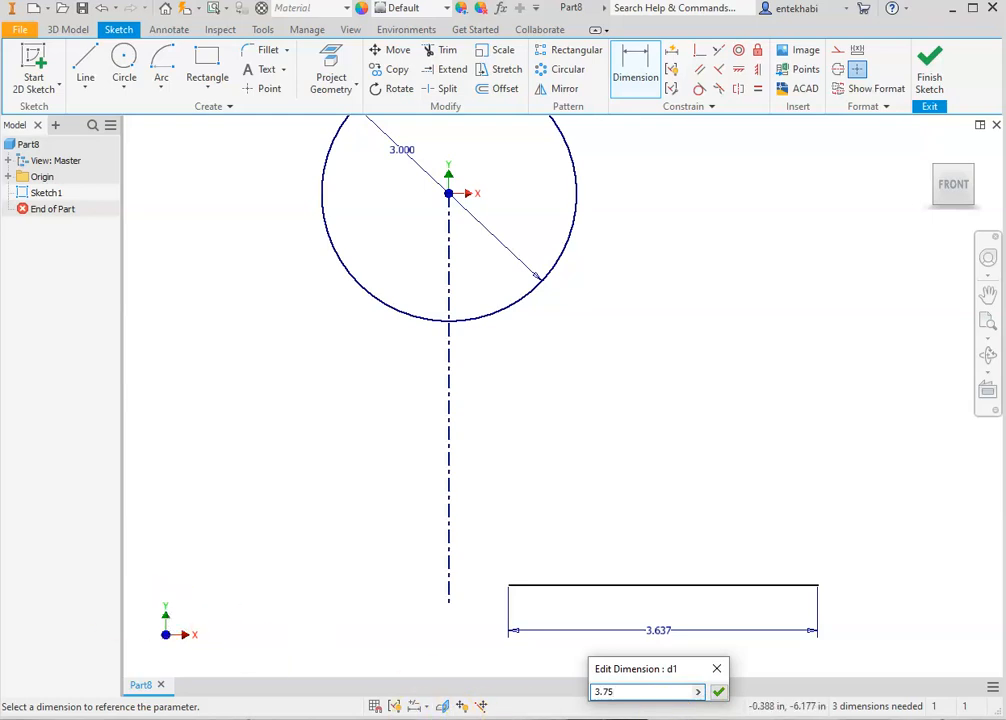
left_click(718, 692)
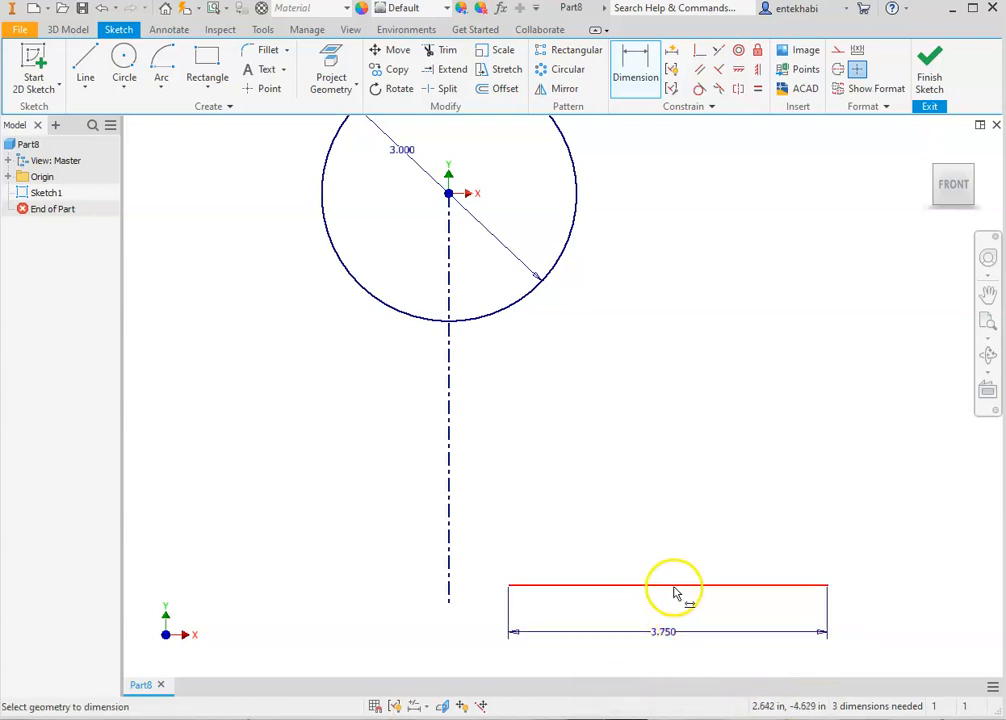
mouse_move(578, 596)
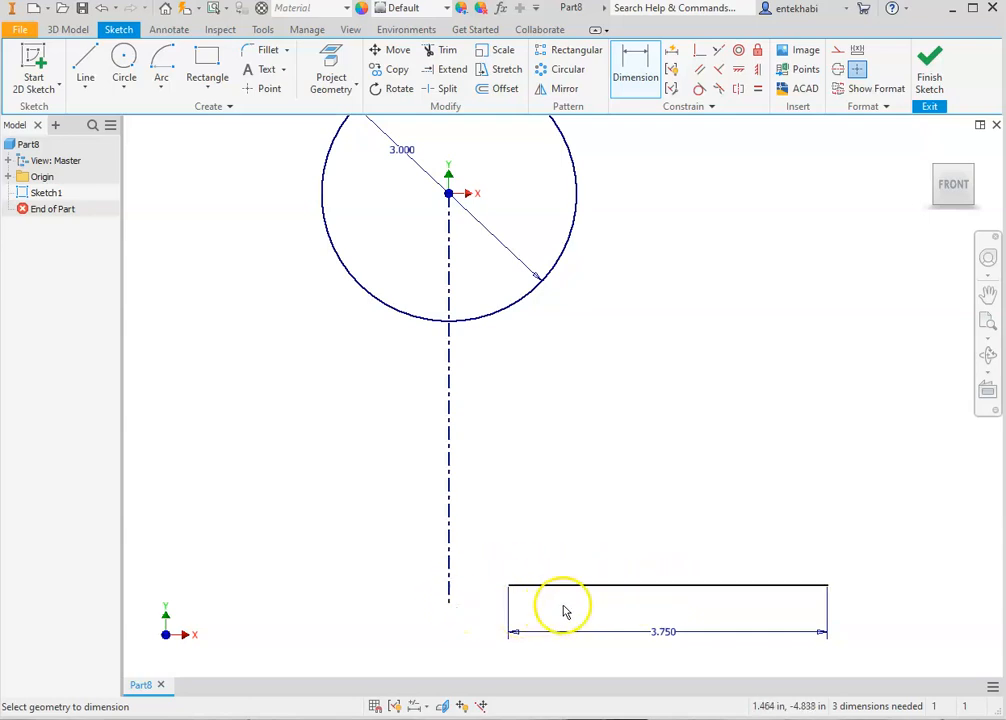
mouse_move(664, 608)
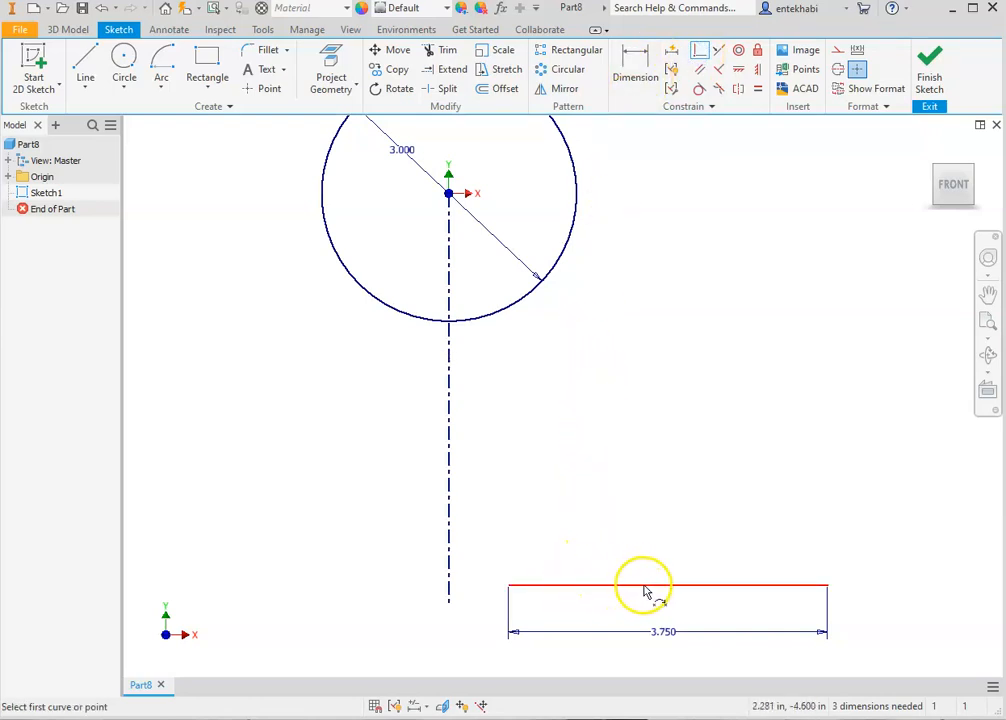
mouse_move(682, 588)
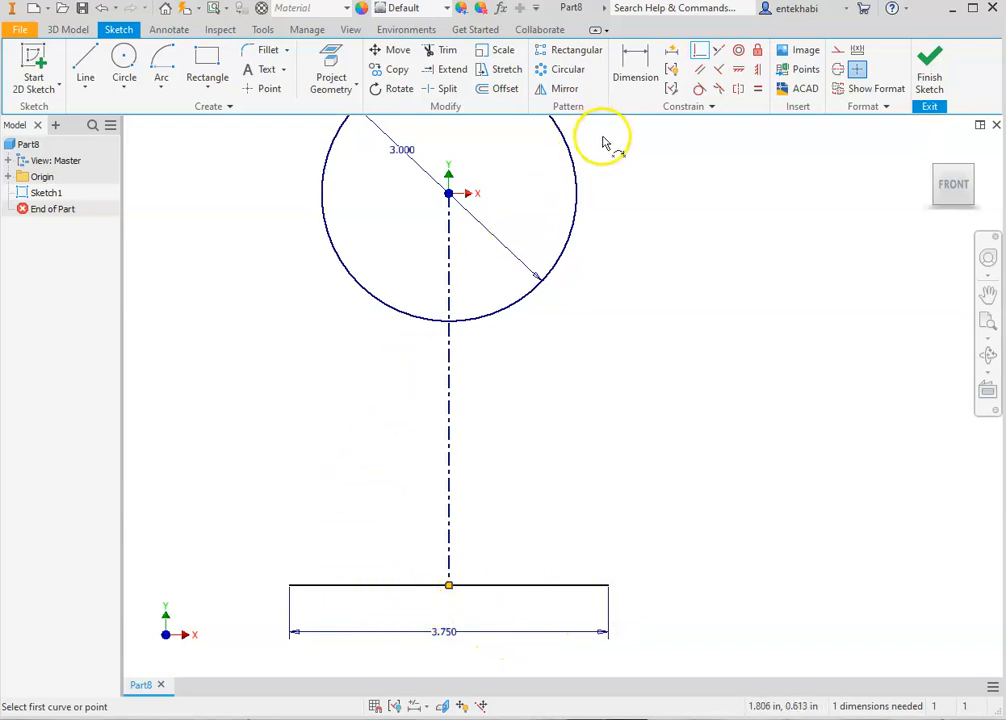
Dimension the distance from the circle centre down to the bottom line as 5.5.
left_click(636, 58)
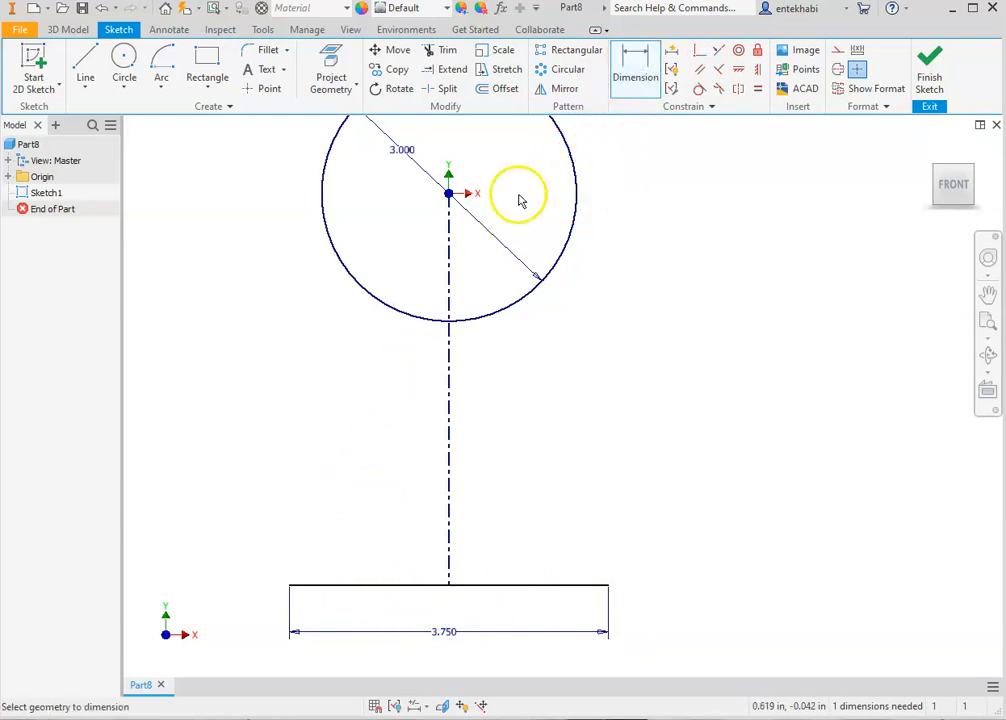
mouse_move(490, 582)
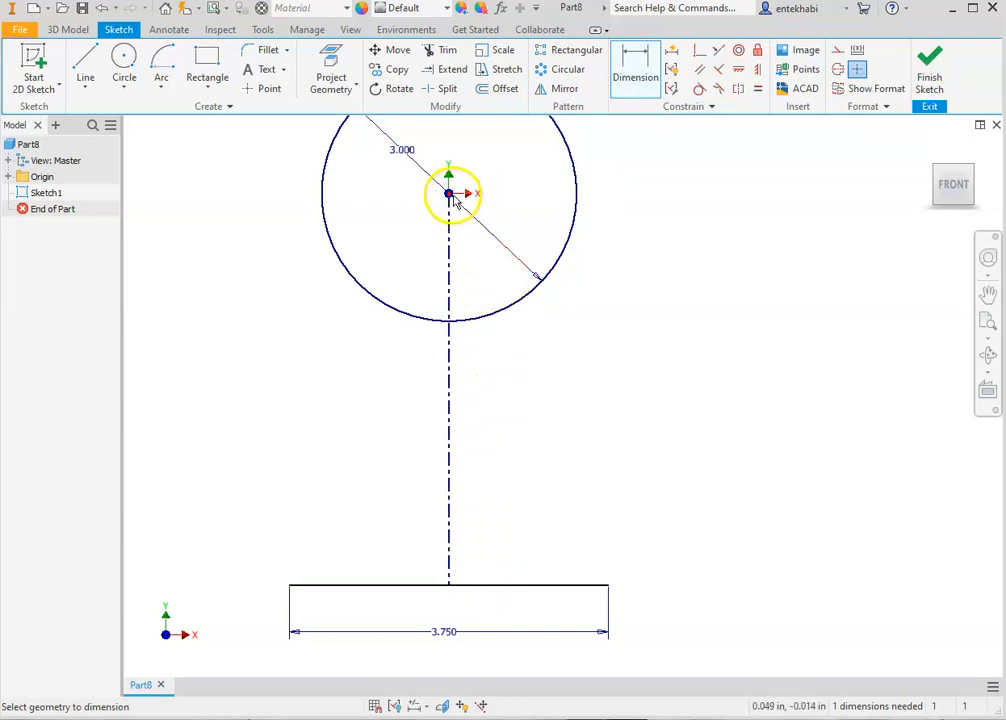
mouse_move(476, 194)
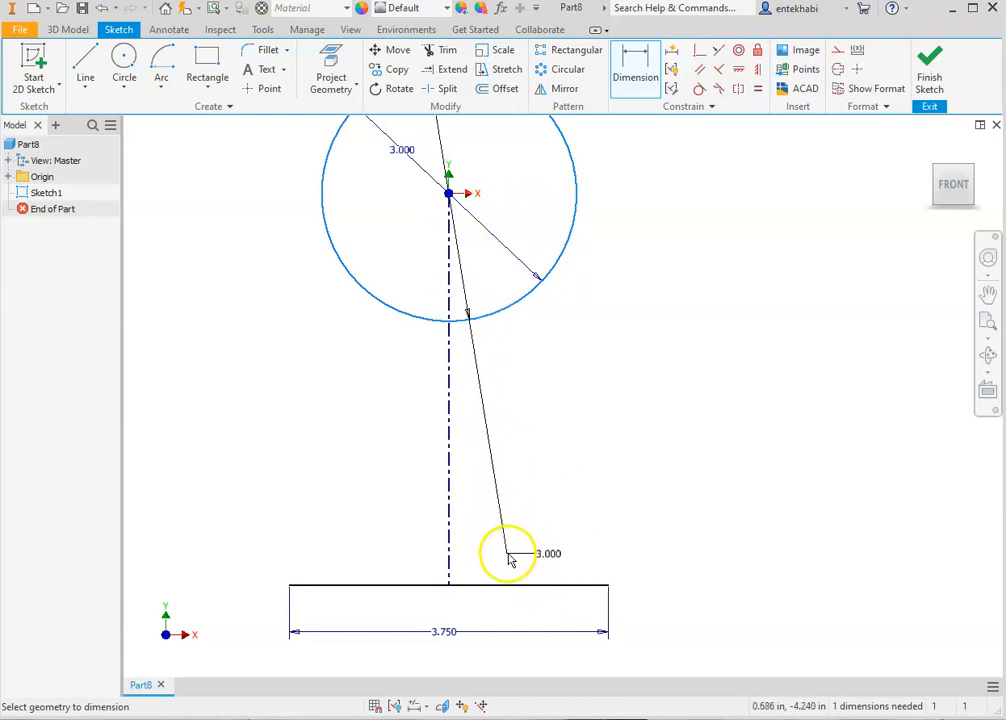
left_click_drag(510, 552, 504, 584)
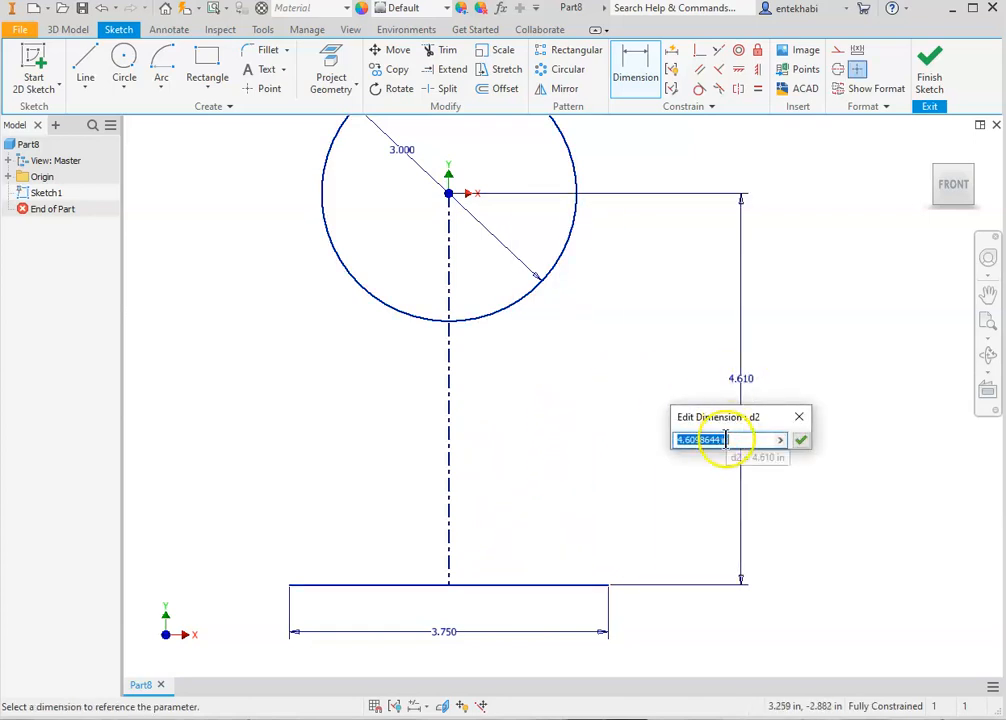
type("5")
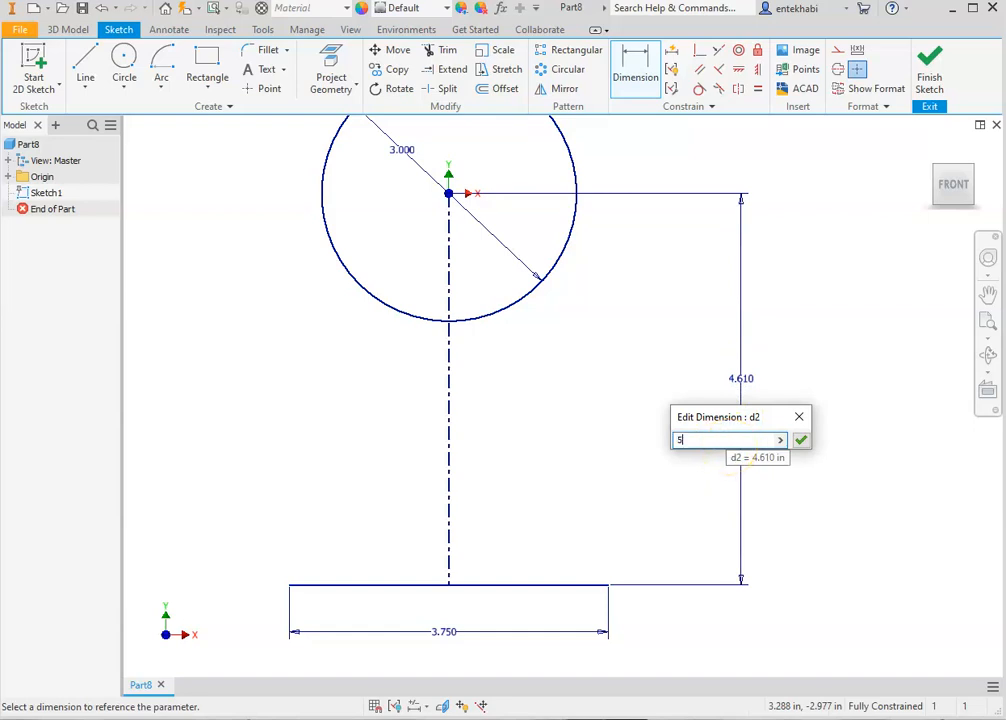
type(".5")
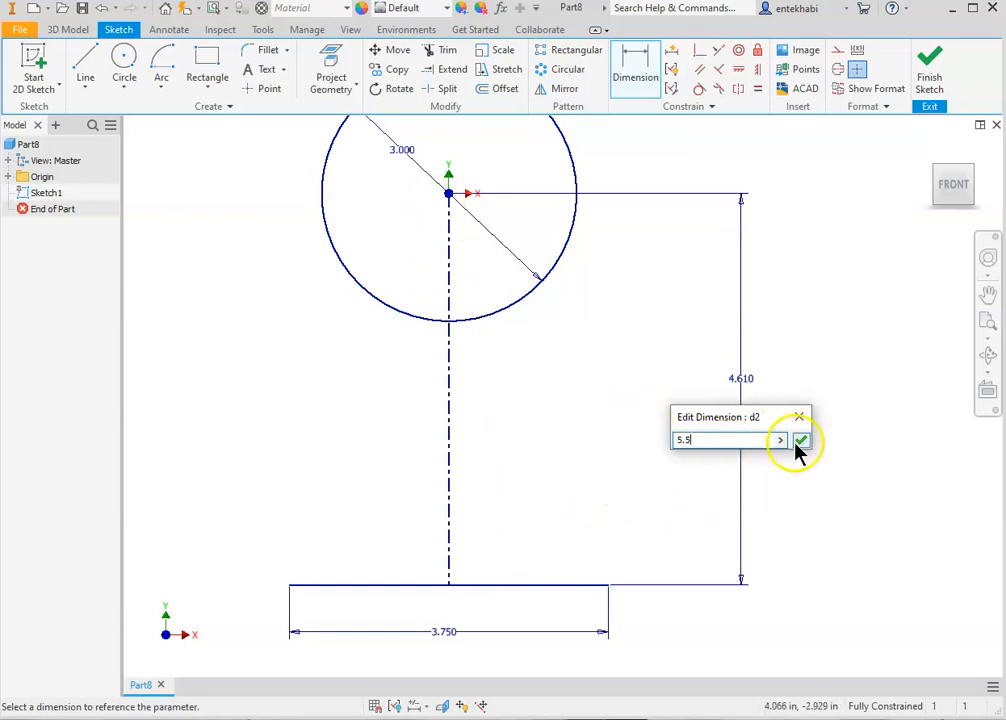
left_click(802, 440)
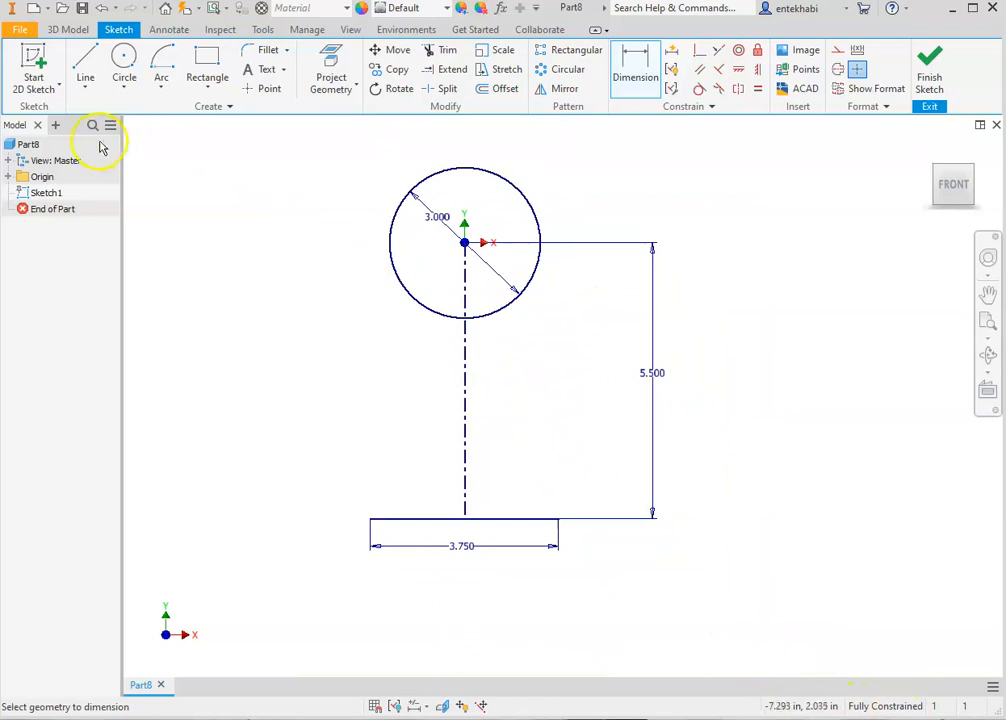
Draw a vertical line up from the bottom line's left end and dimension it to 1.5.
left_click(84, 64)
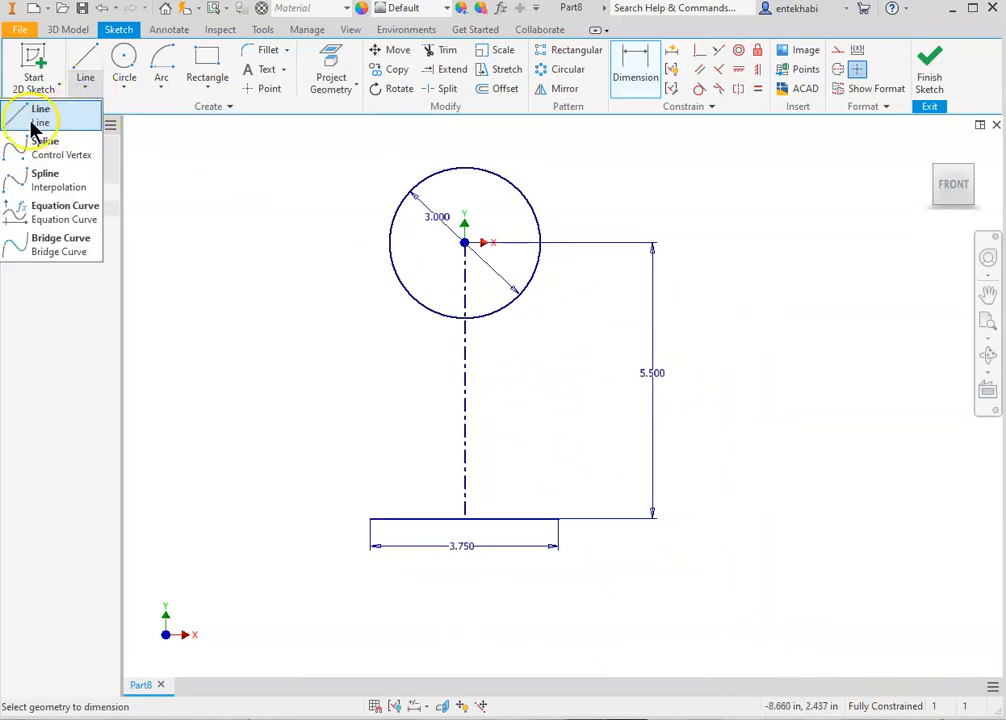
left_click(40, 108)
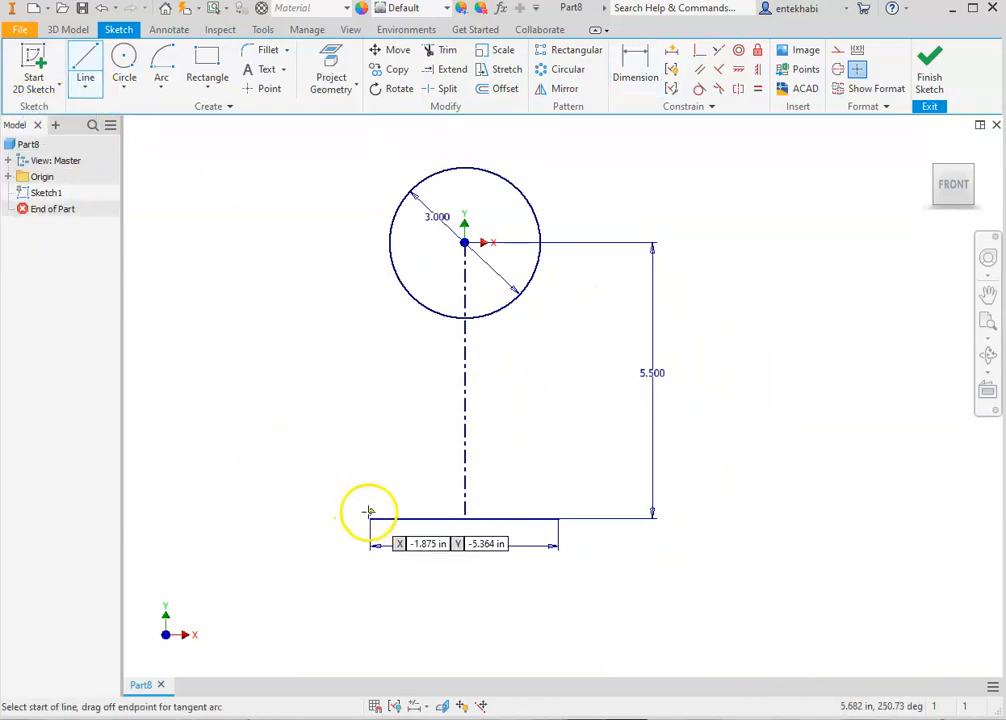
left_click(368, 520)
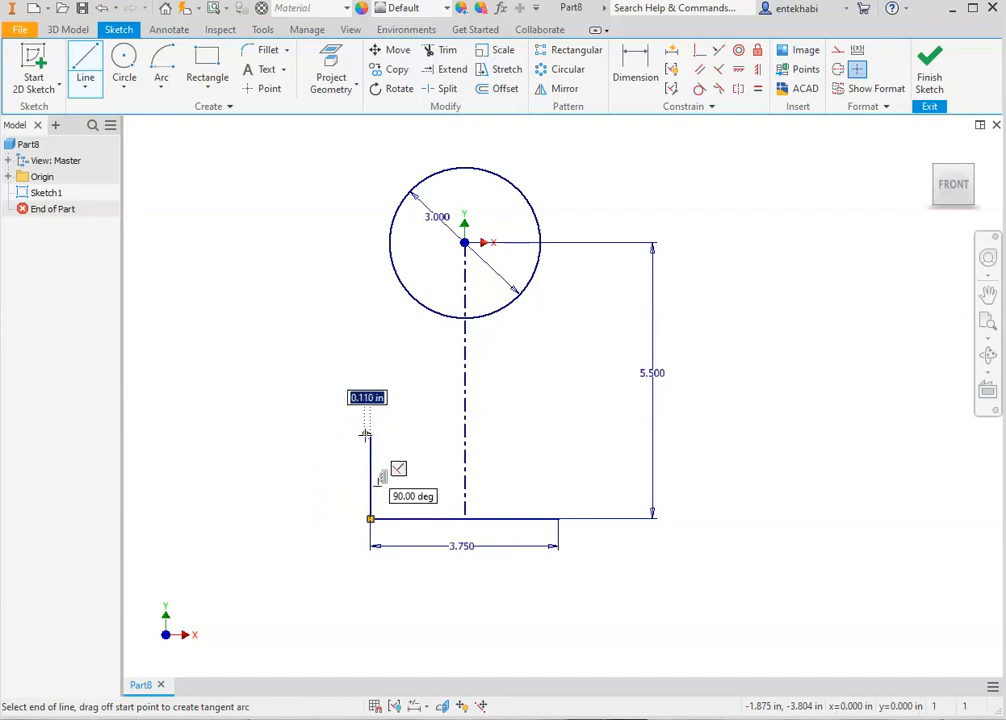
right_click(338, 390)
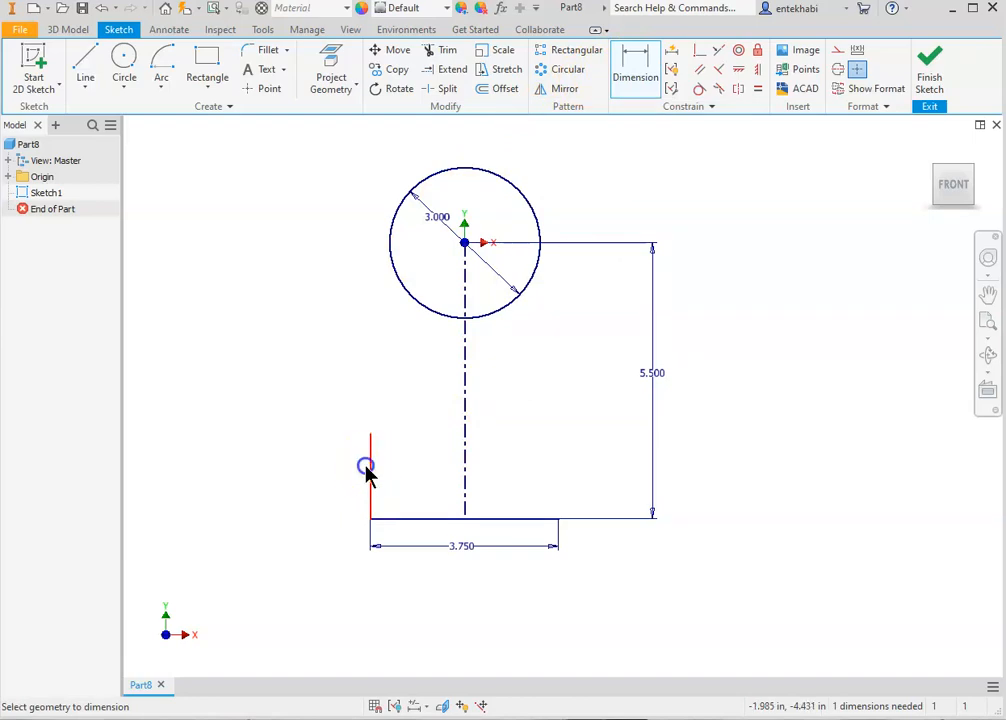
left_click(370, 470)
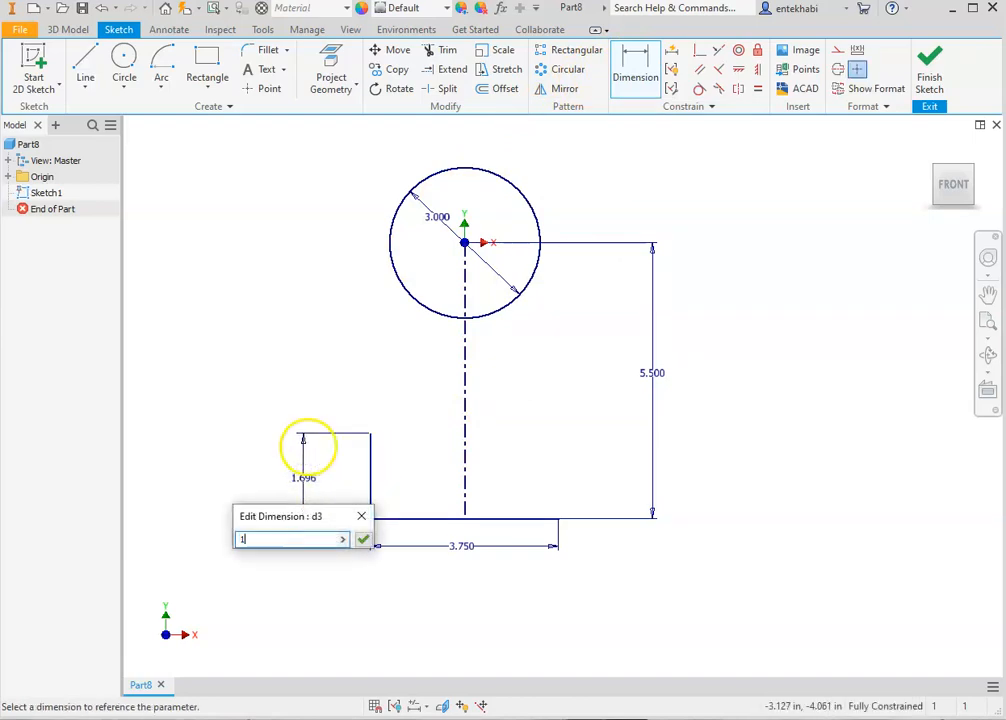
type(".5")
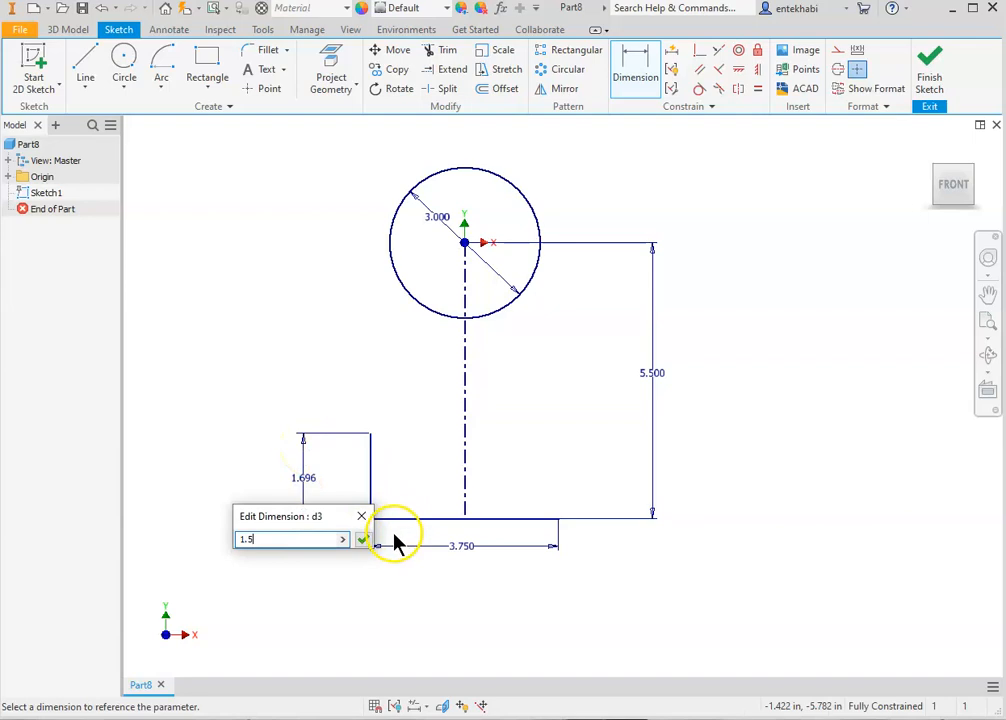
left_click(364, 540)
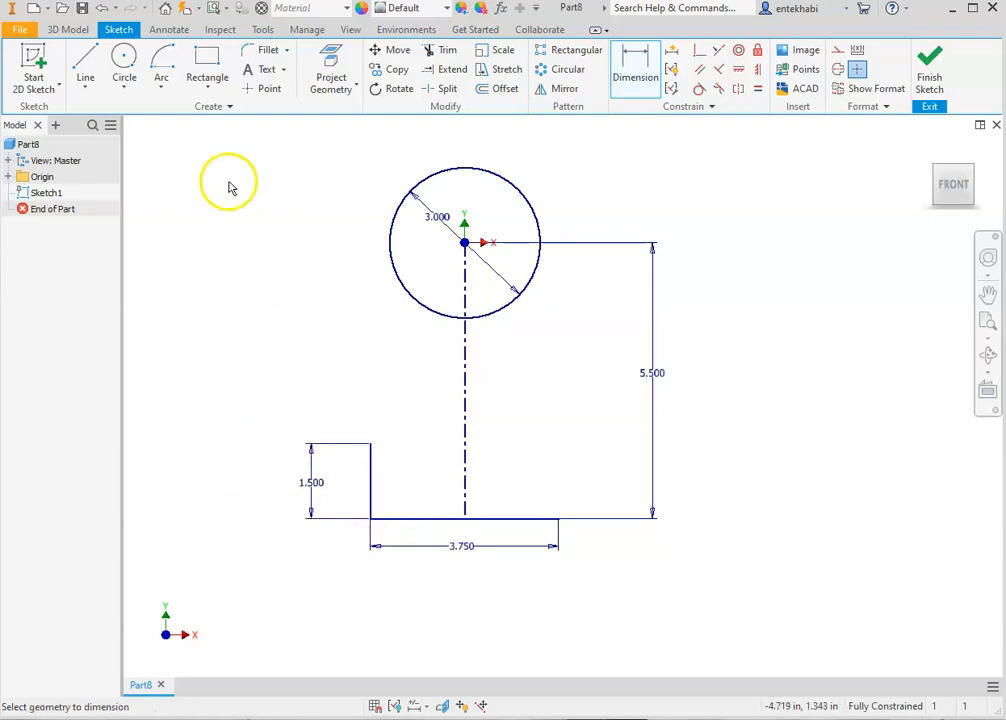
left_click(160, 78)
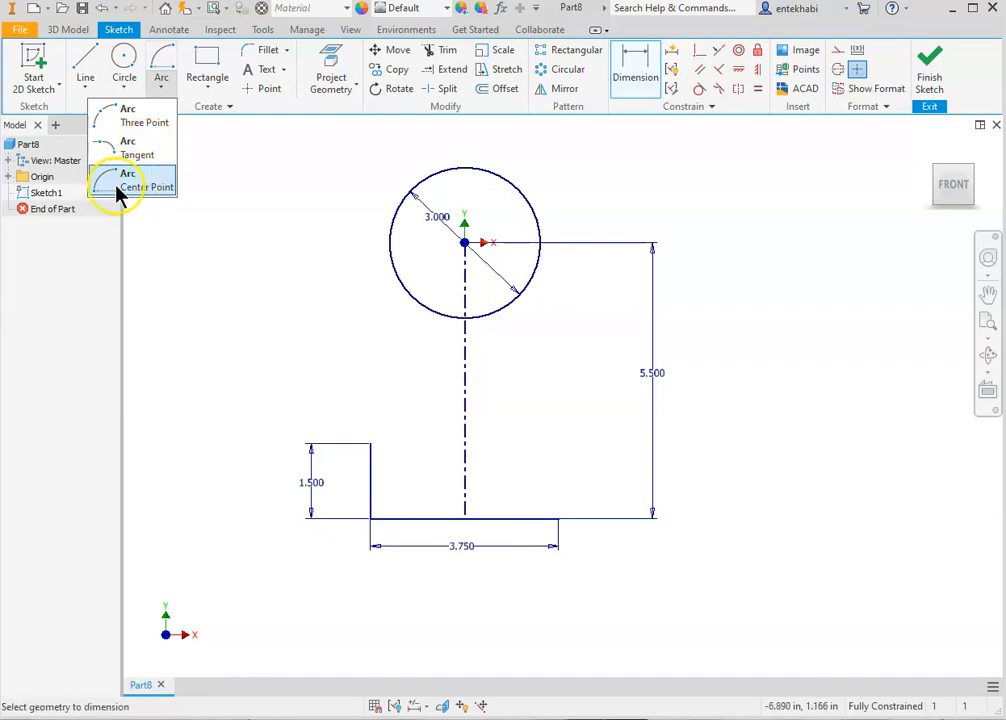
Draw a center-point arc from the short line's top sweeping up to the circle.
left_click(144, 180)
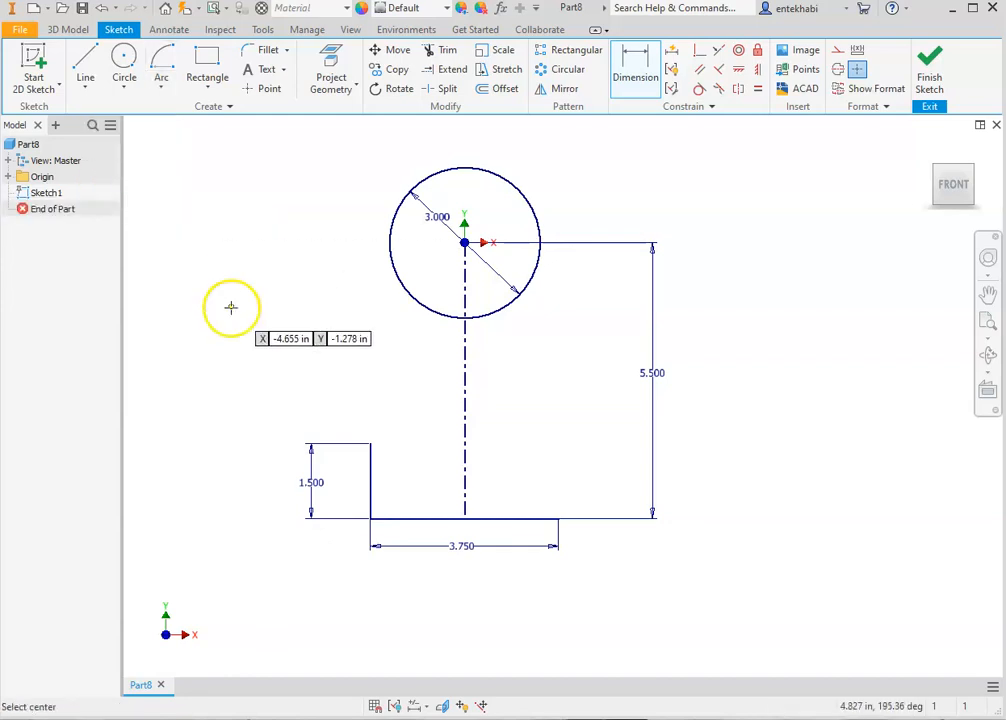
mouse_move(288, 196)
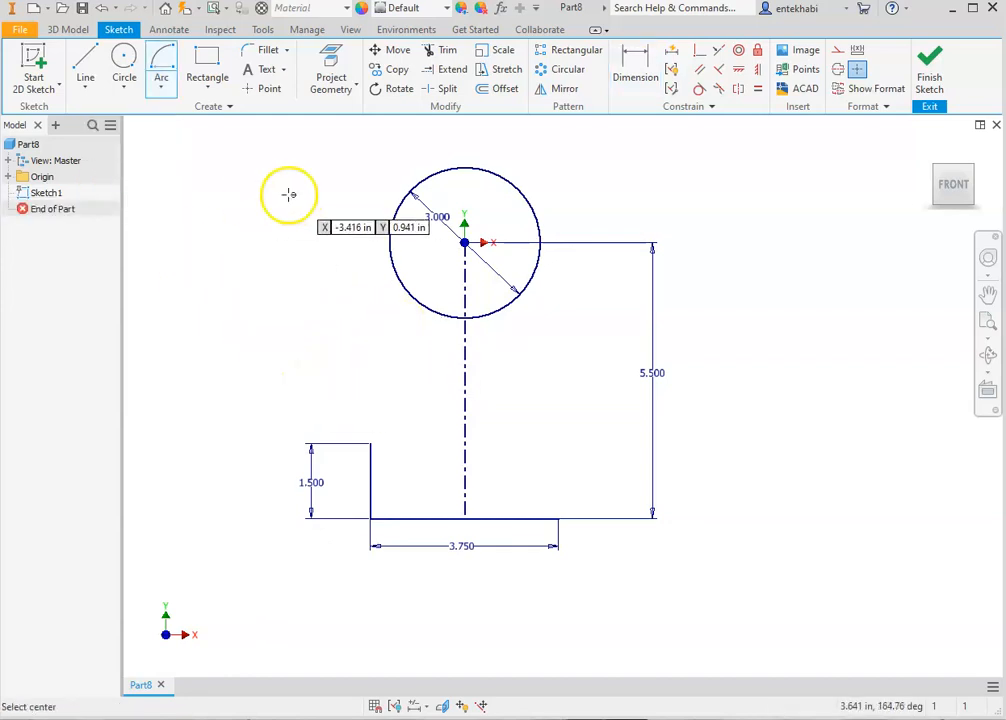
mouse_move(240, 298)
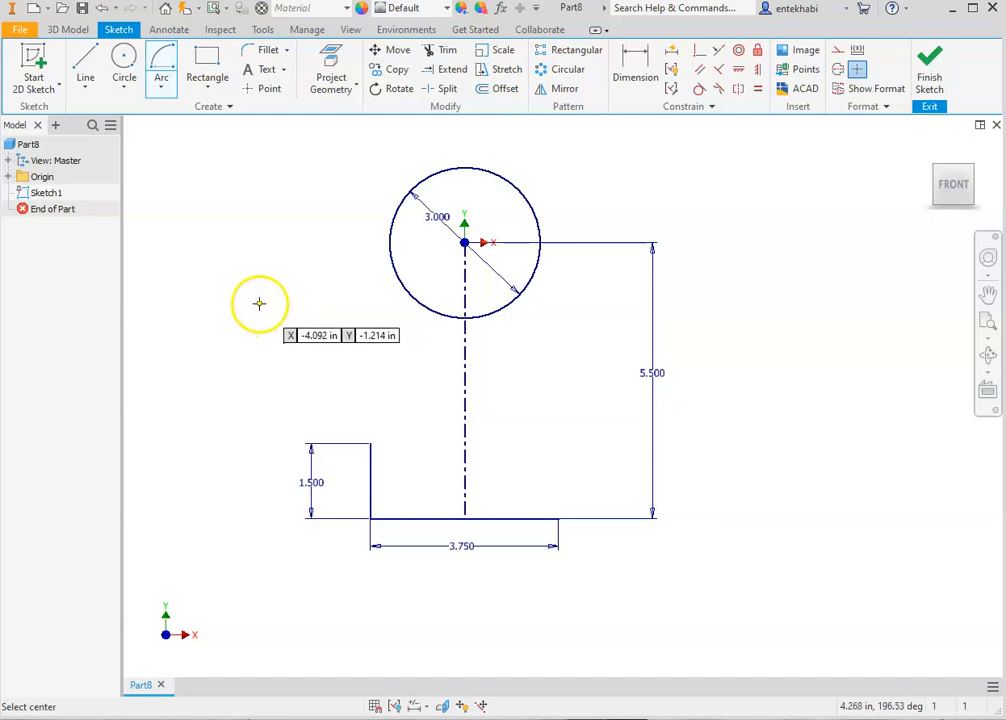
left_click(264, 304)
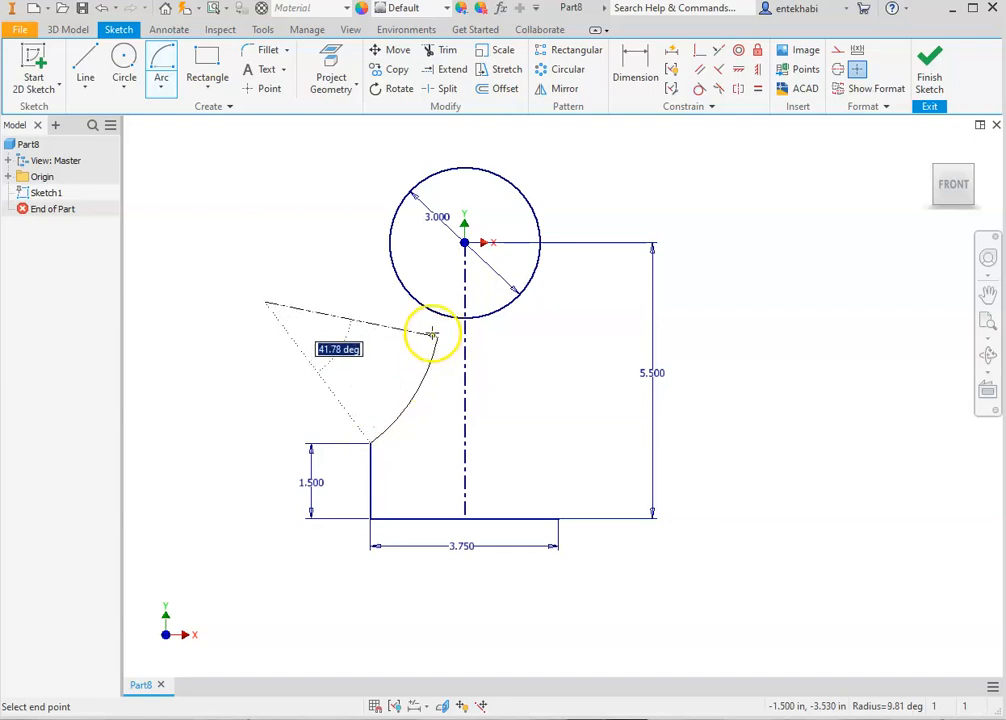
left_click_drag(436, 336, 380, 182)
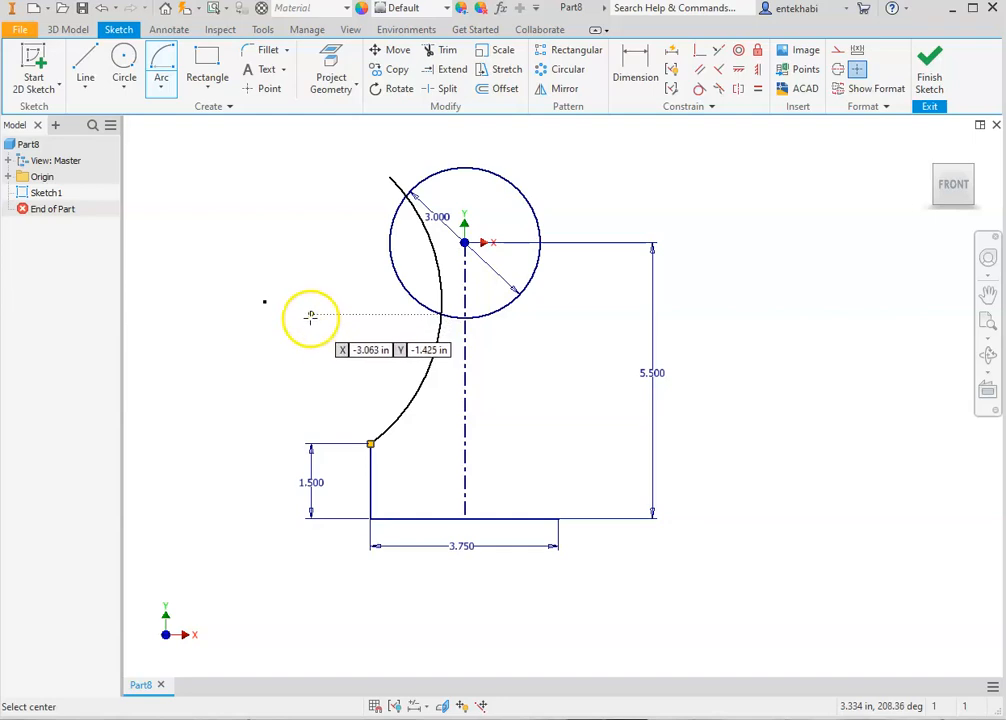
mouse_move(340, 372)
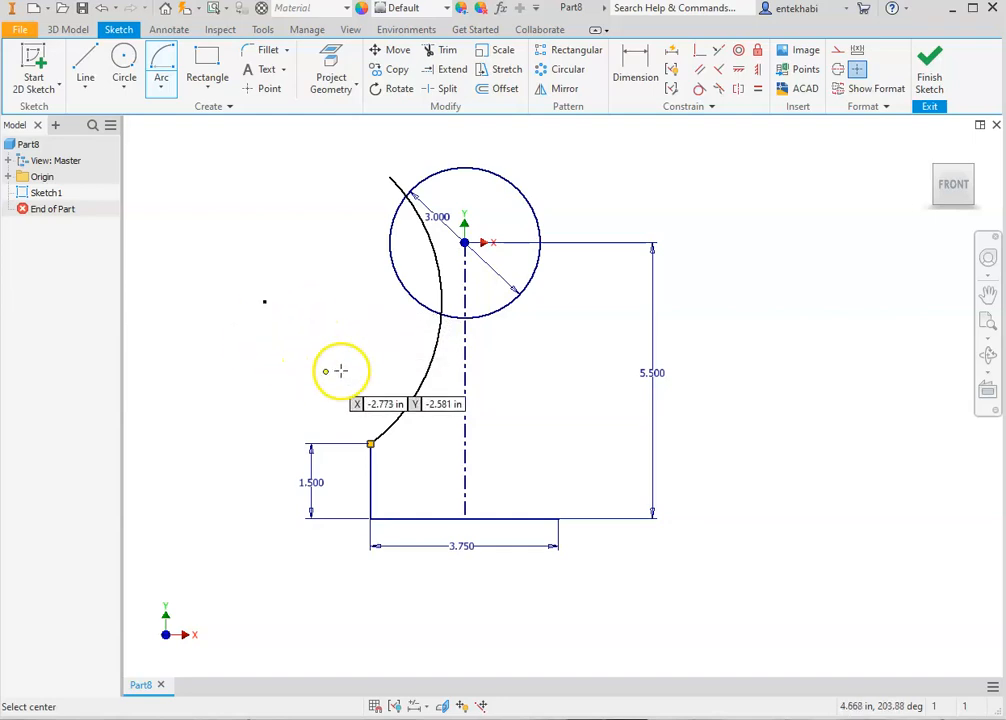
mouse_move(432, 356)
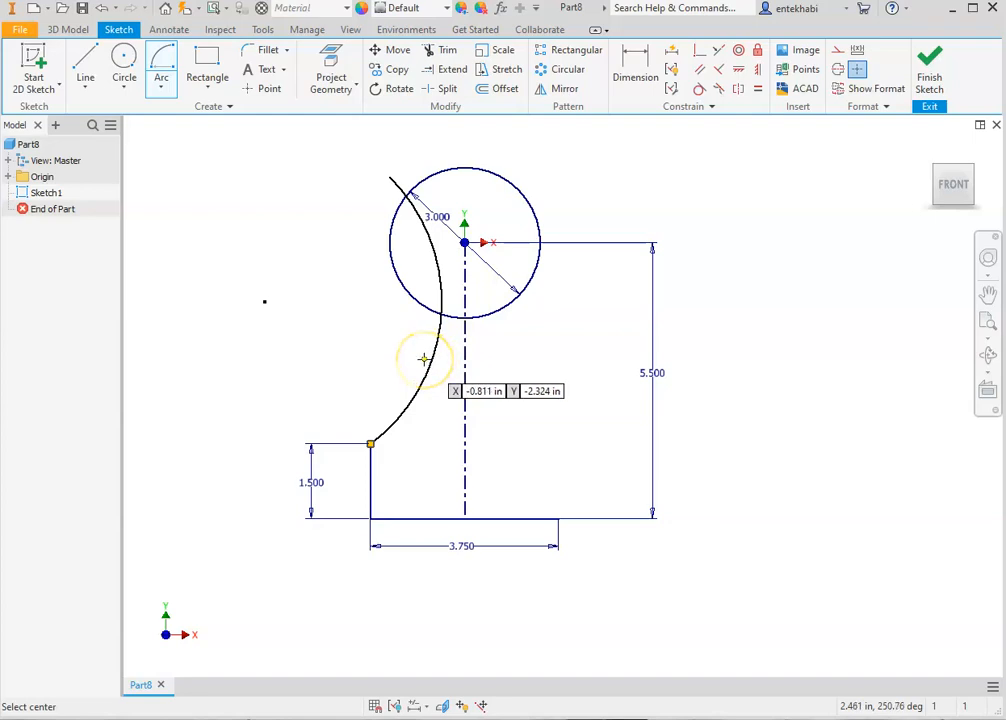
Dimension the connecting arc's radius to 3.5 and trim its overhang past the circle.
left_click(636, 60)
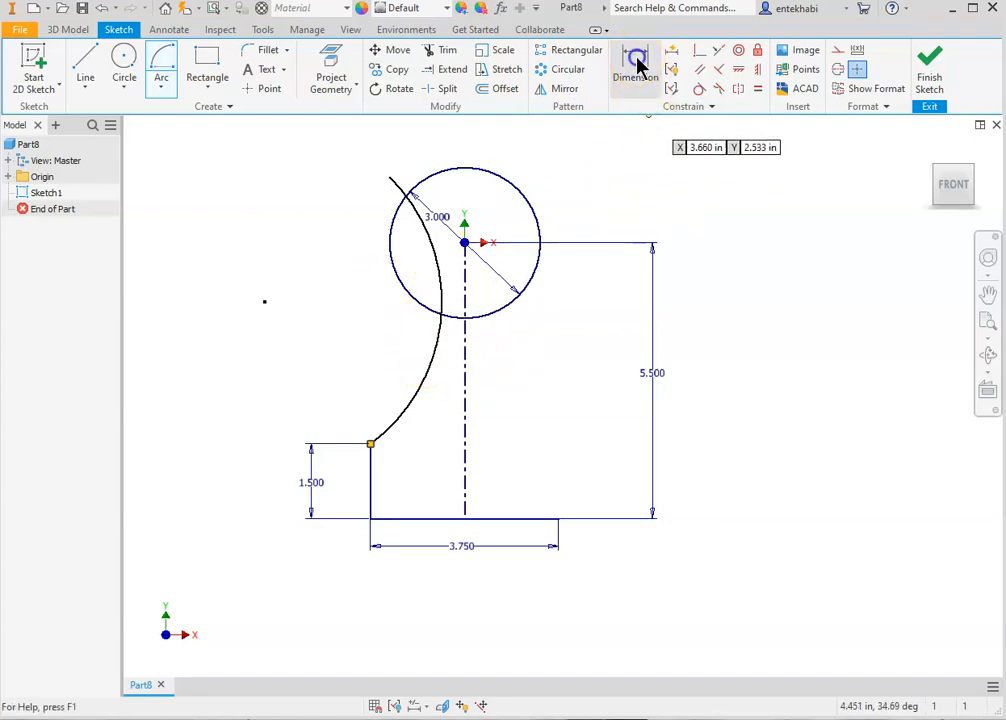
left_click(636, 64)
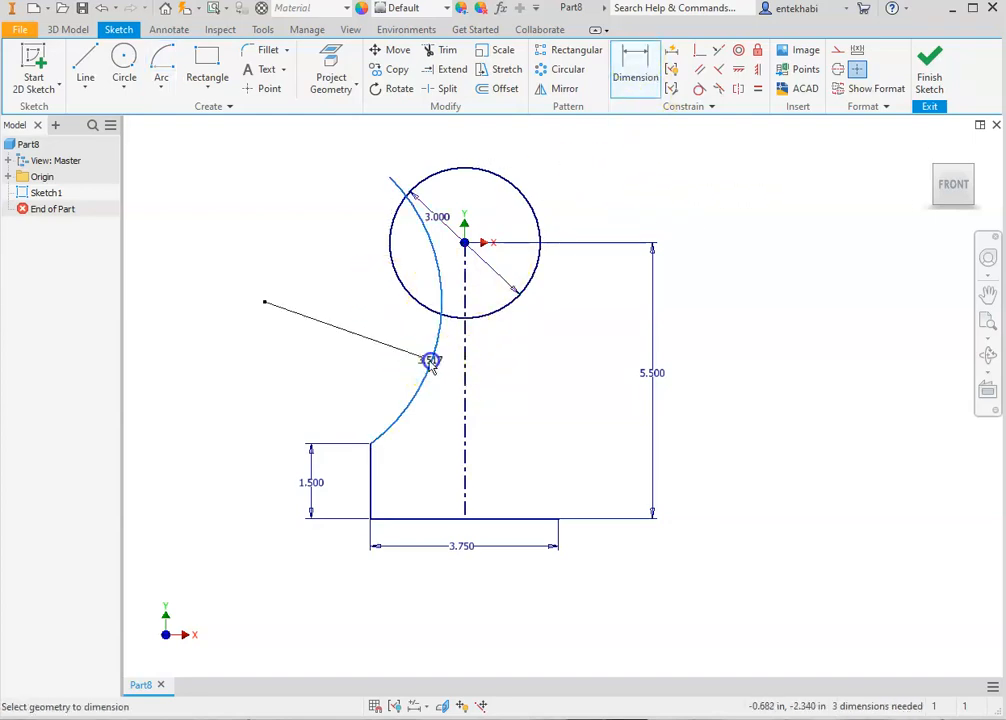
left_click(430, 360)
type("3.5")
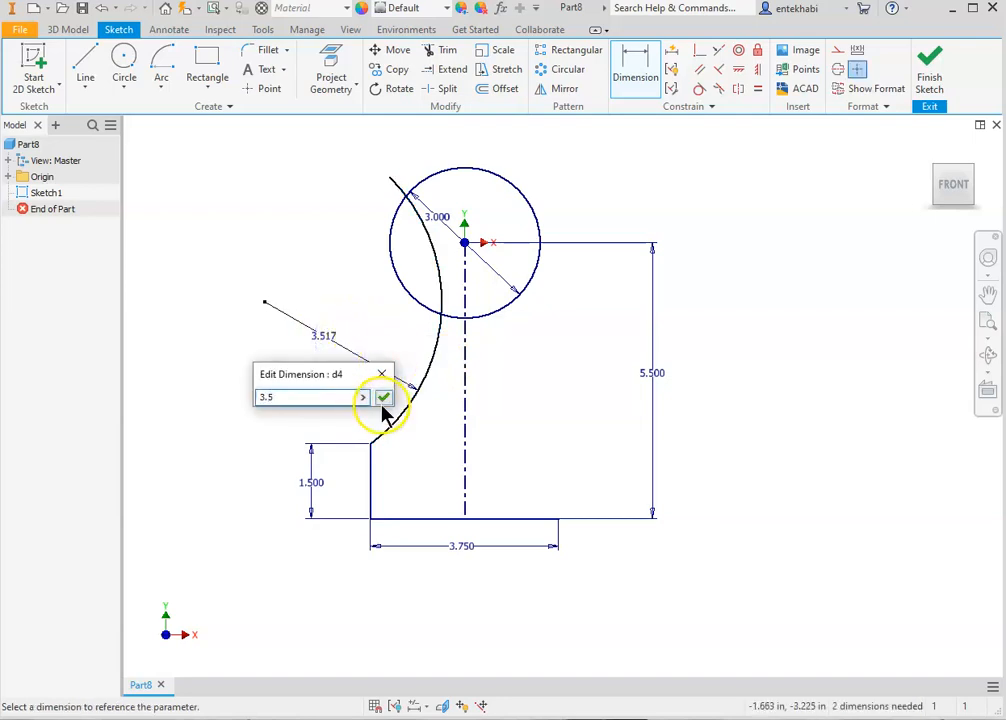
left_click(384, 396)
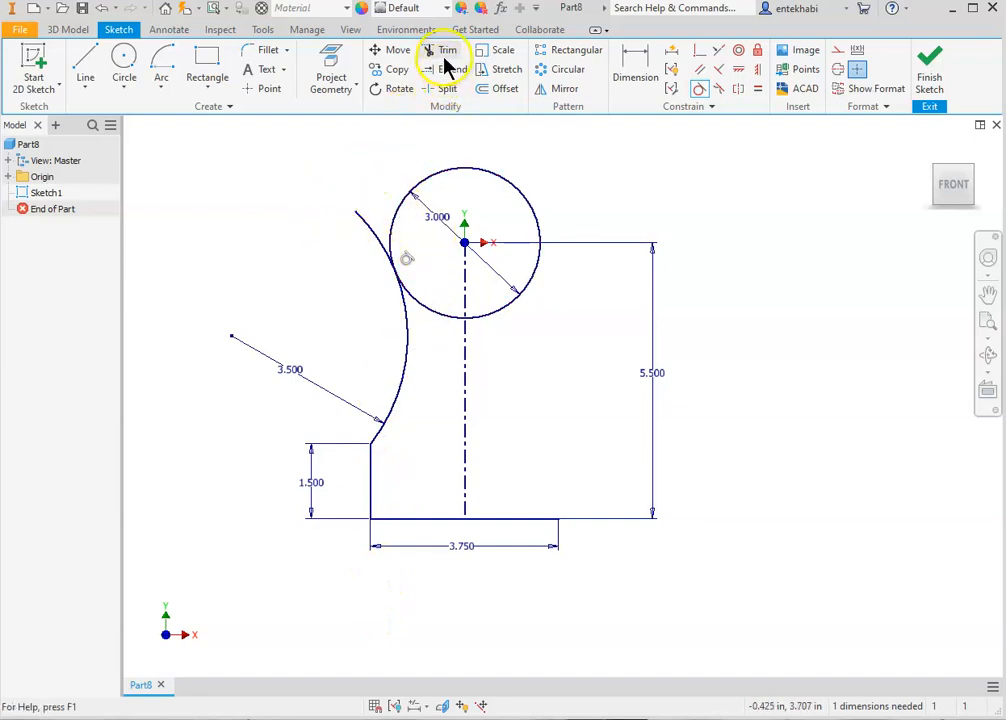
left_click(448, 50)
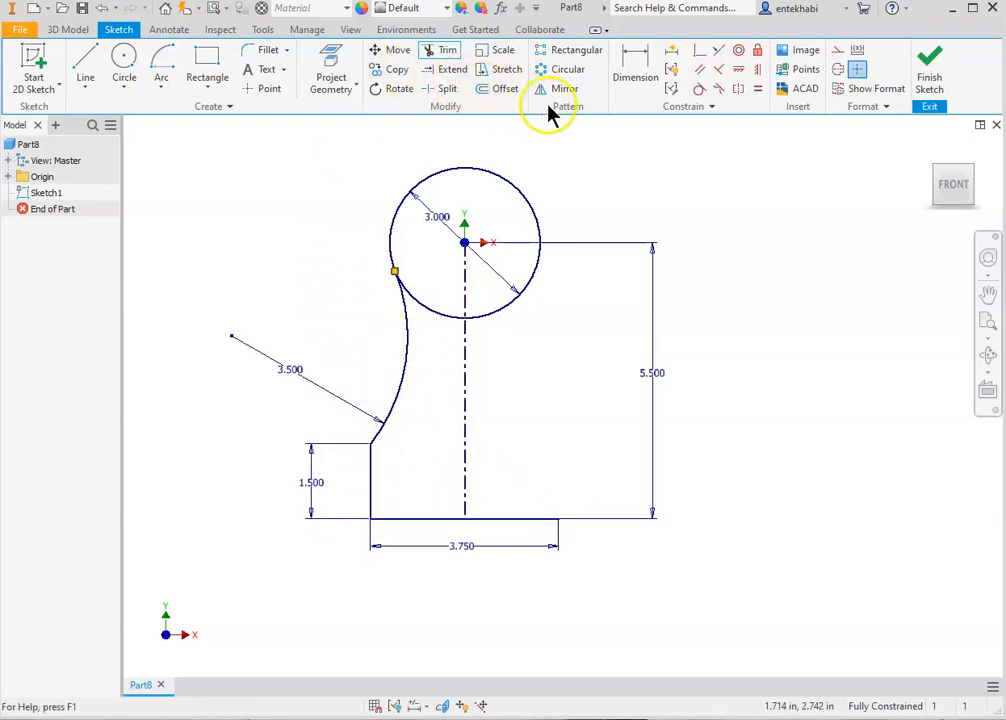
Mirror the short vertical line and connecting arc across the vertical centreline.
left_click(564, 88)
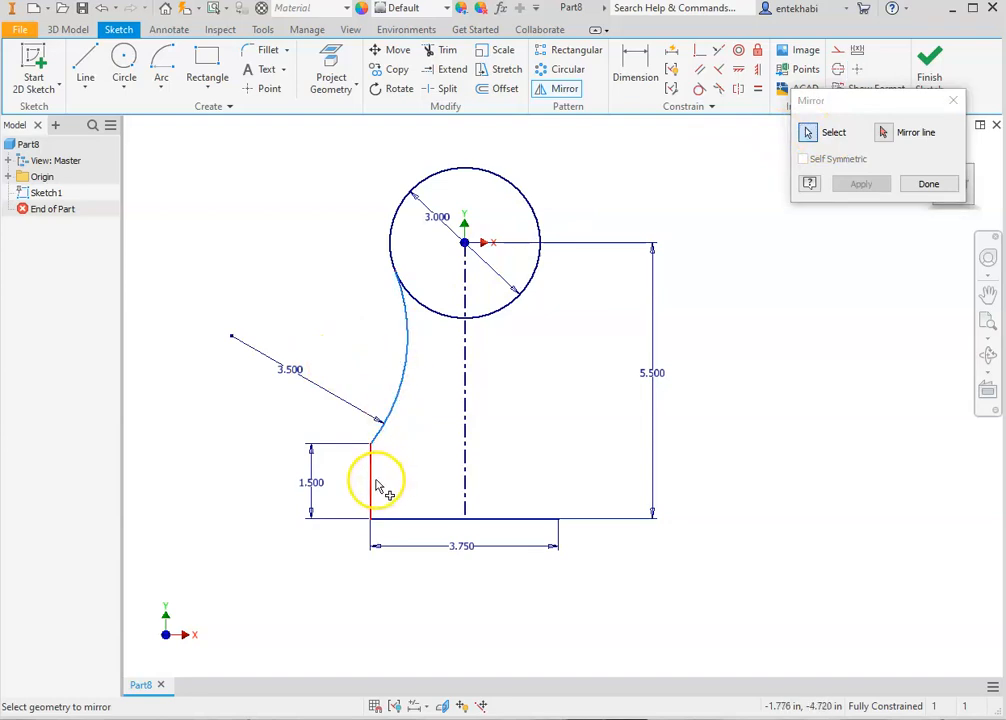
left_click(376, 478)
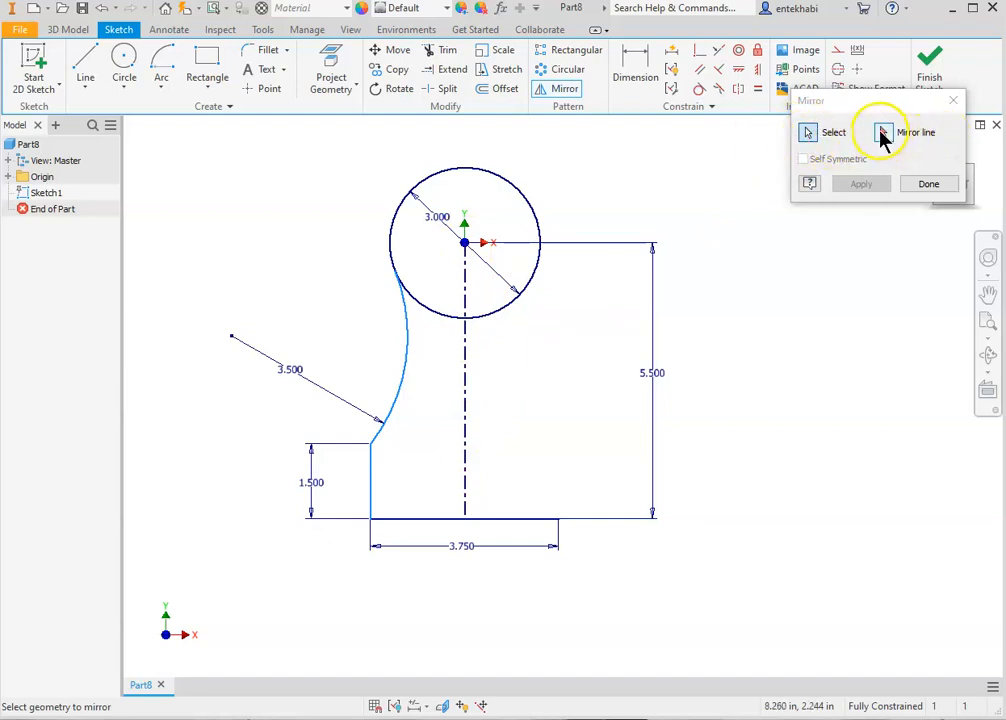
left_click(884, 132)
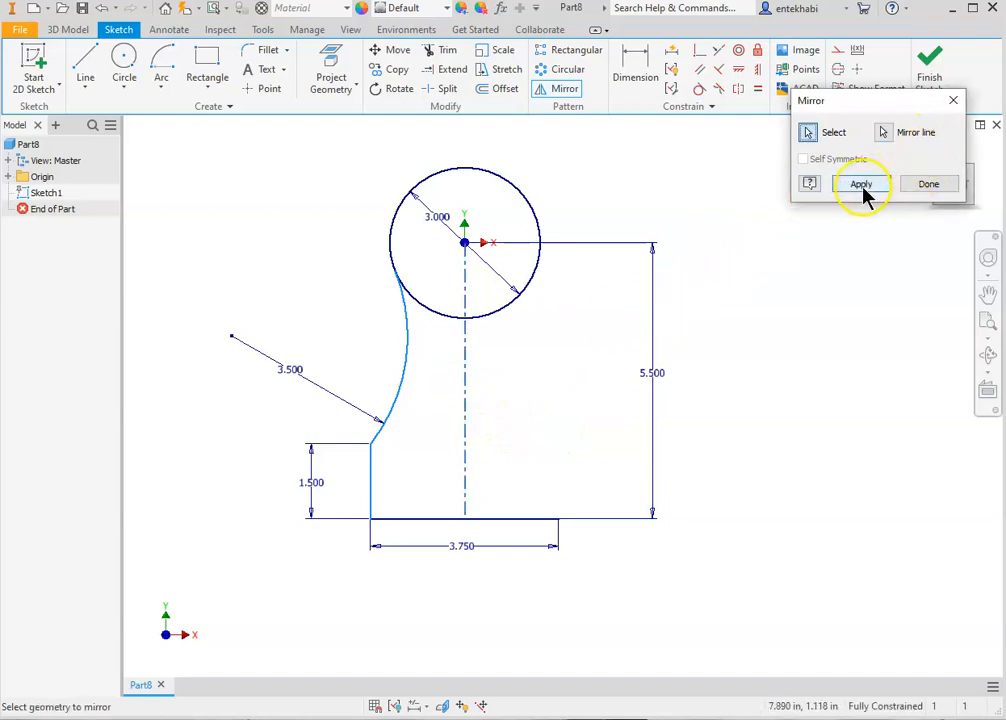
left_click(860, 184)
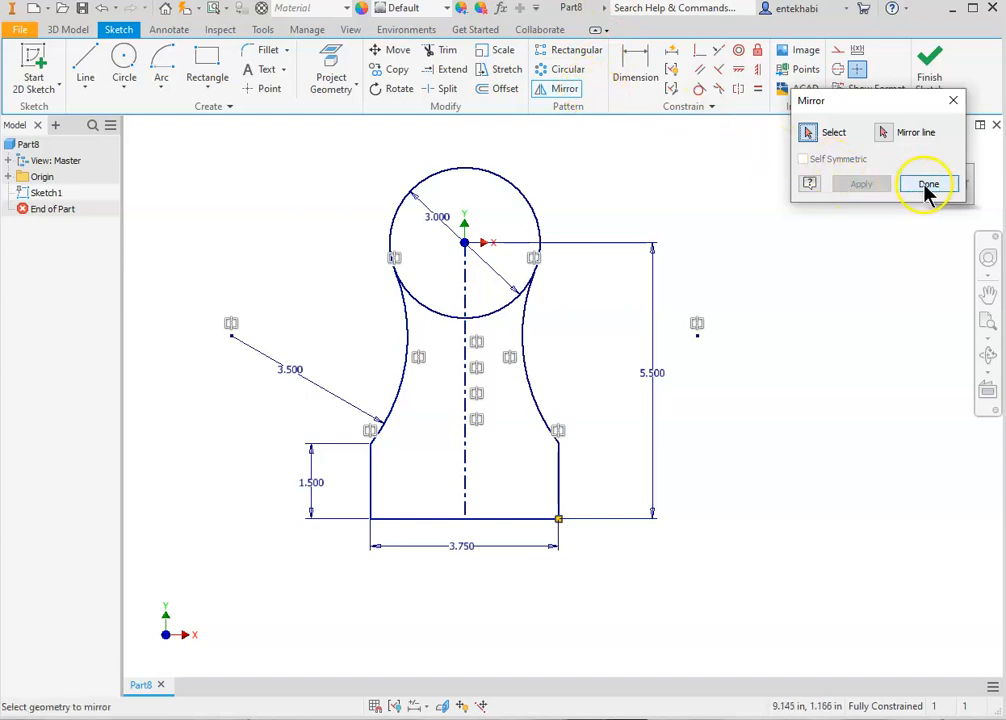
left_click(928, 184)
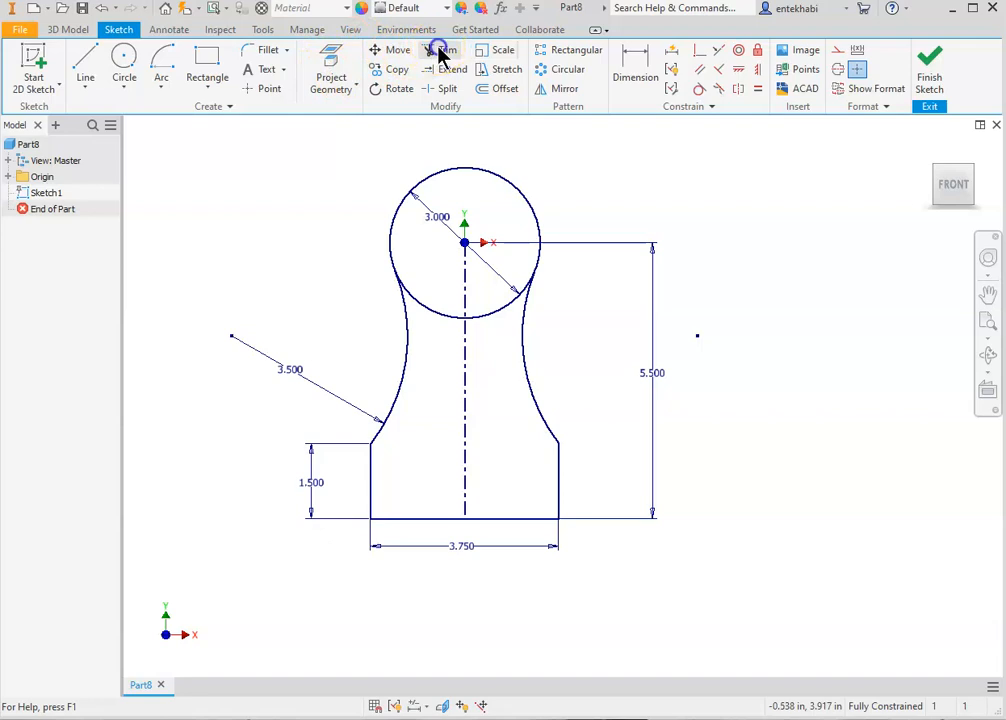
Trim away the circle's lower segment between the two connecting arcs.
left_click(444, 50)
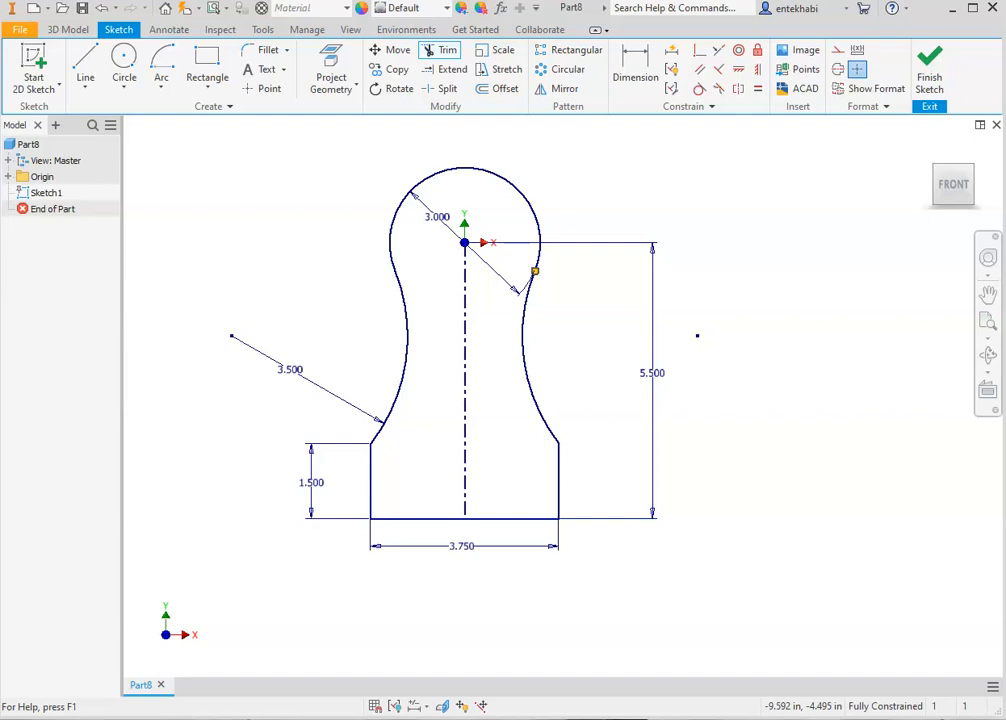
mouse_move(468, 396)
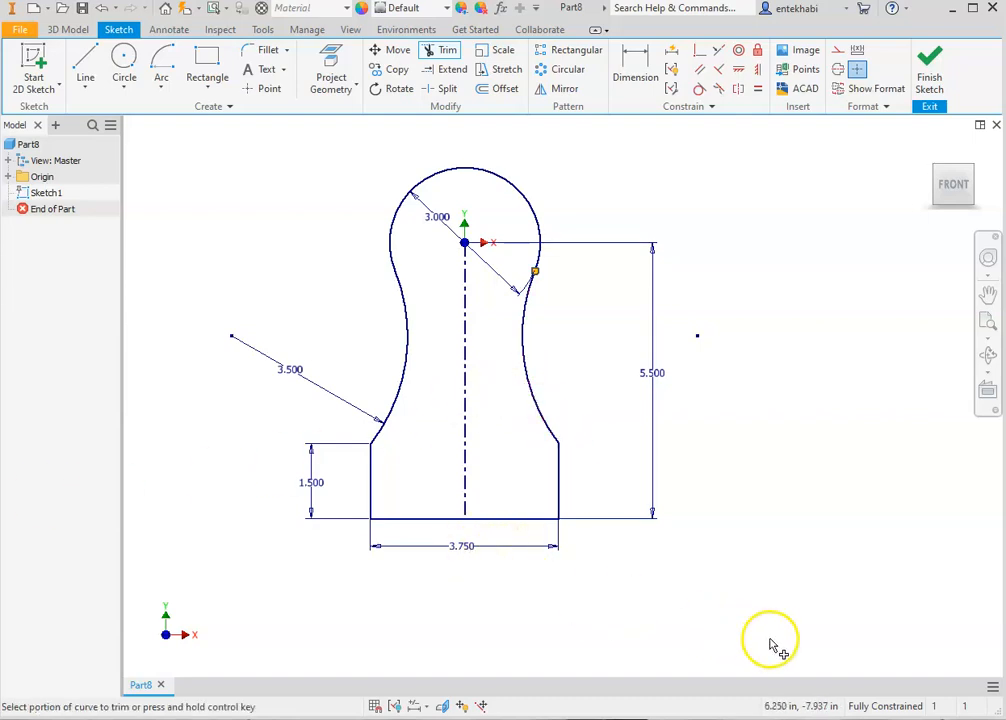
mouse_move(192, 154)
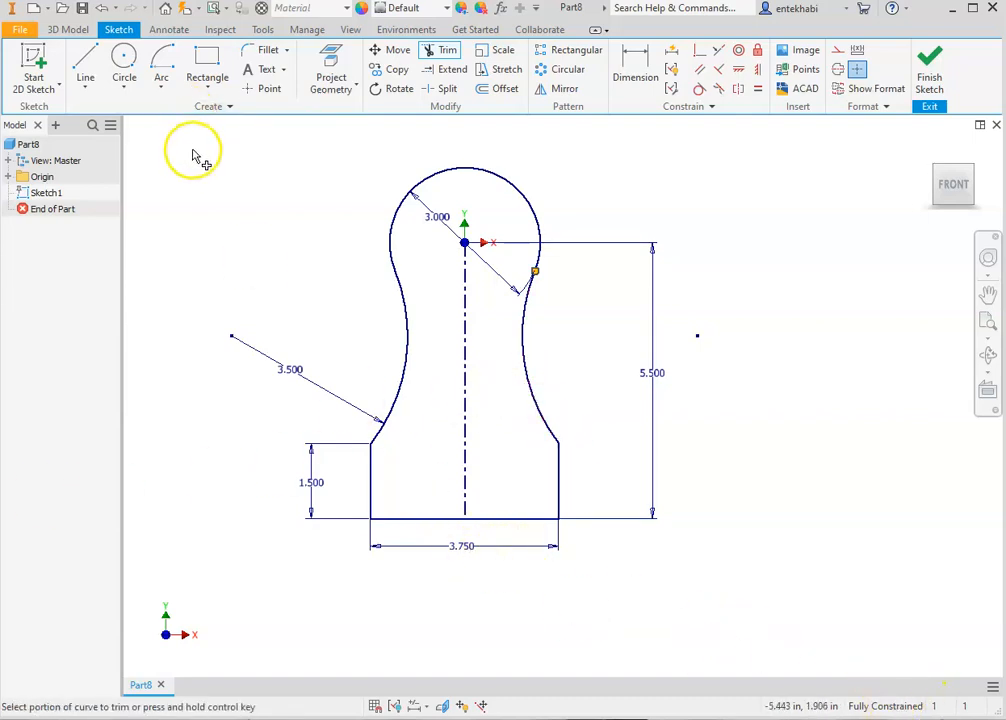
mouse_move(204, 168)
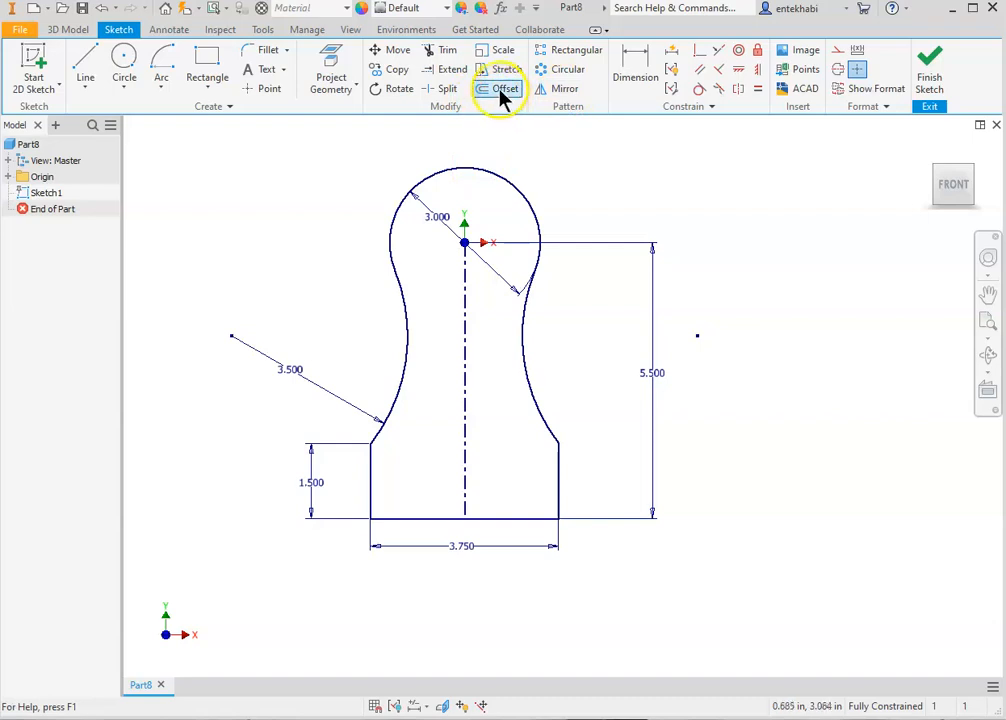
Start an Offset of the whole keyhole outline to create an inner copy.
left_click(506, 88)
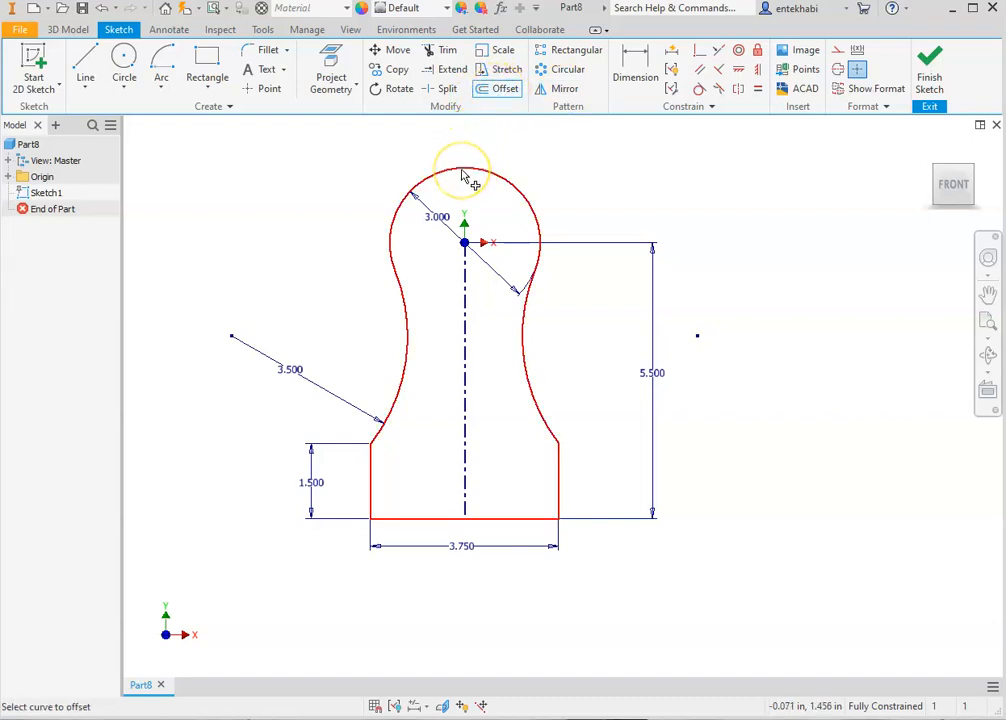
mouse_move(500, 184)
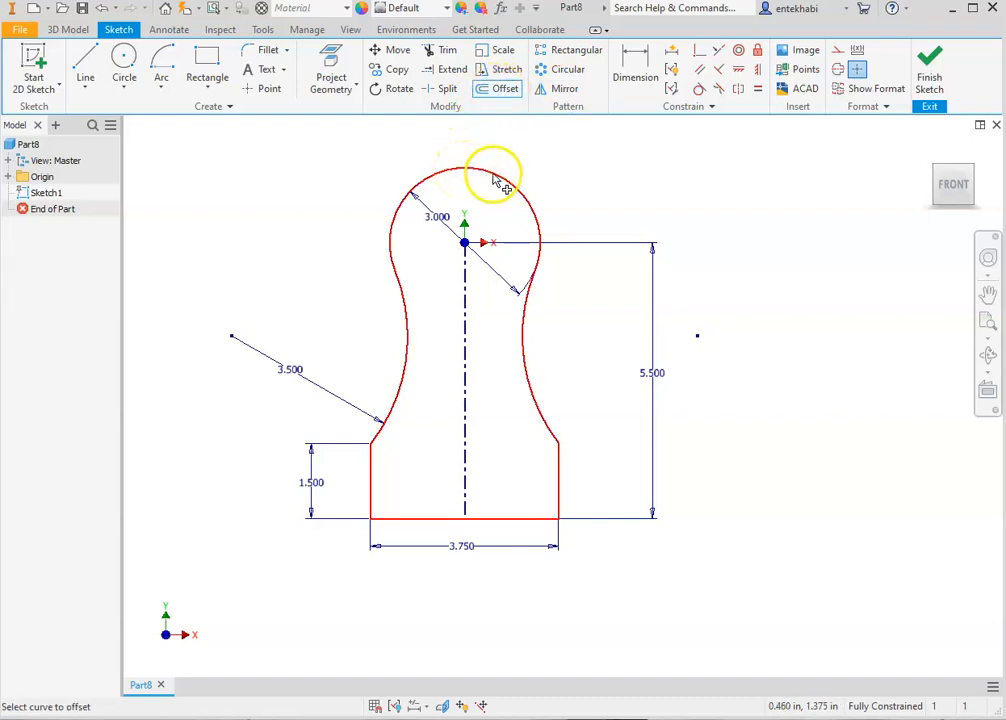
mouse_move(420, 184)
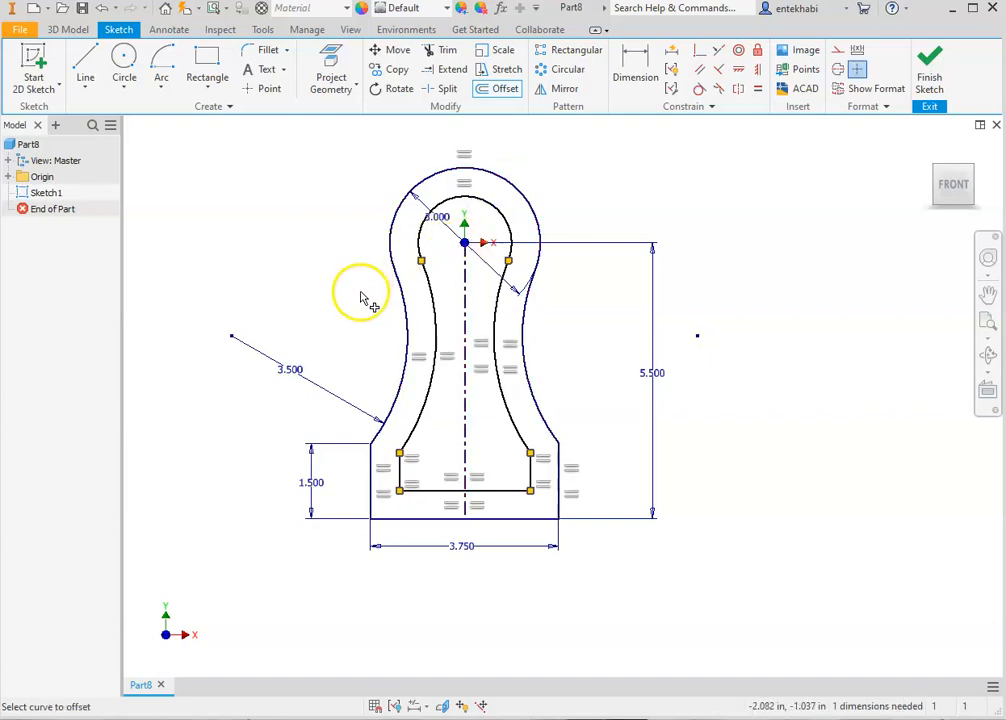
mouse_move(100, 288)
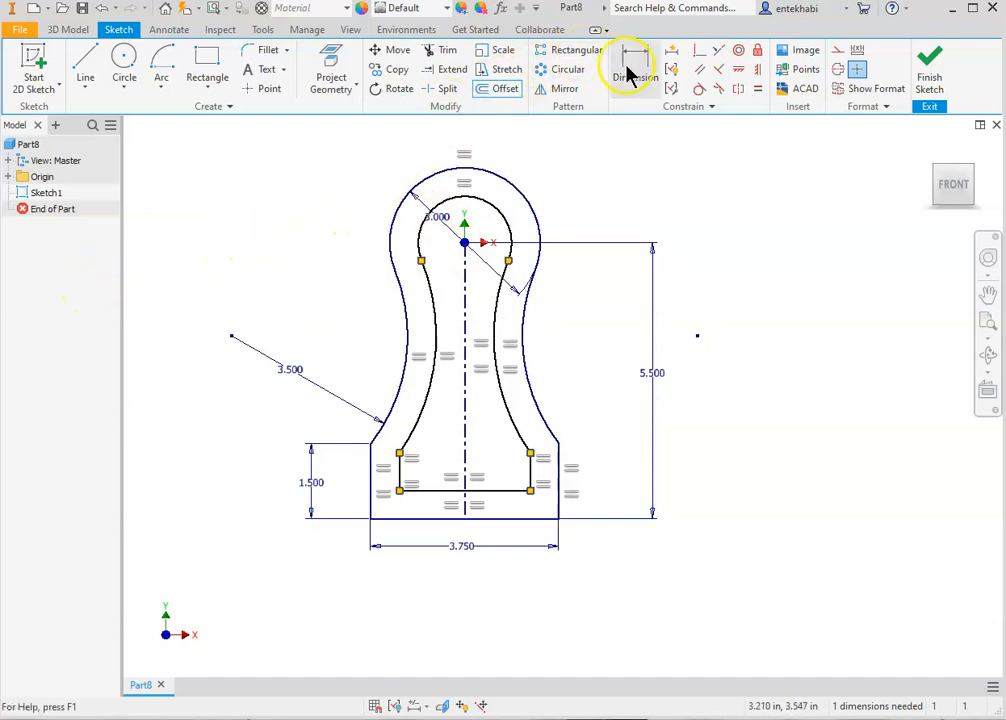
Dimension the inner outline's top arc to .750, leaving the sketch fully constrained.
left_click(636, 58)
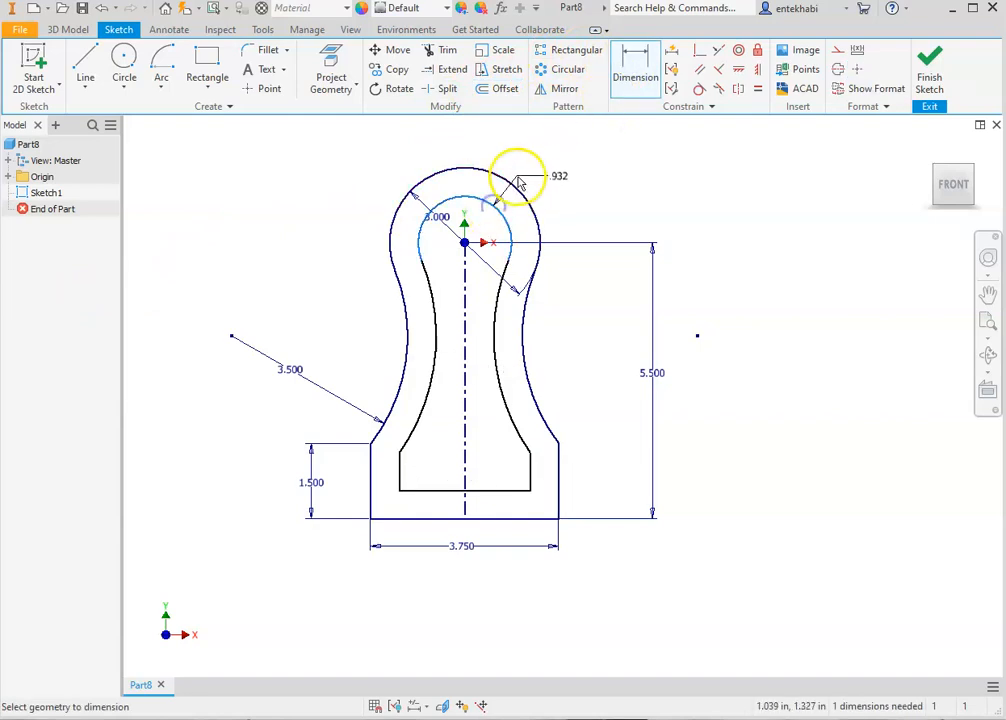
left_click(548, 184)
type(".75")
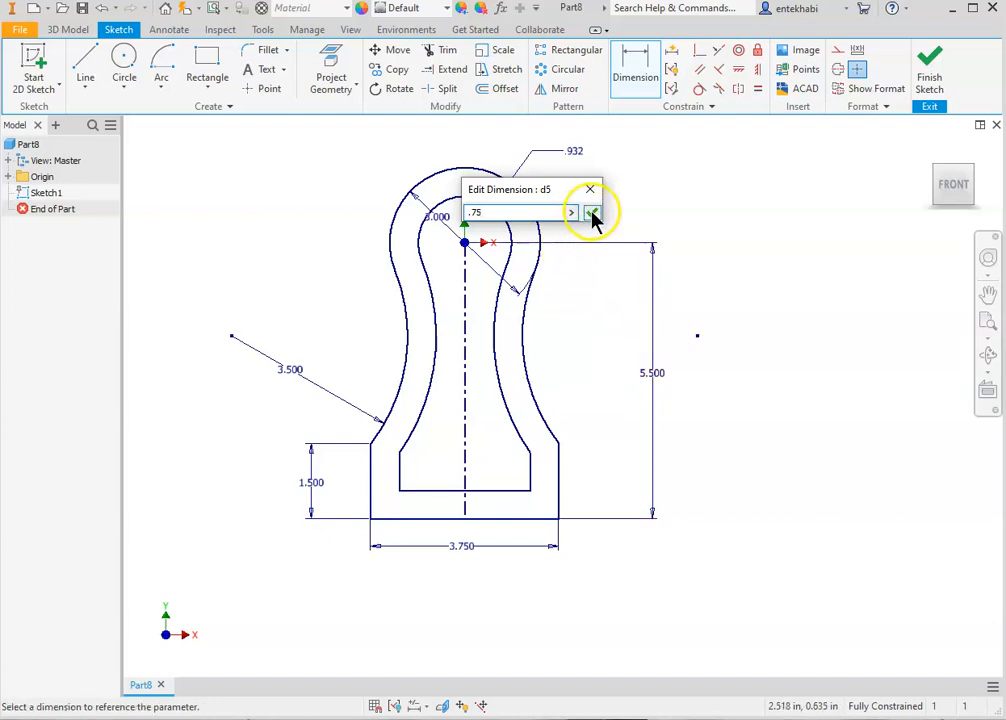
left_click(592, 212)
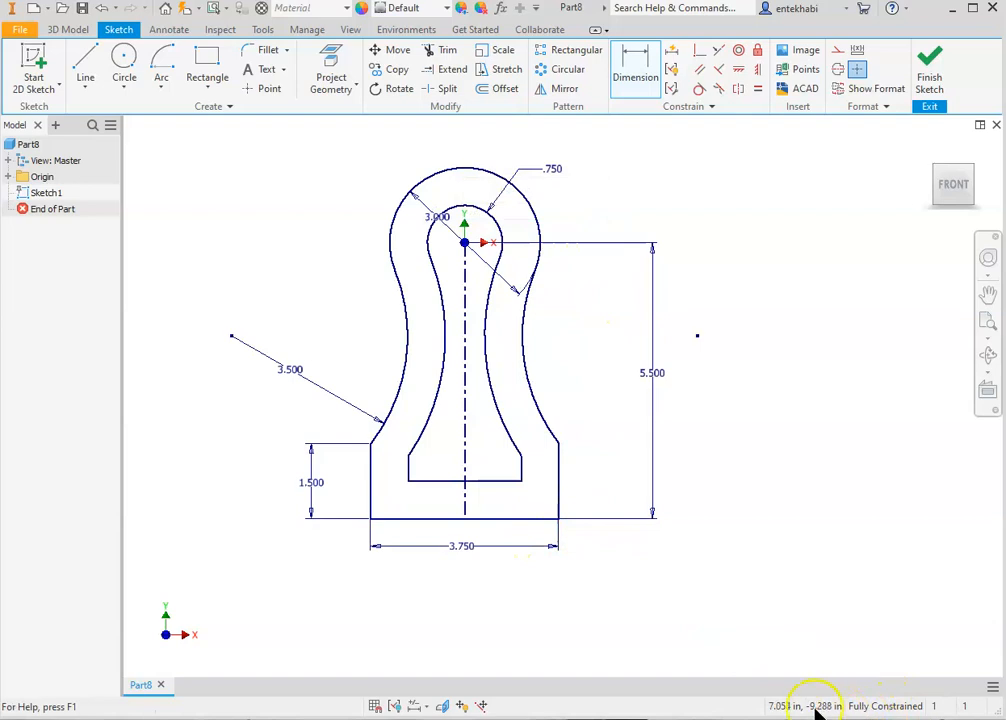
mouse_move(484, 230)
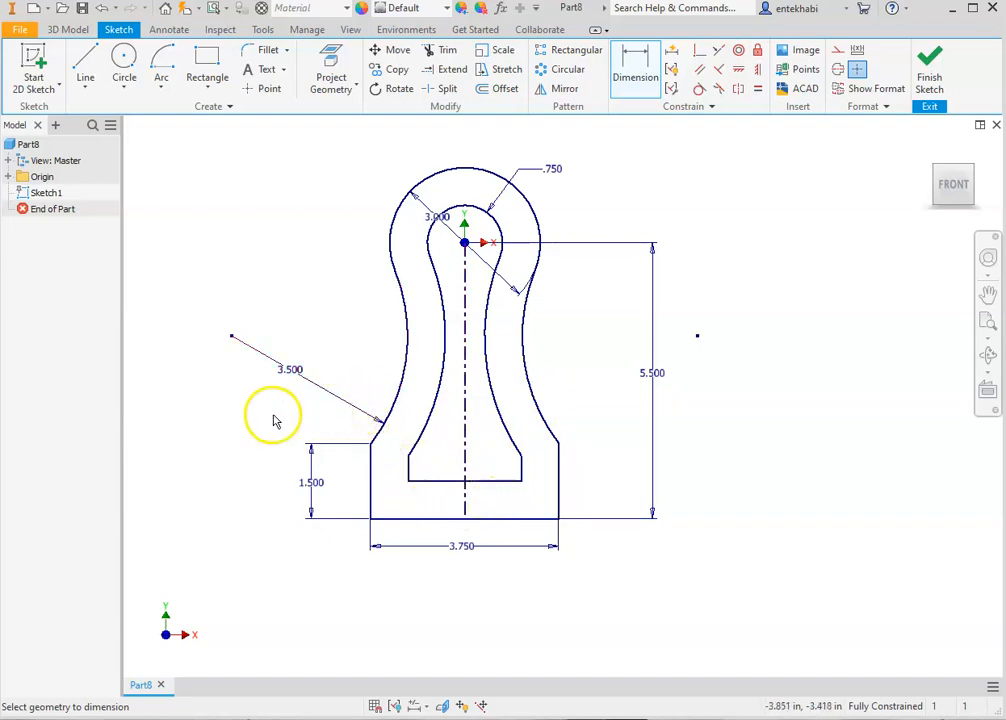
mouse_move(268, 412)
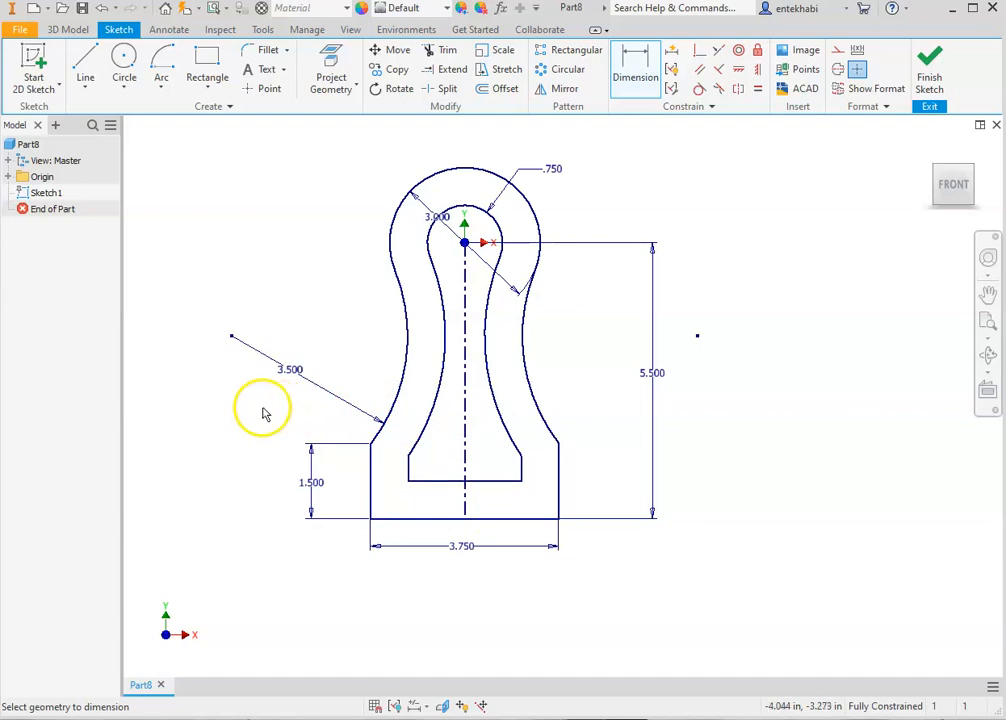
mouse_move(238, 418)
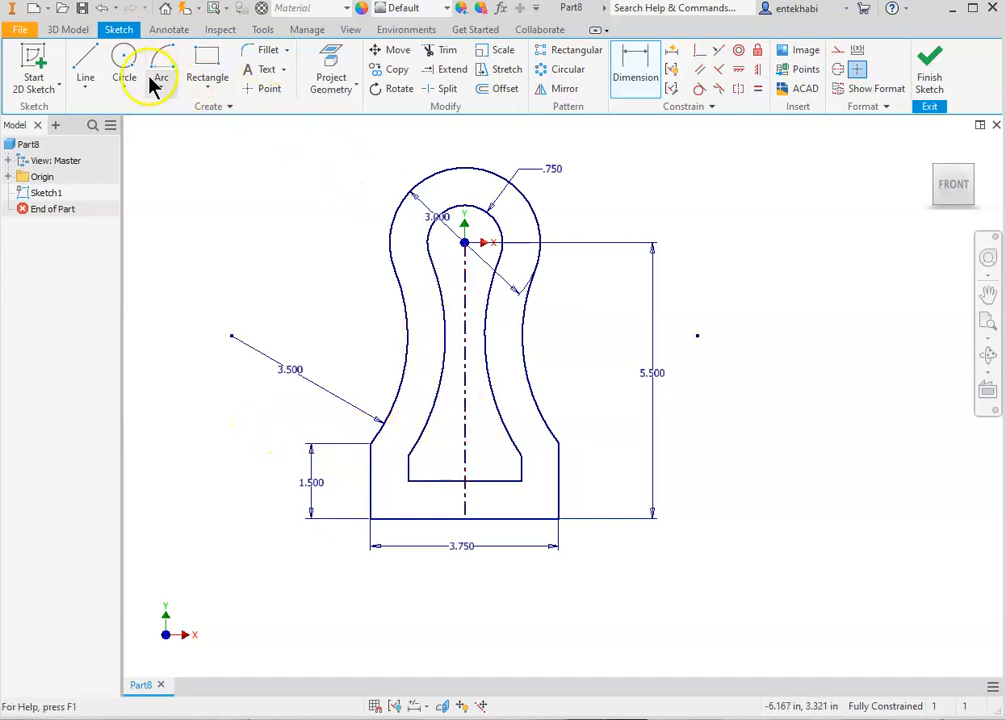
left_click(124, 76)
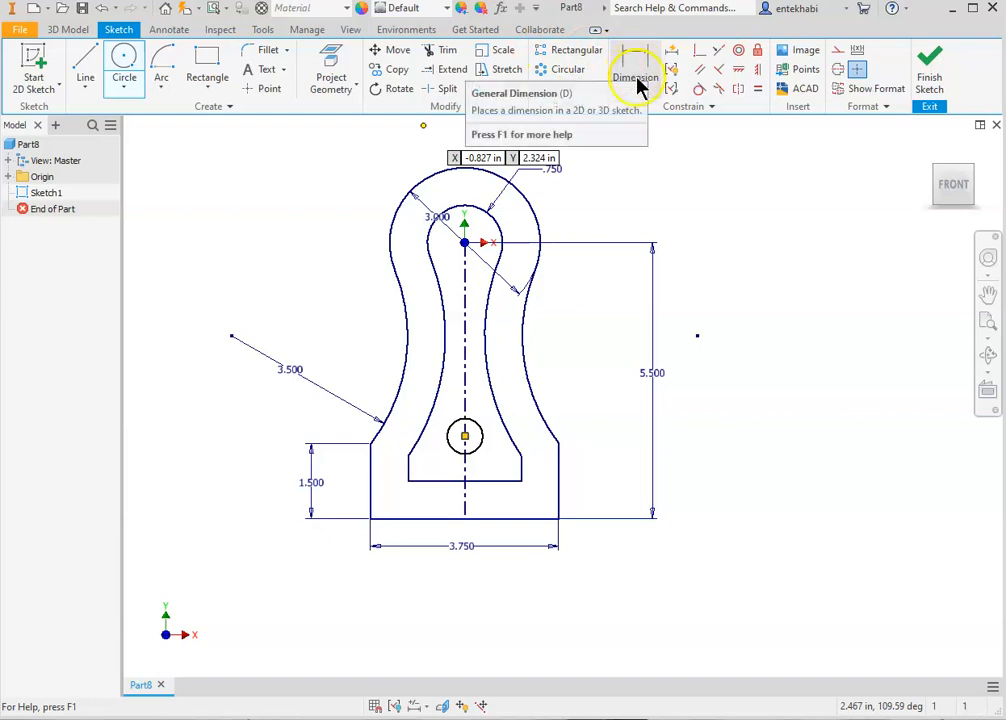
Size the small centreline circle to .750 and place it 3.5 below the top centre.
left_click(636, 76)
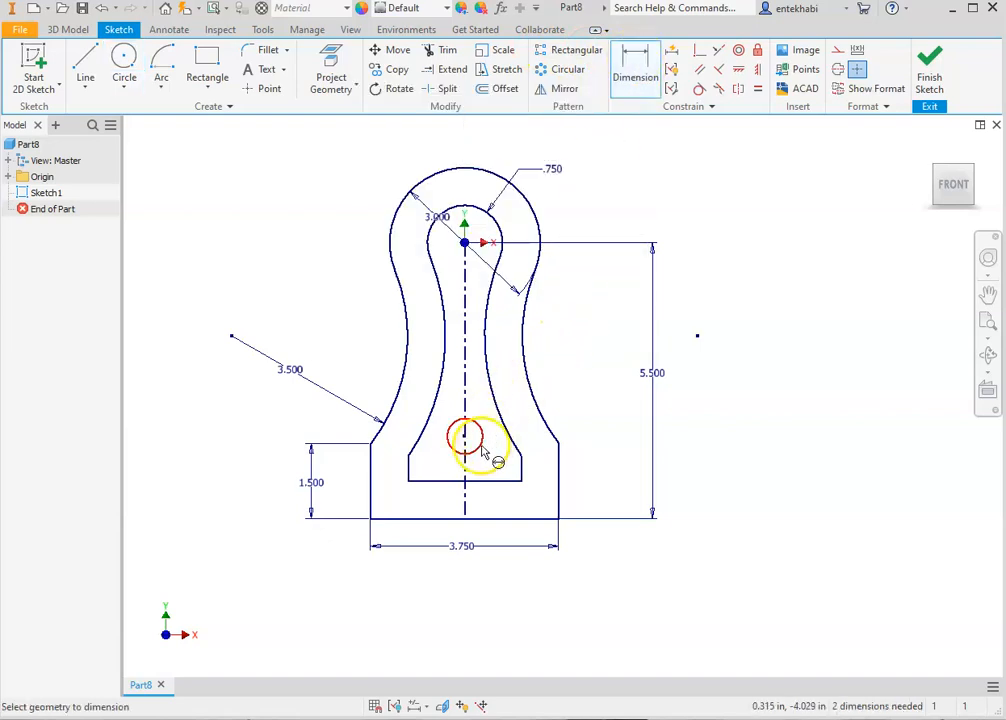
left_click(592, 494)
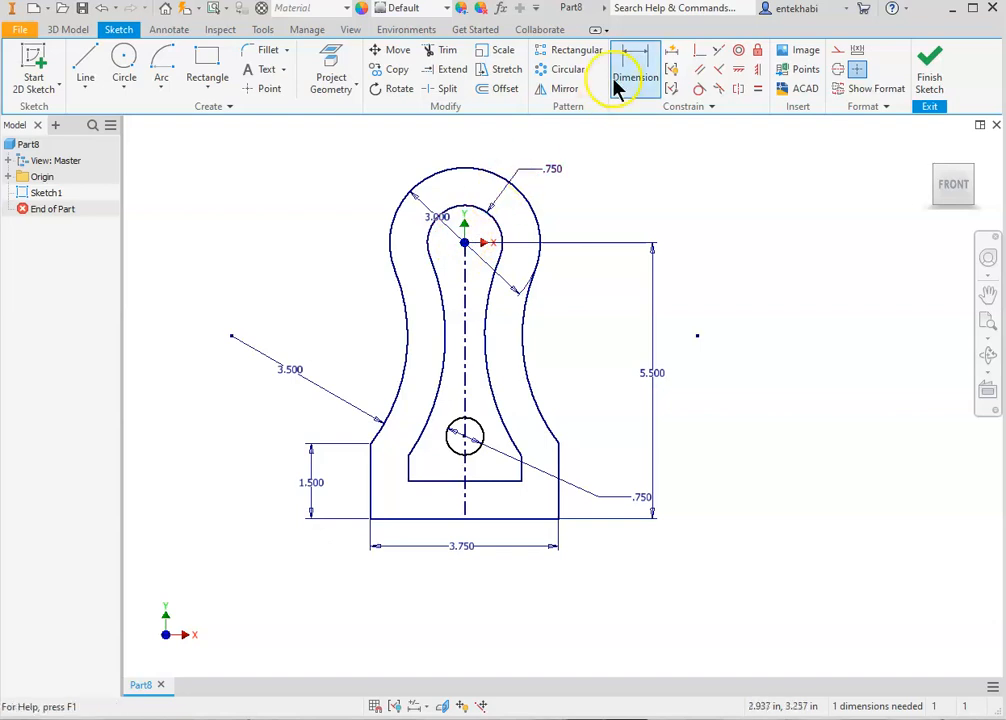
left_click(636, 70)
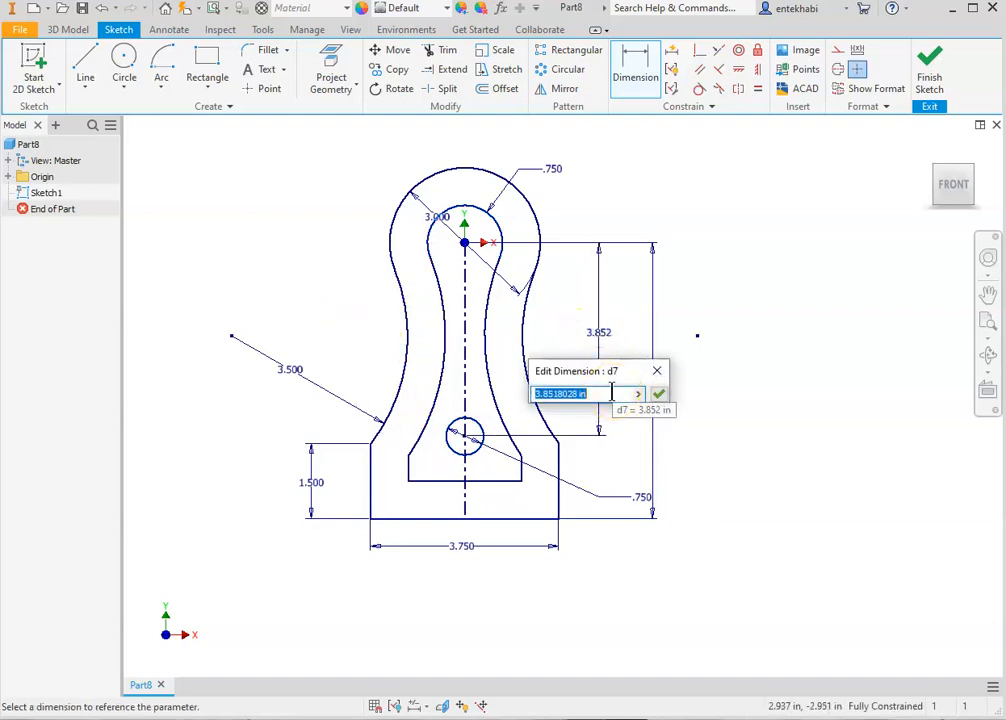
type("3.5")
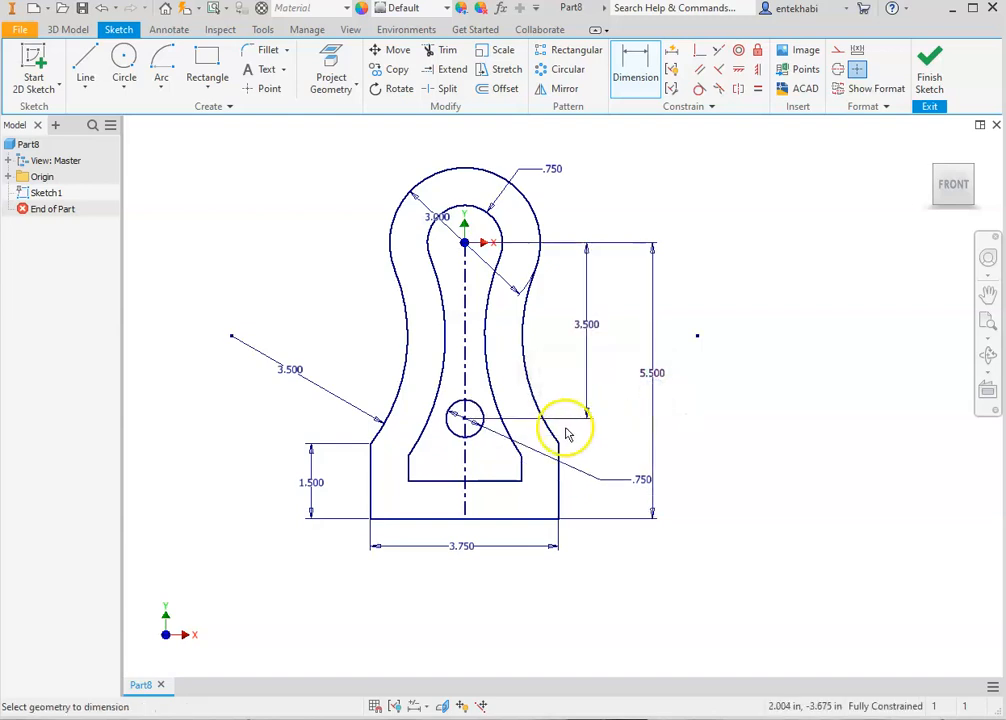
mouse_move(510, 404)
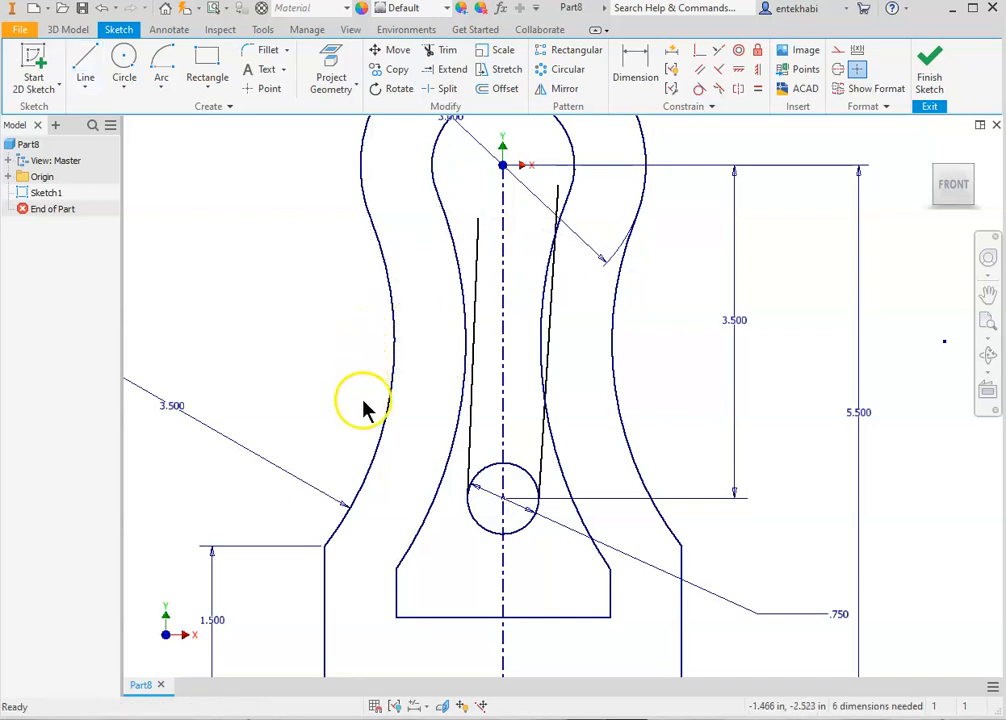
mouse_move(530, 436)
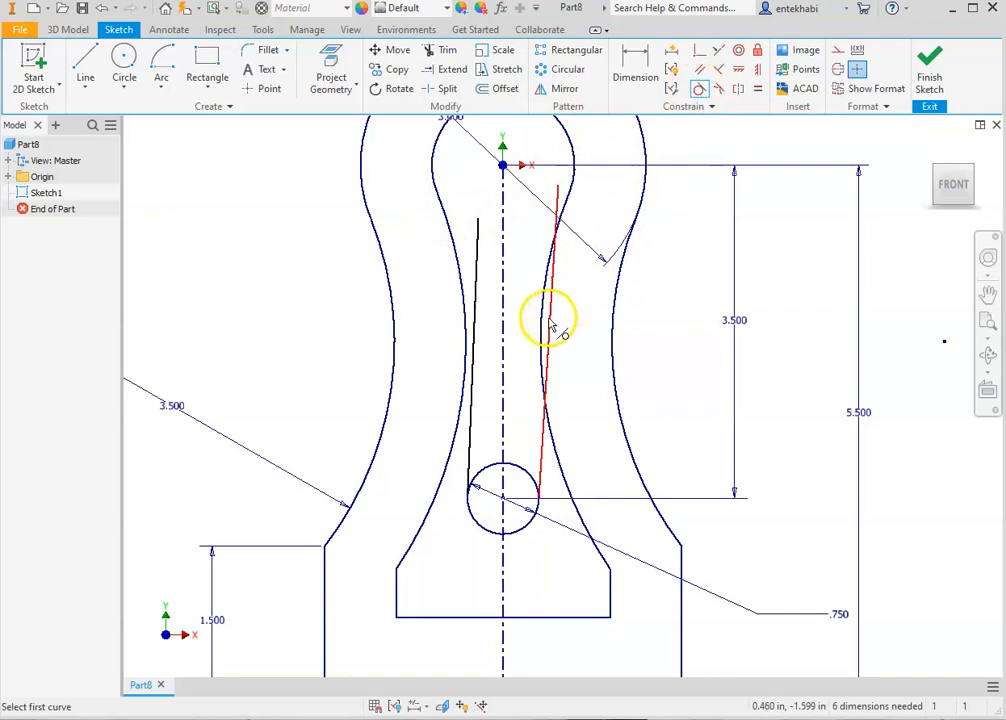
Constrain the slot's rising lines against the neighbouring curves on both sides.
left_click(560, 320)
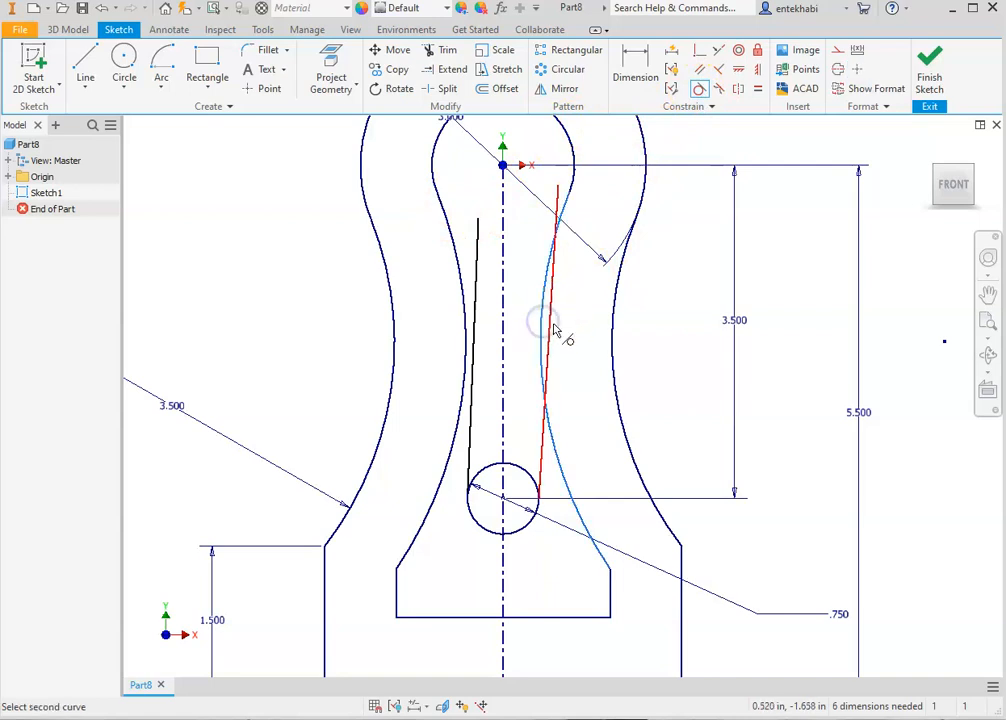
left_click(552, 324)
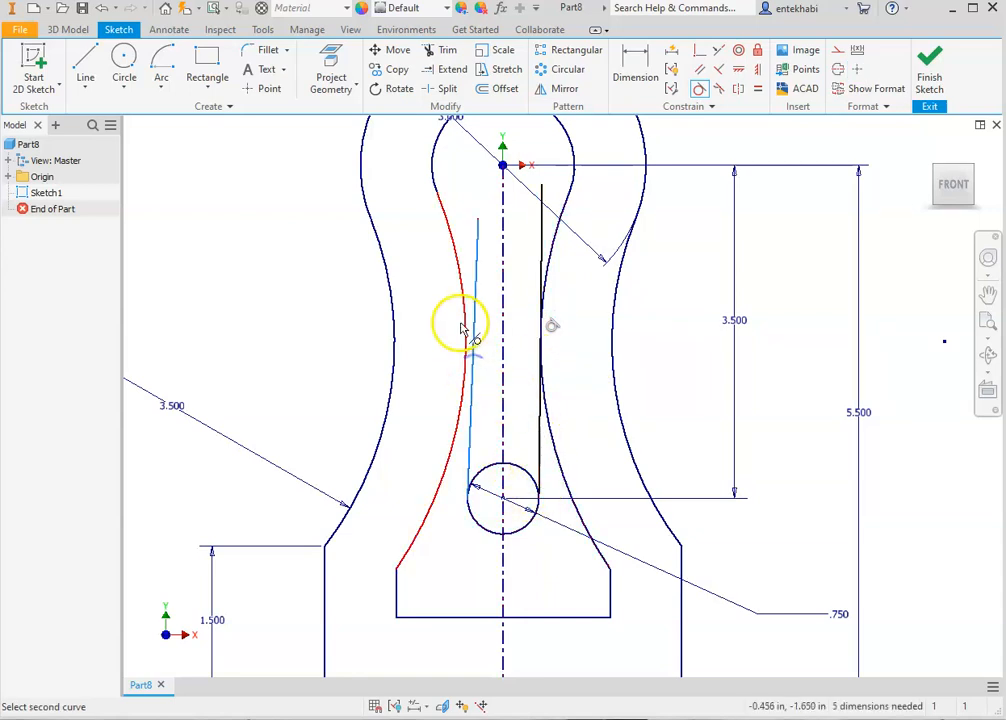
left_click(464, 328)
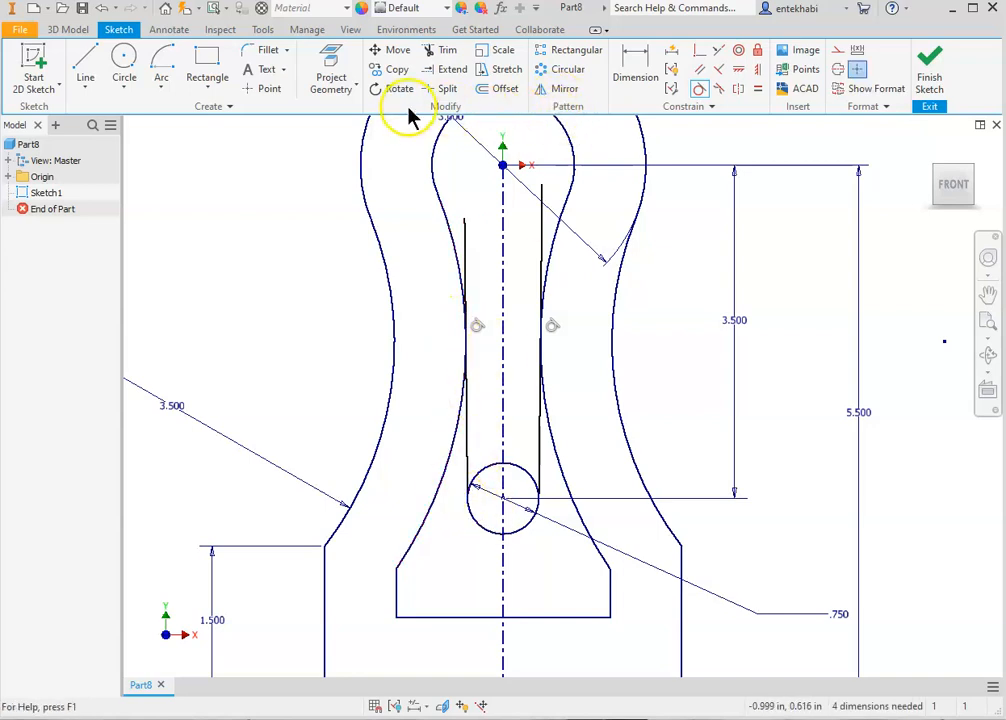
Trim the excess line and circle portions so the slot forms one rounded-bottom outline.
left_click(444, 50)
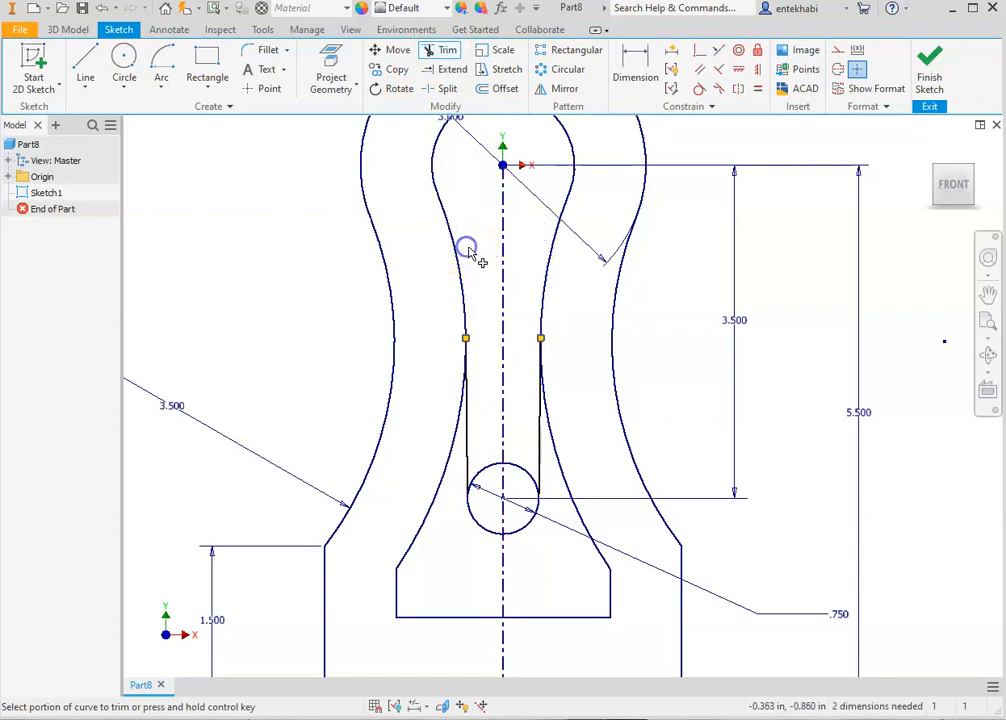
mouse_move(504, 510)
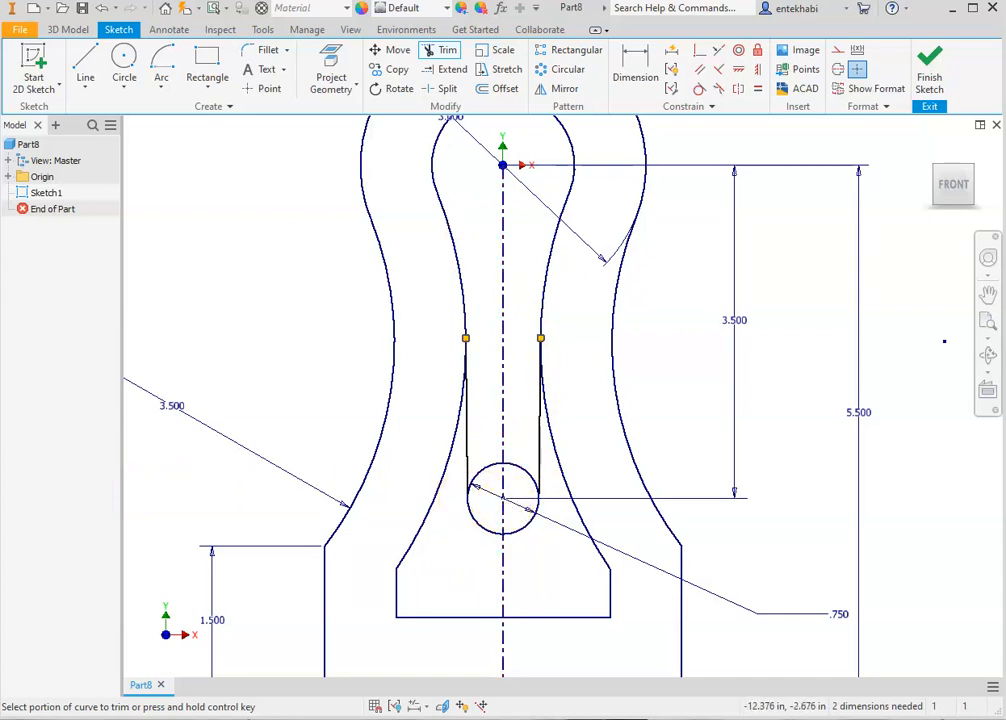
mouse_move(424, 510)
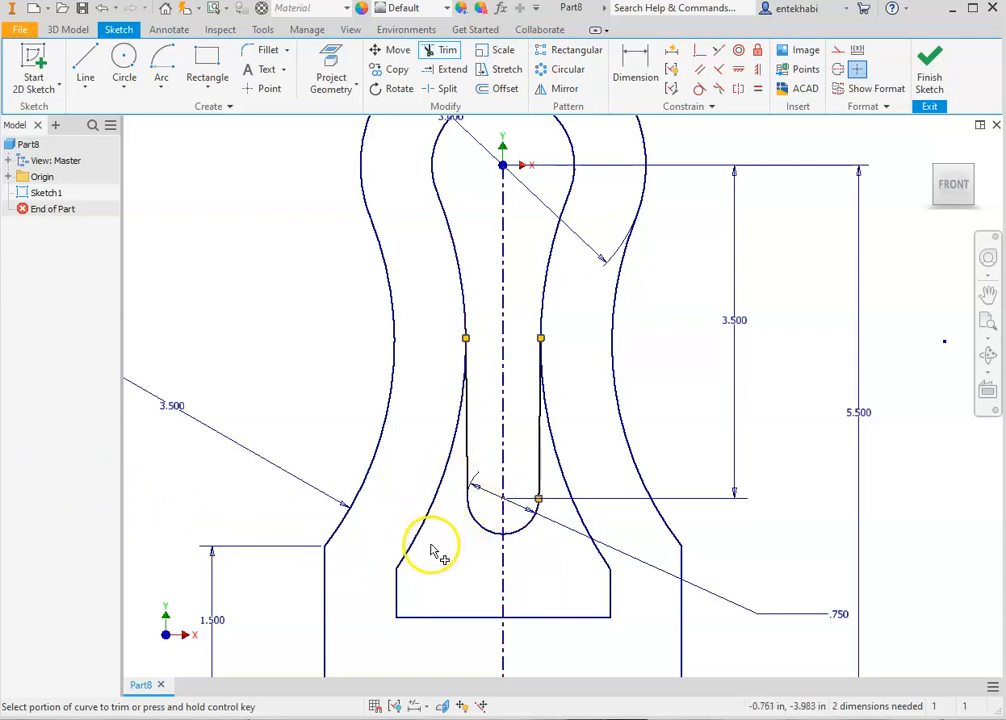
mouse_move(432, 556)
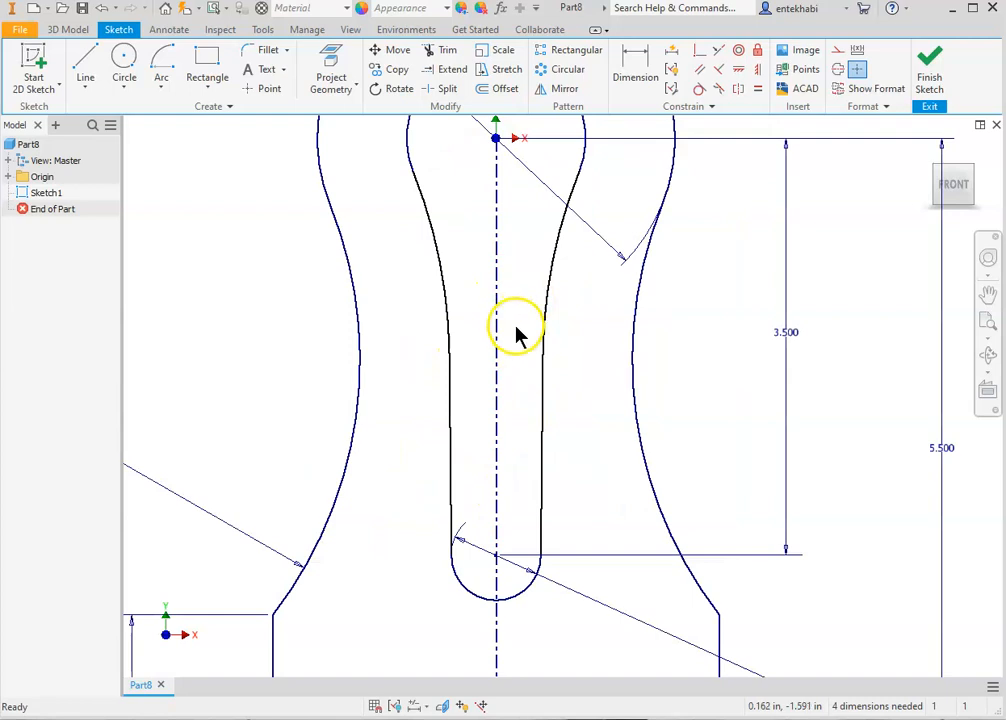
mouse_move(480, 380)
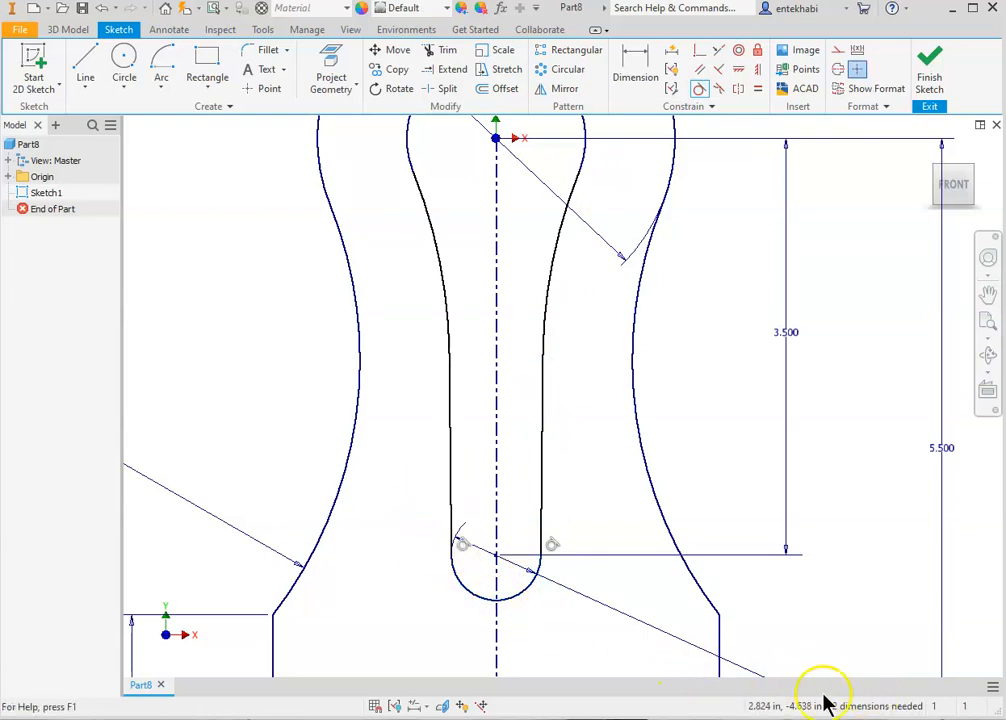
Apply a tangent constraint to the slot's curved side, dismissing the already-exists warning.
left_click(558, 230)
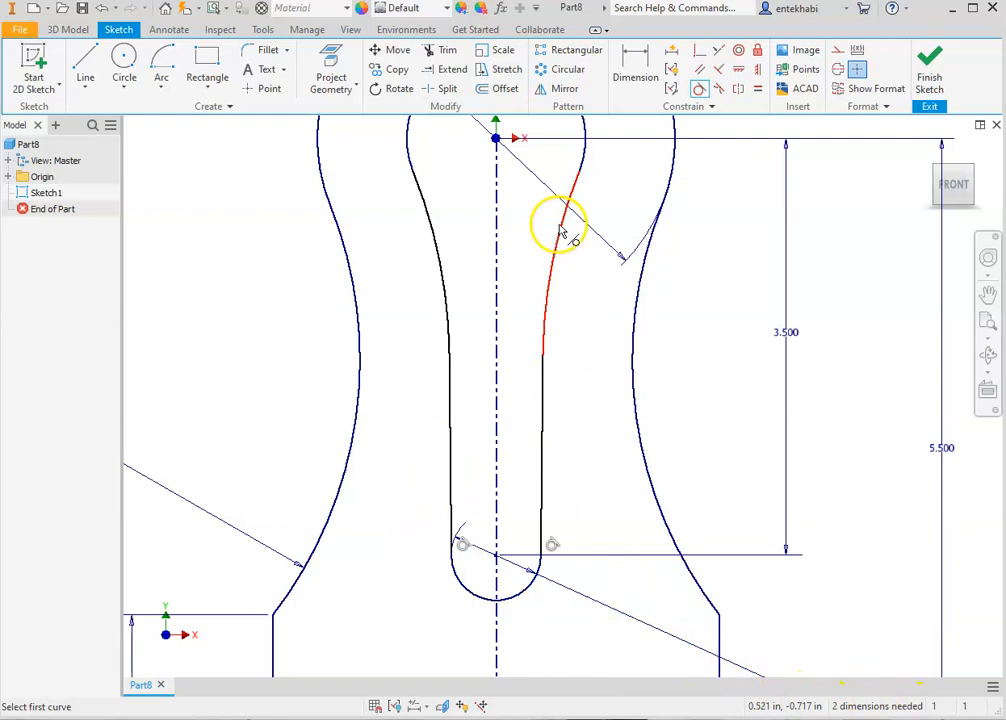
left_click(544, 388)
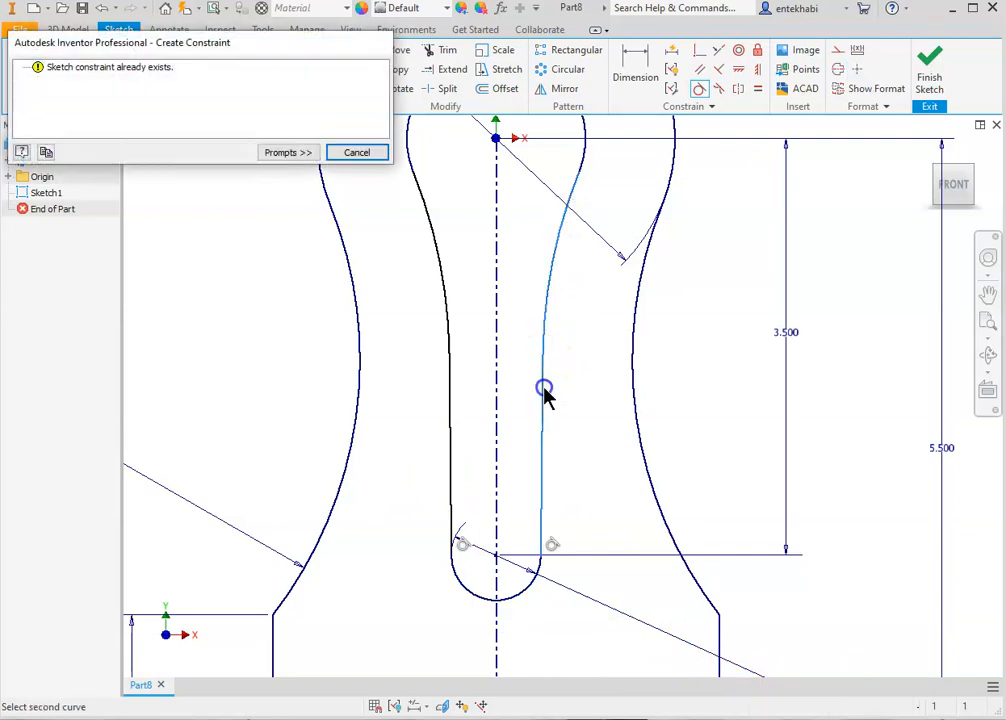
left_click(356, 152)
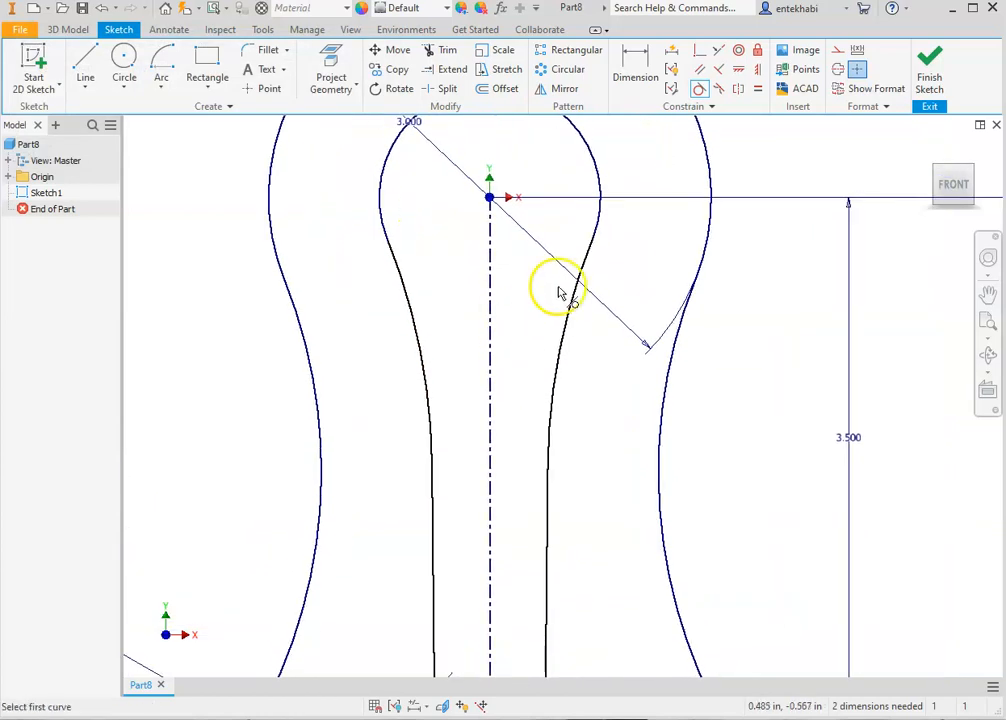
mouse_move(616, 350)
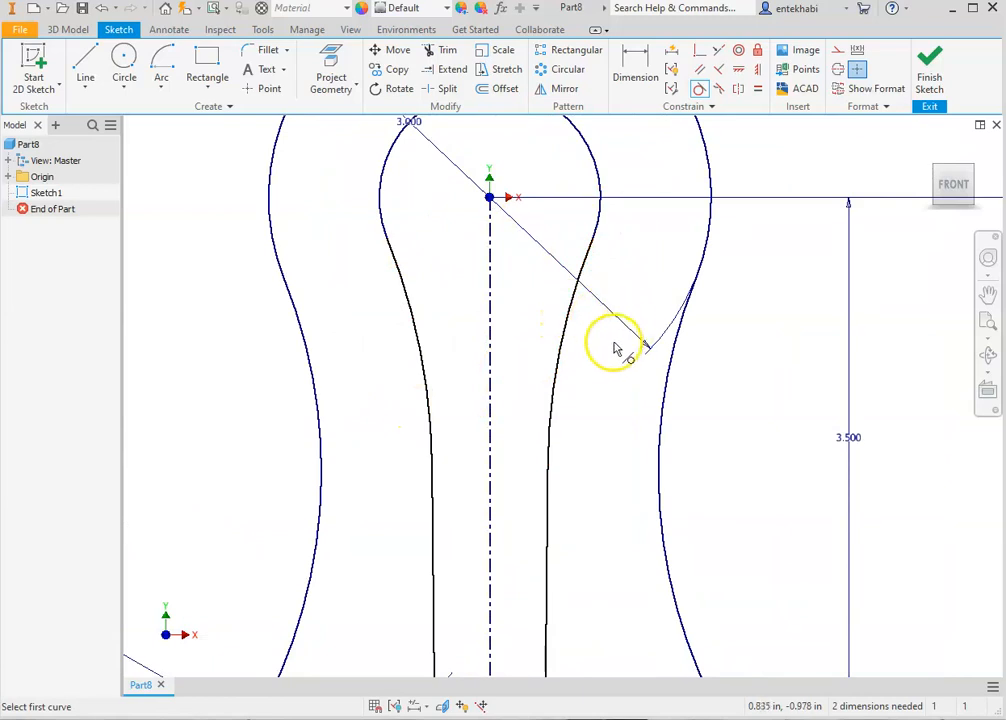
mouse_move(630, 320)
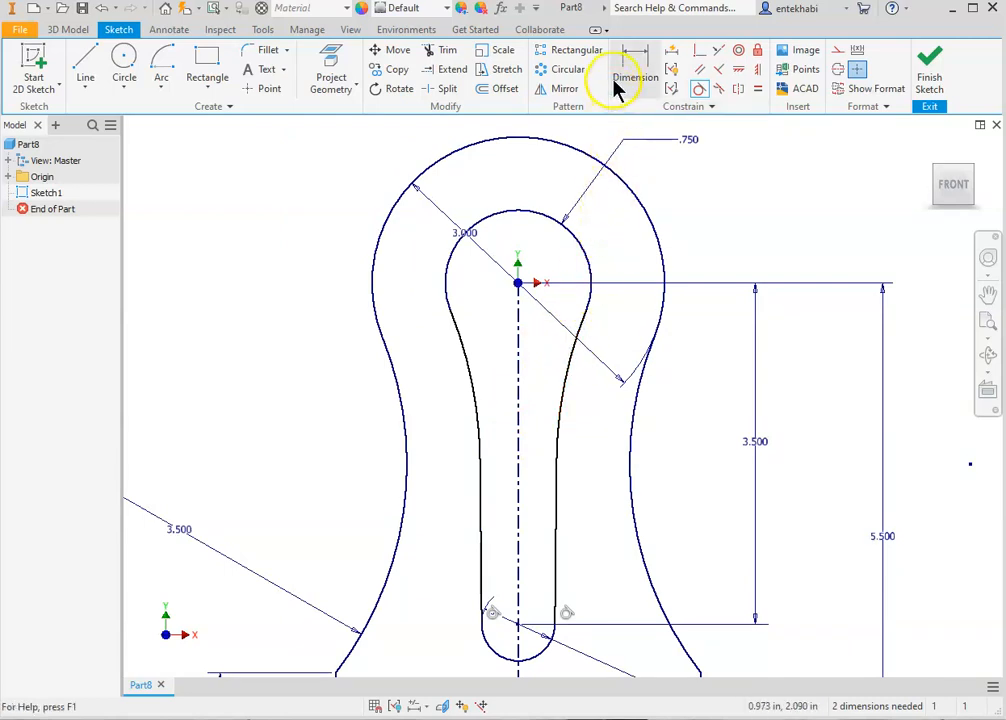
Give the slot's curved side a 4.250 radius and make the slot sides equal.
left_click(636, 68)
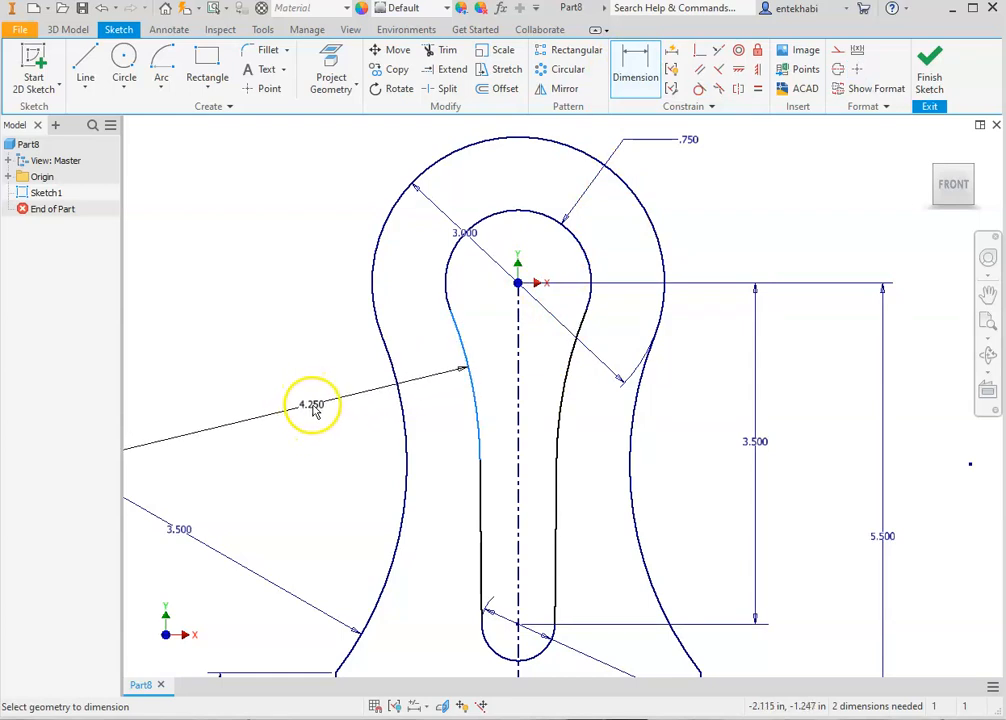
double_click(312, 404)
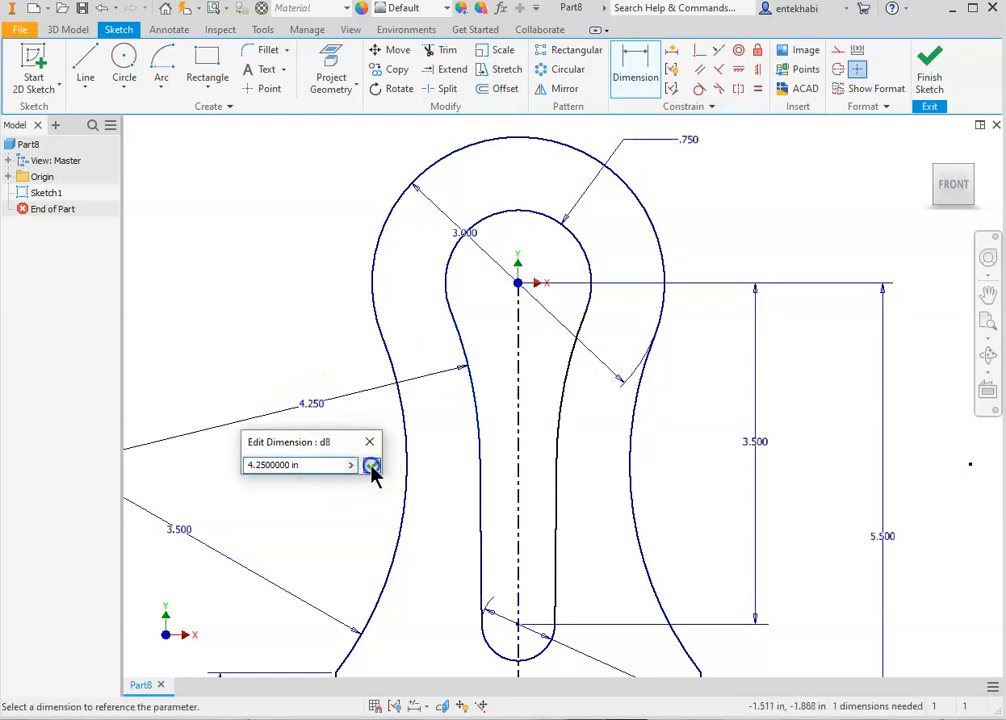
left_click(372, 464)
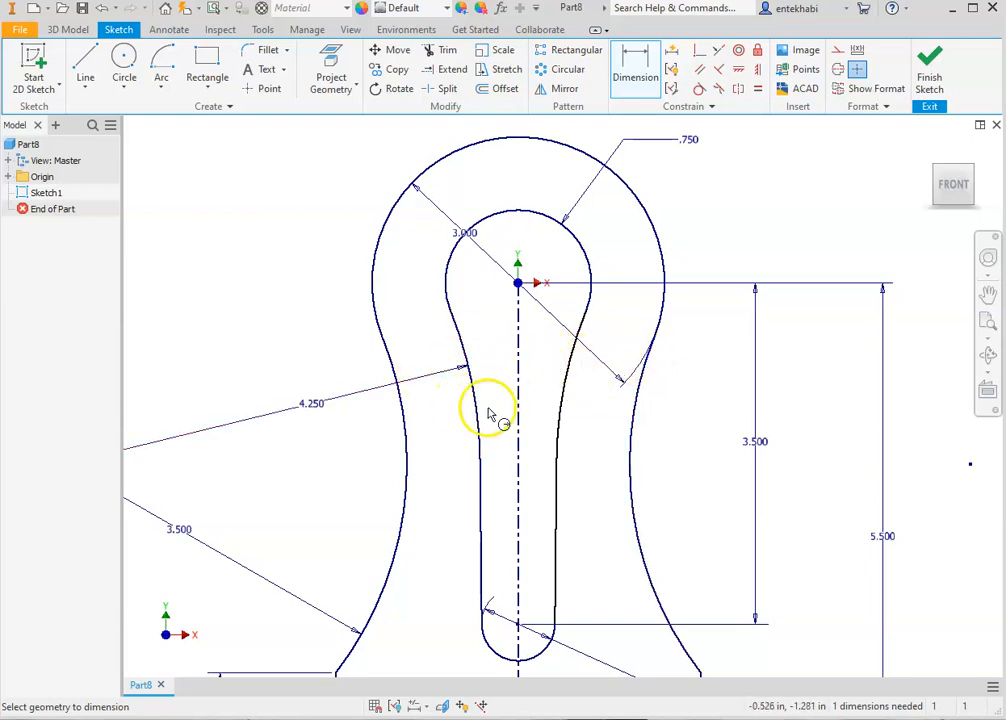
mouse_move(630, 250)
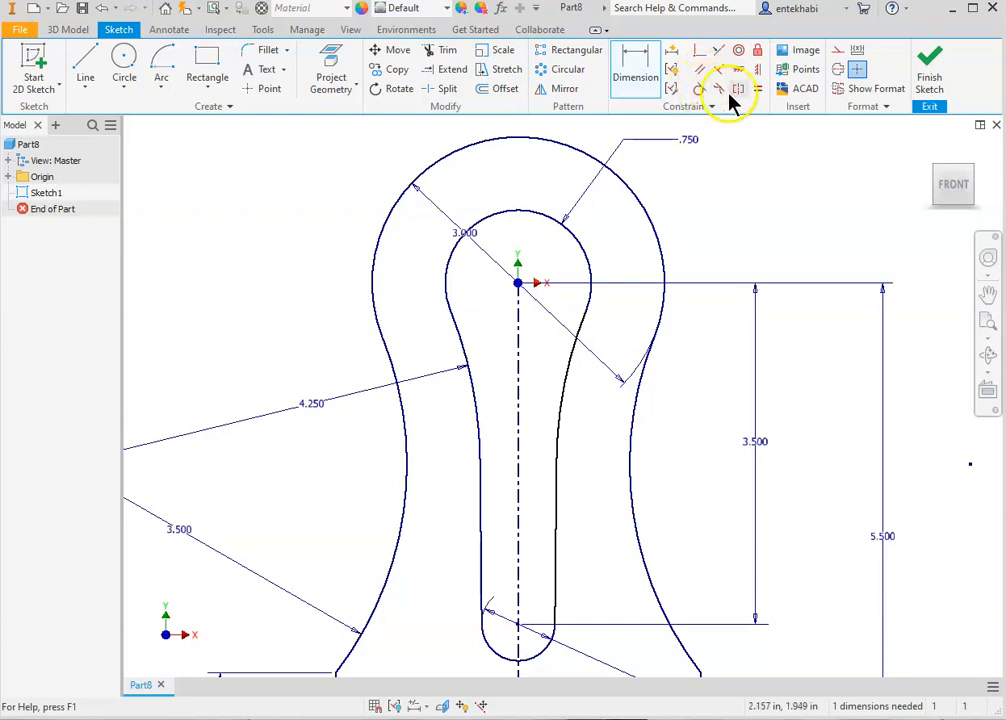
left_click(756, 88)
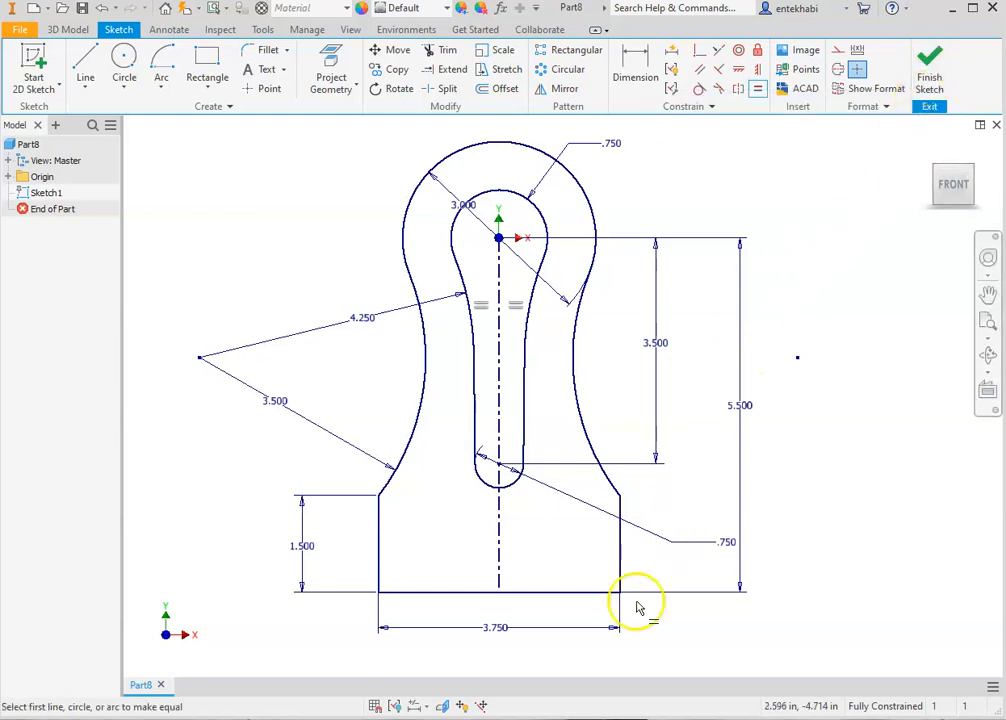
mouse_move(830, 204)
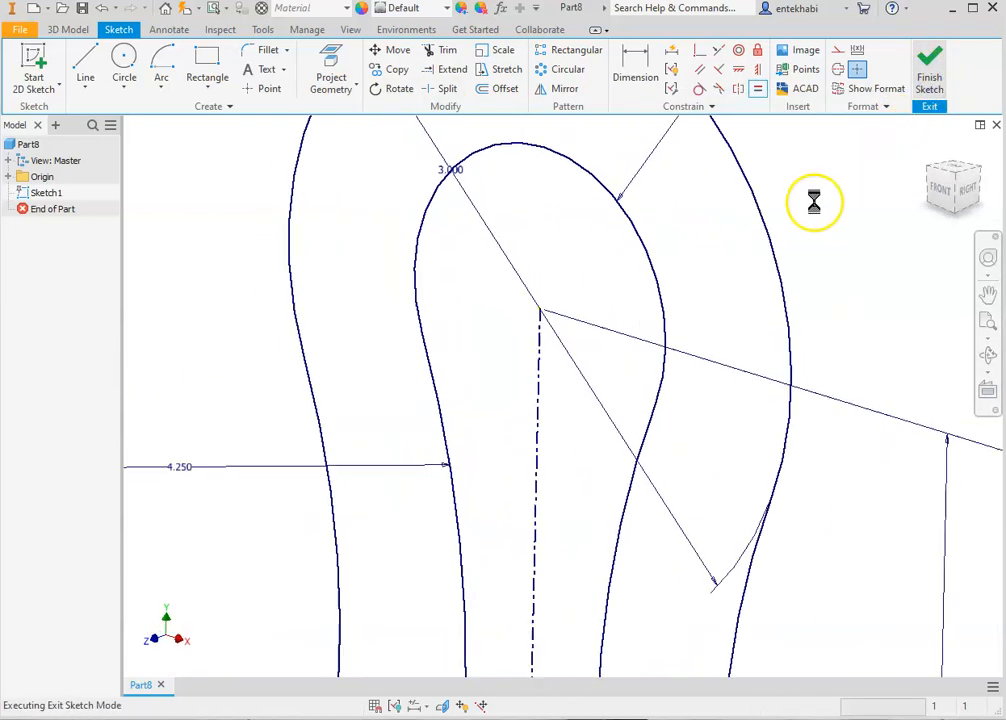
Finish the sketch and extrude the keyhole profile 0.5 thick into Extrusion1.
left_click(928, 62)
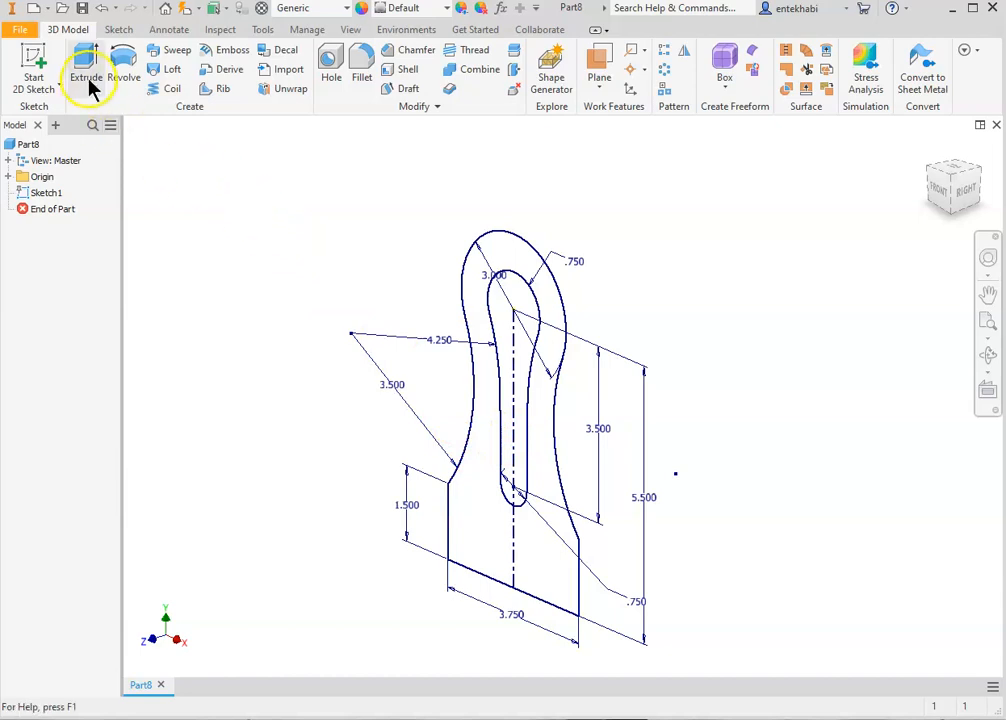
left_click(86, 76)
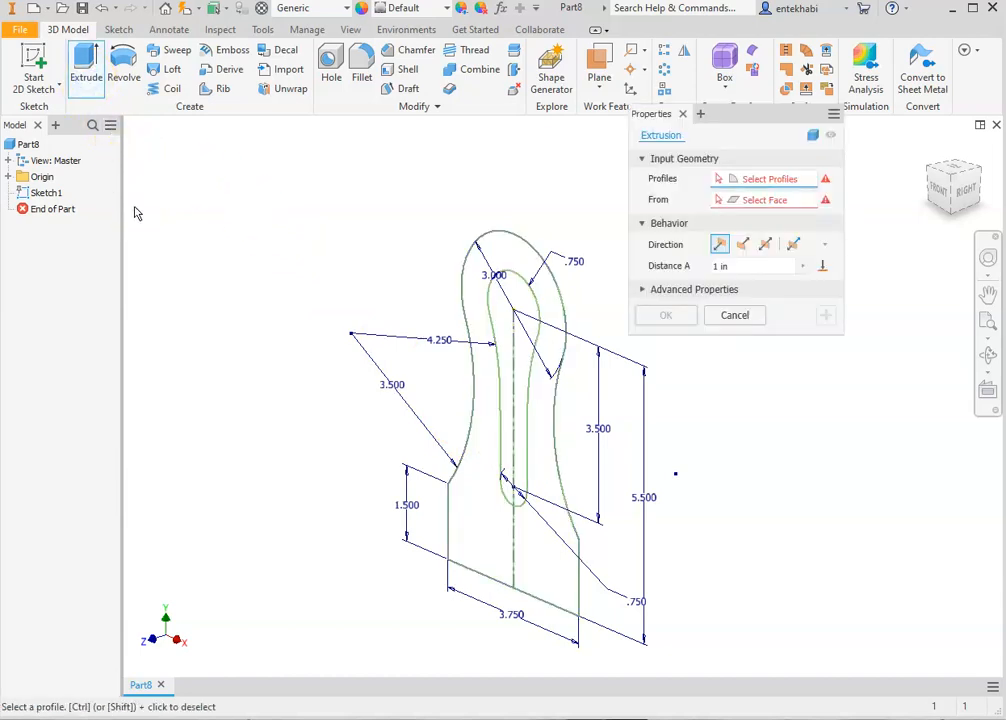
left_click(536, 570)
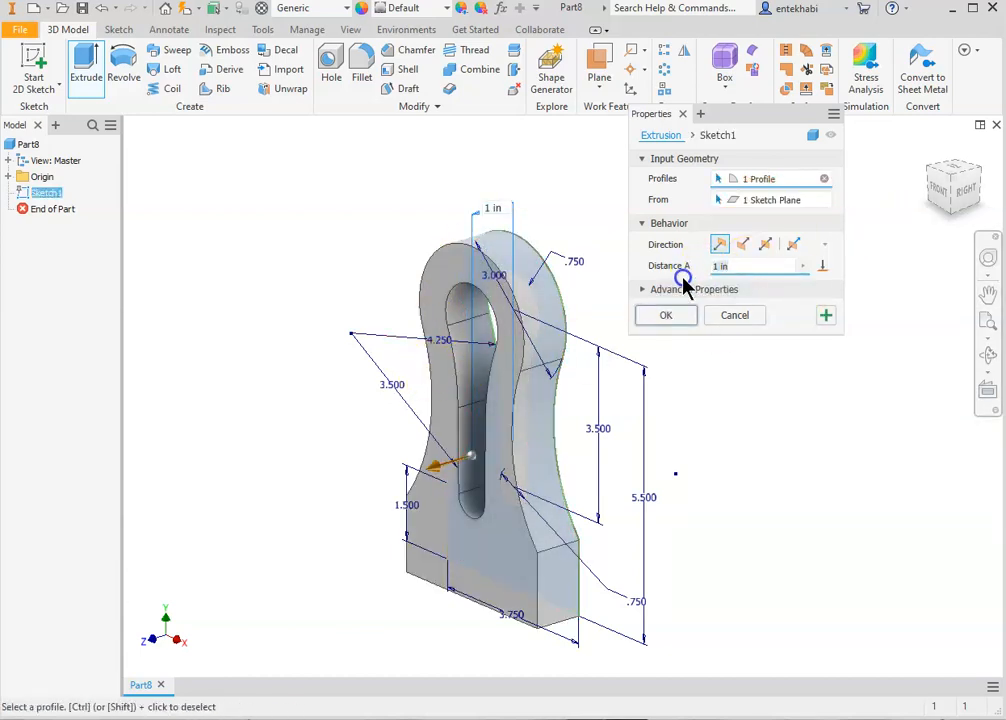
type(".5")
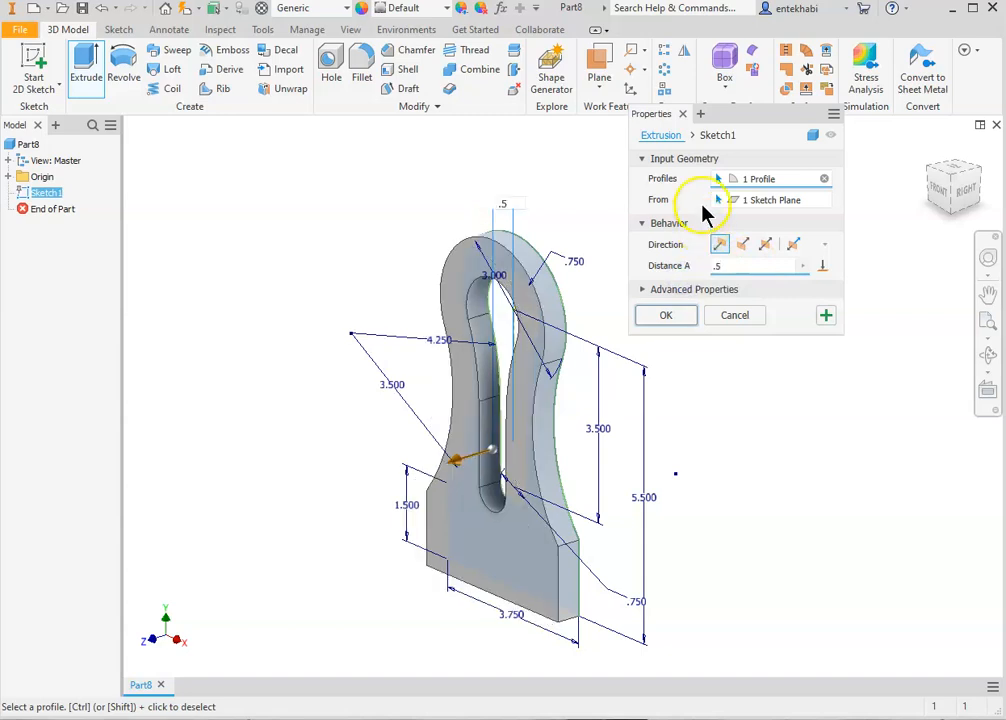
left_click(666, 316)
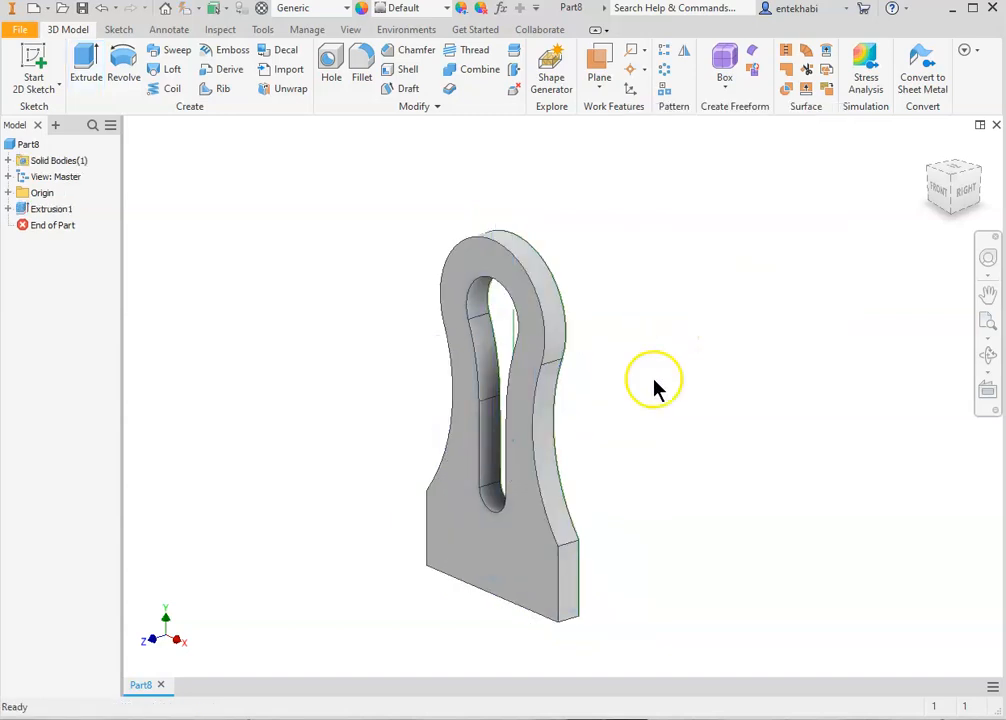
left_click(462, 524)
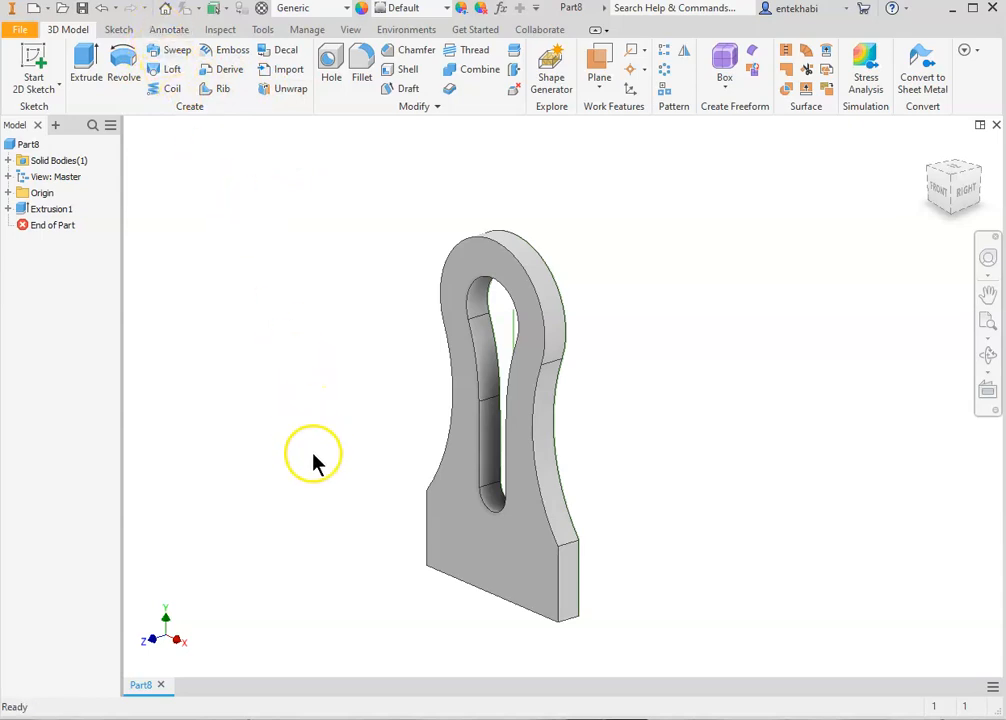
mouse_move(304, 488)
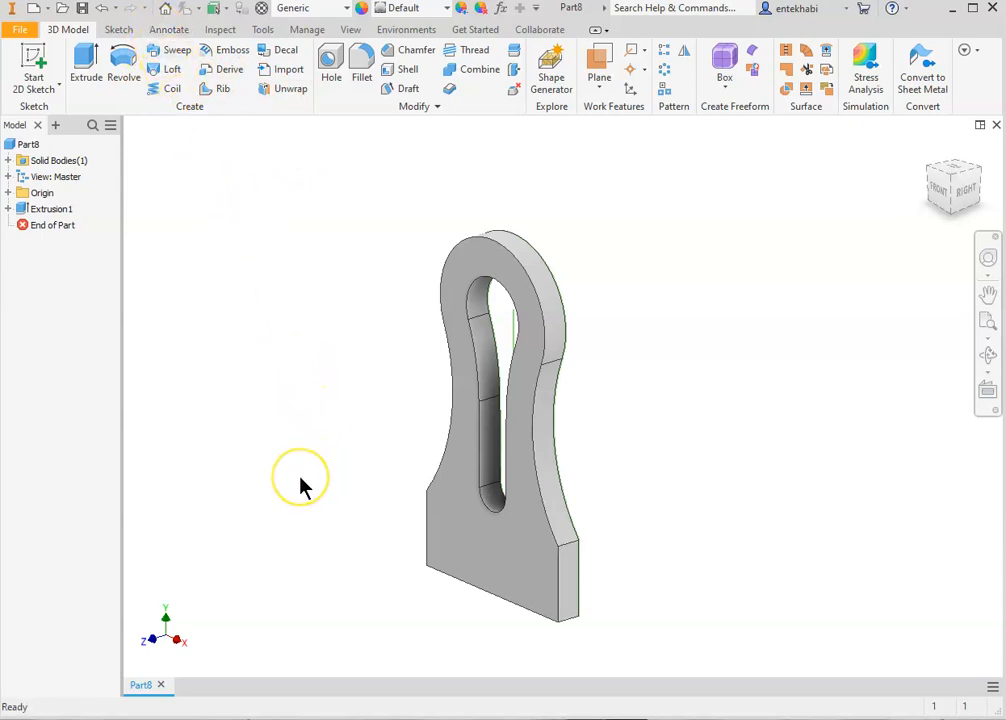
mouse_move(306, 488)
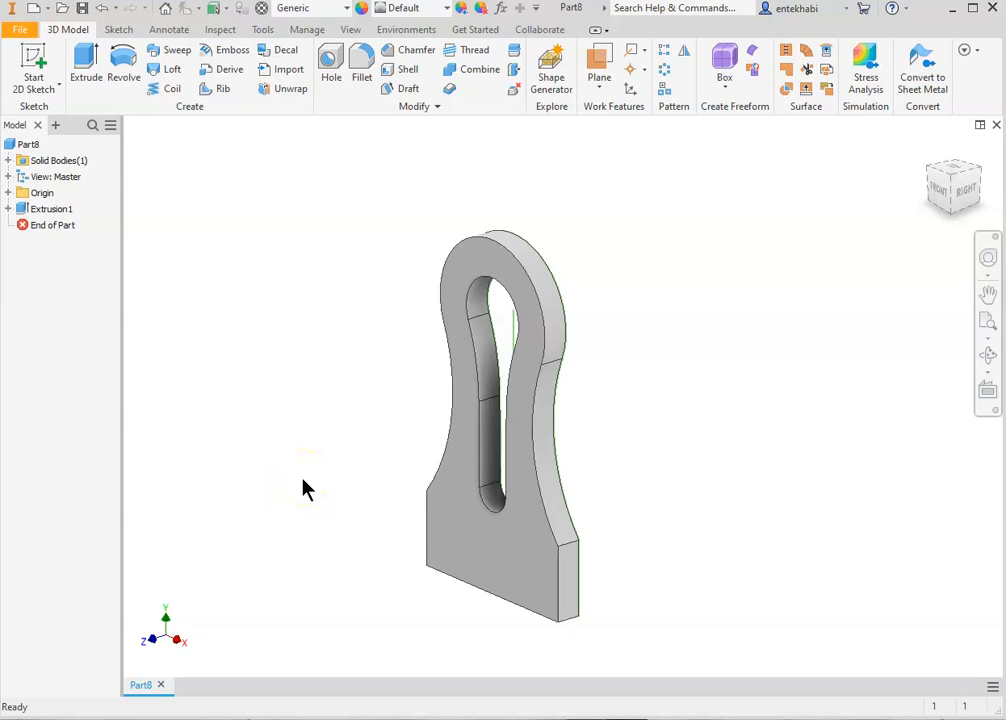